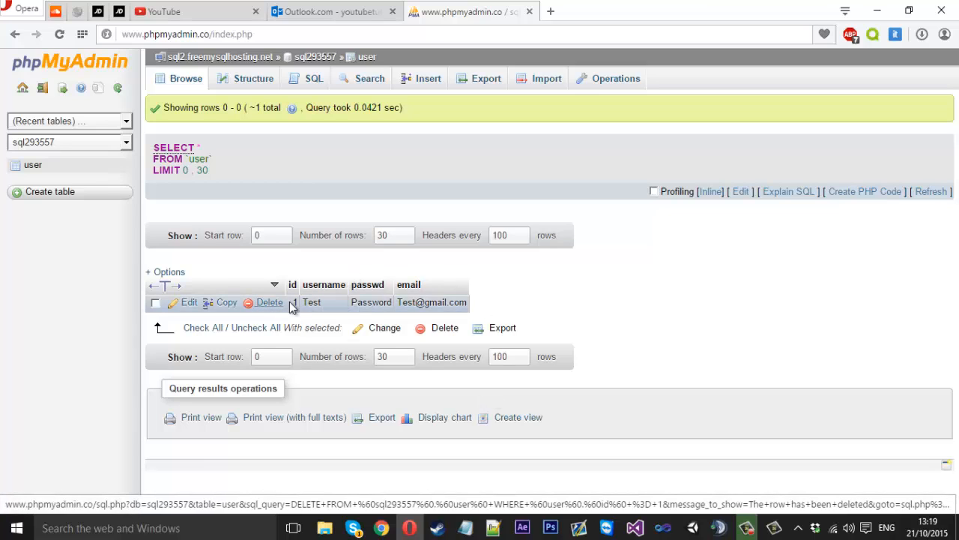
mouse_move(338, 343)
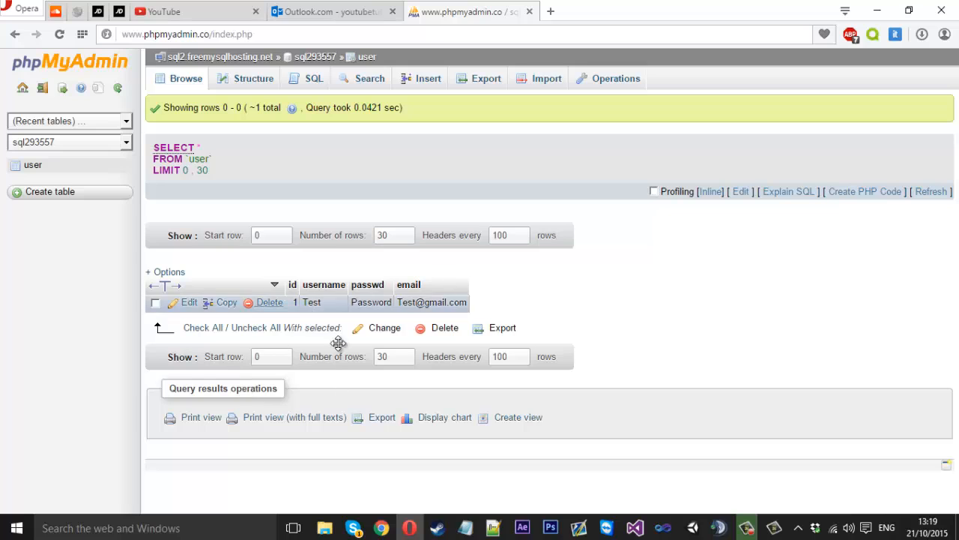
mouse_move(428, 78)
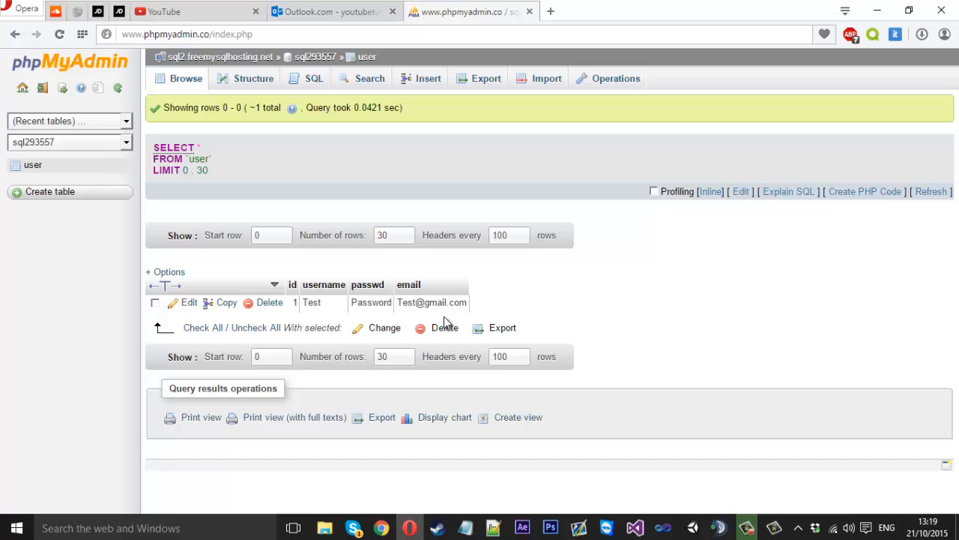
mouse_move(370, 78)
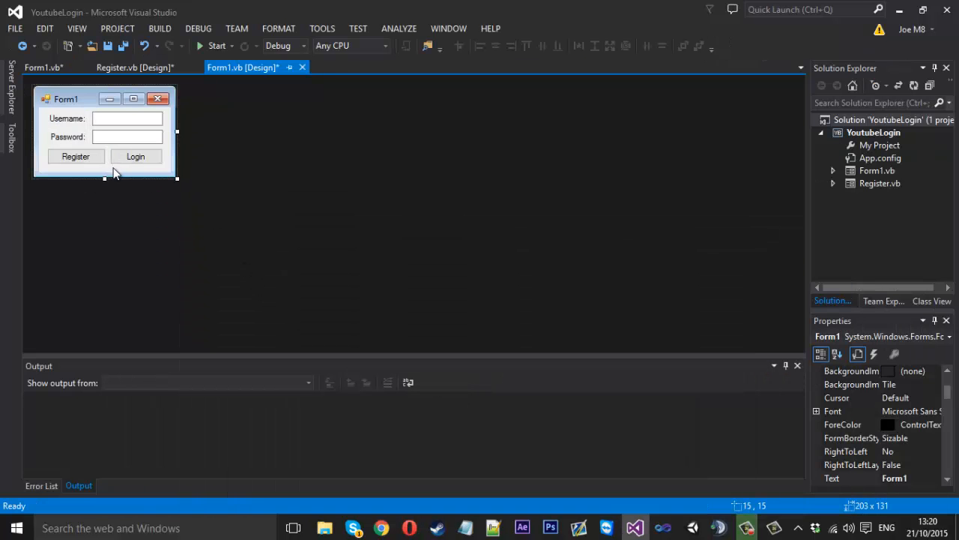
Step: Create the Login button's Button1_Click handler and open it in the code view
left_click(135, 156)
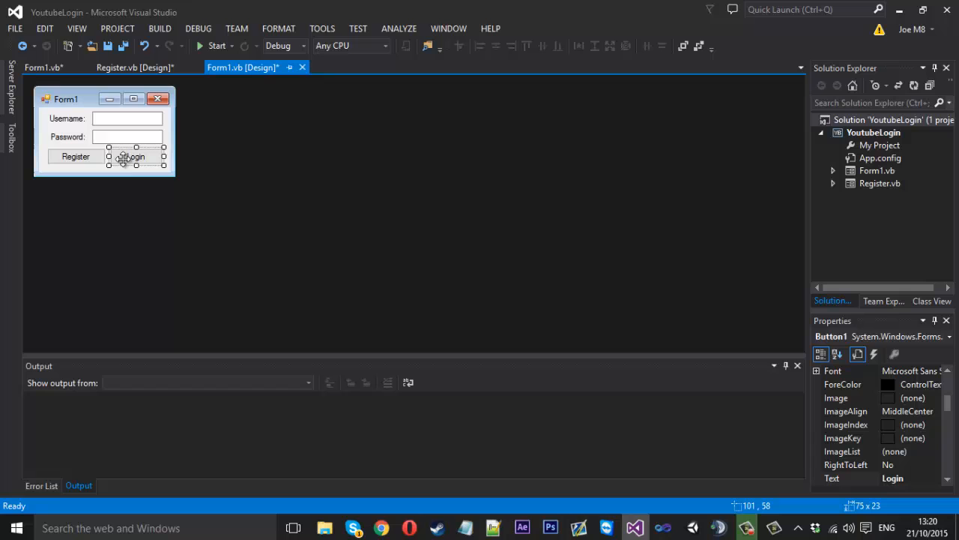
double_click(131, 155)
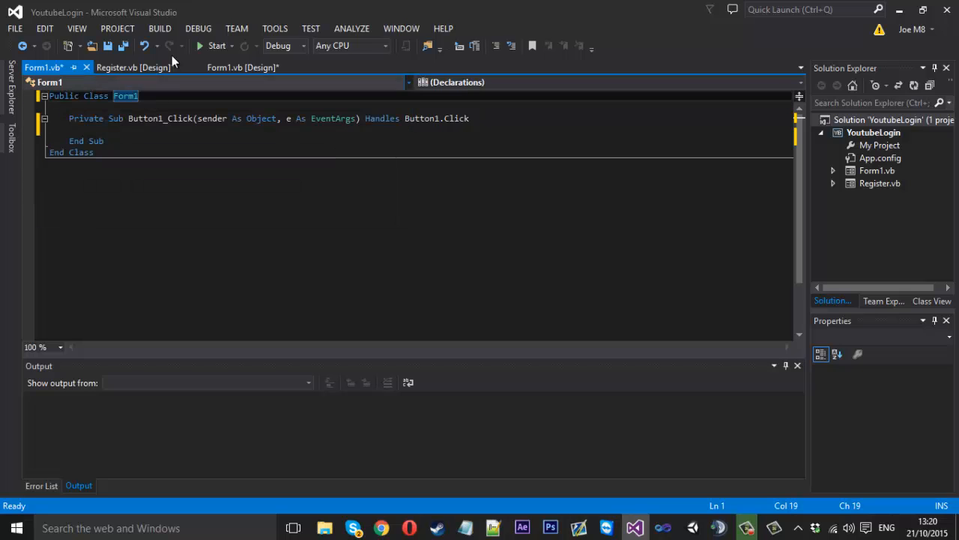
Step: Add MySql.Data.dll from the Desktop as a reference via Project > Add Reference
left_click(116, 27)
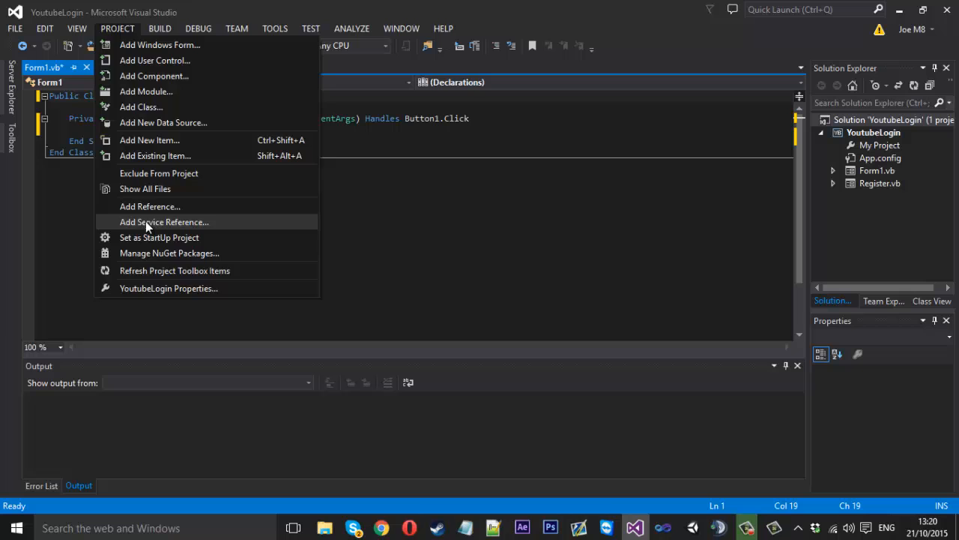
left_click(150, 207)
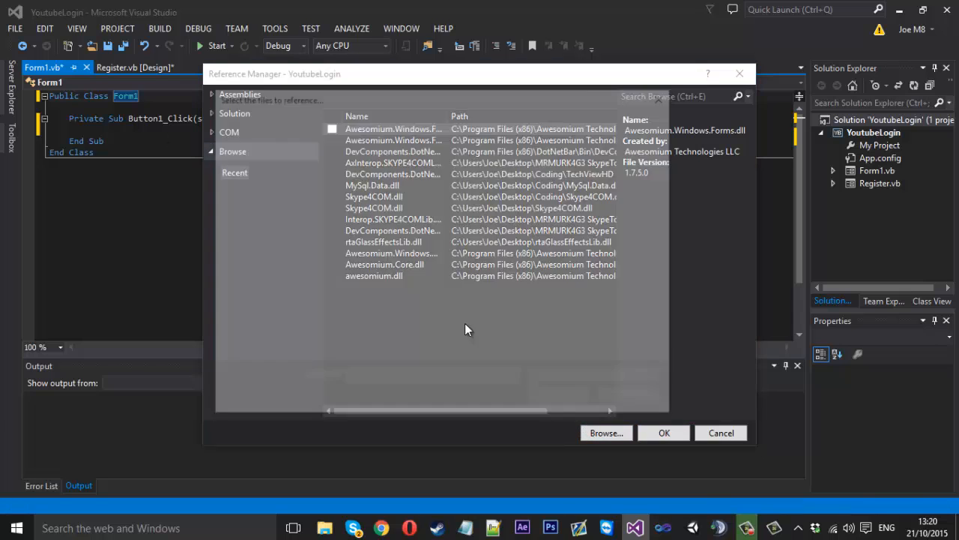
left_click(605, 432)
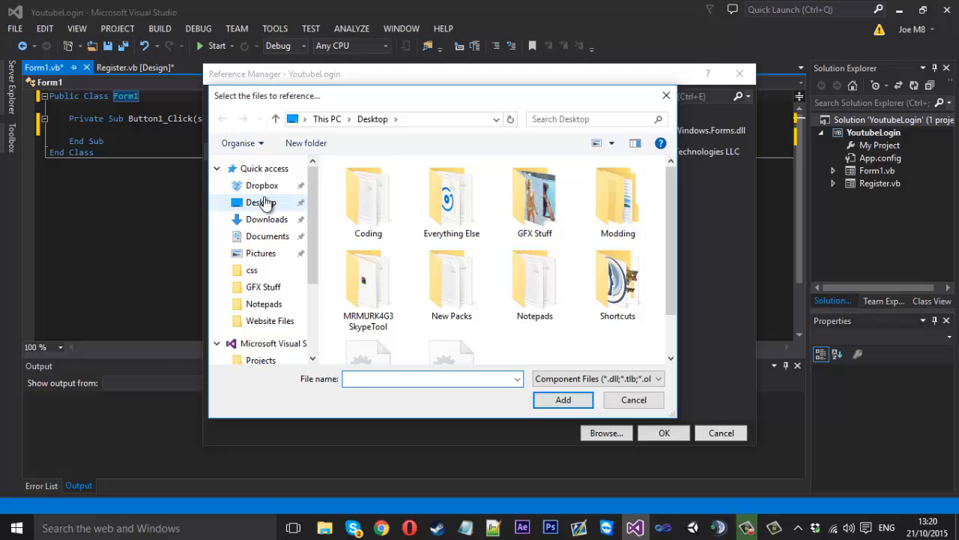
left_click(261, 203)
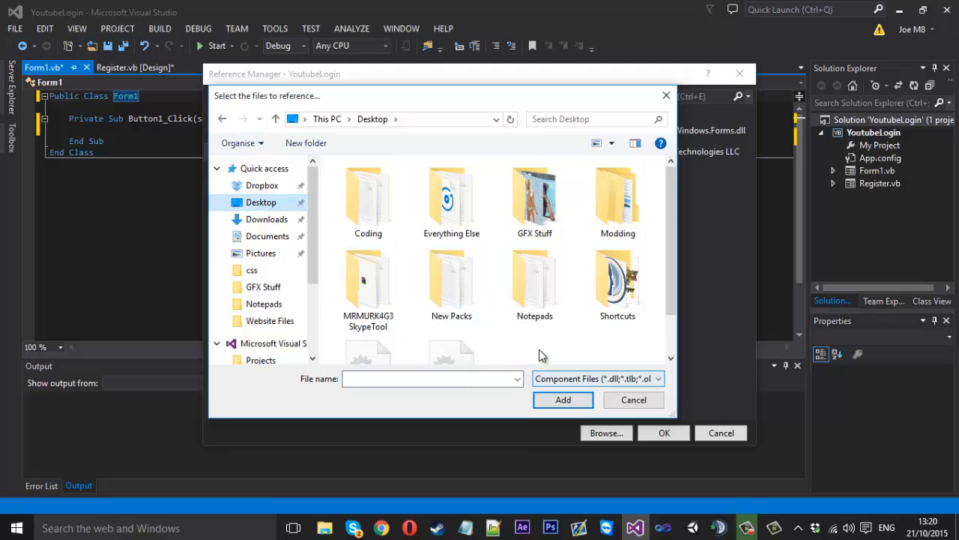
left_click(369, 315)
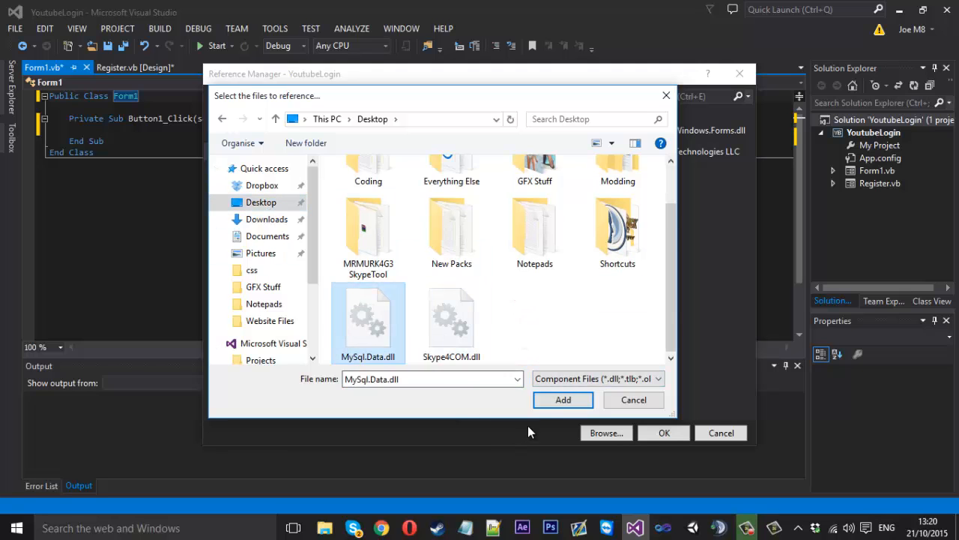
left_click(563, 399)
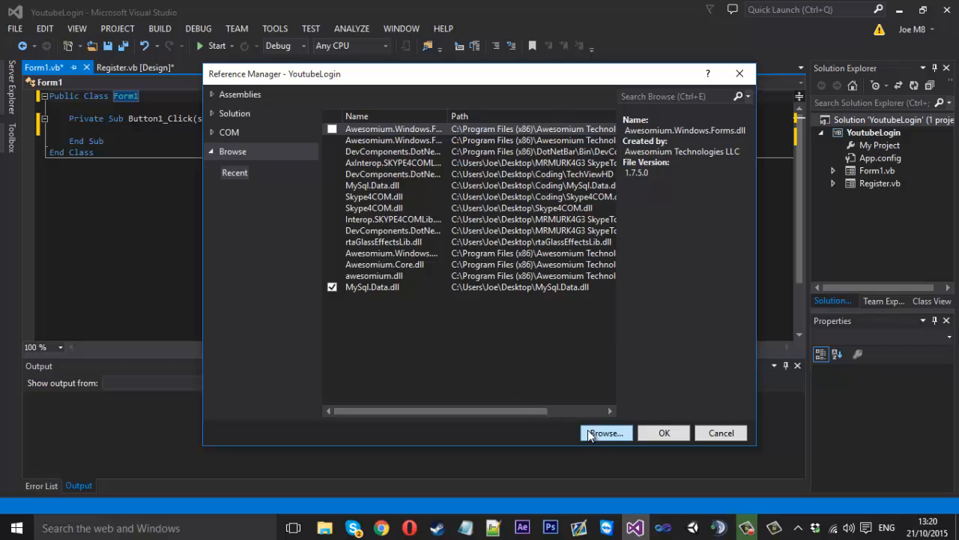
mouse_move(664, 432)
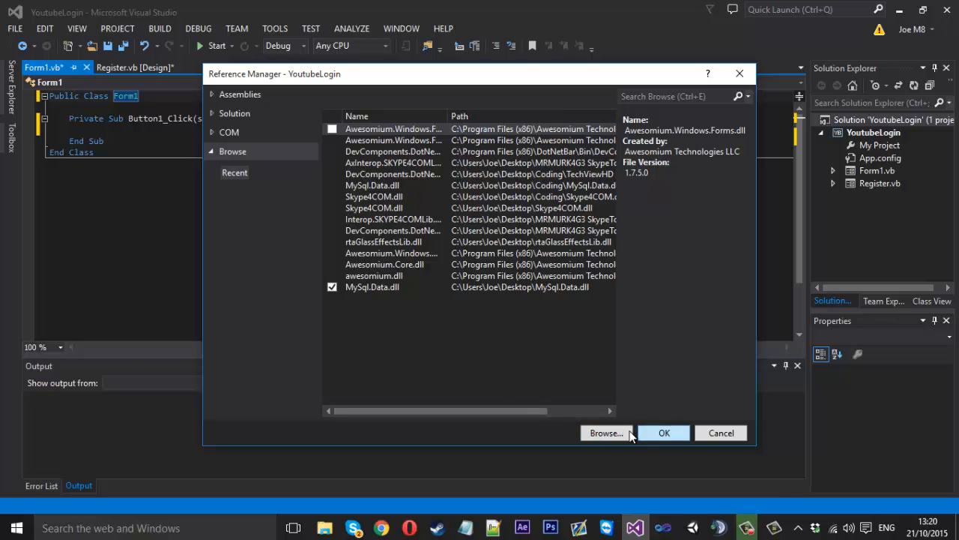
left_click(663, 431)
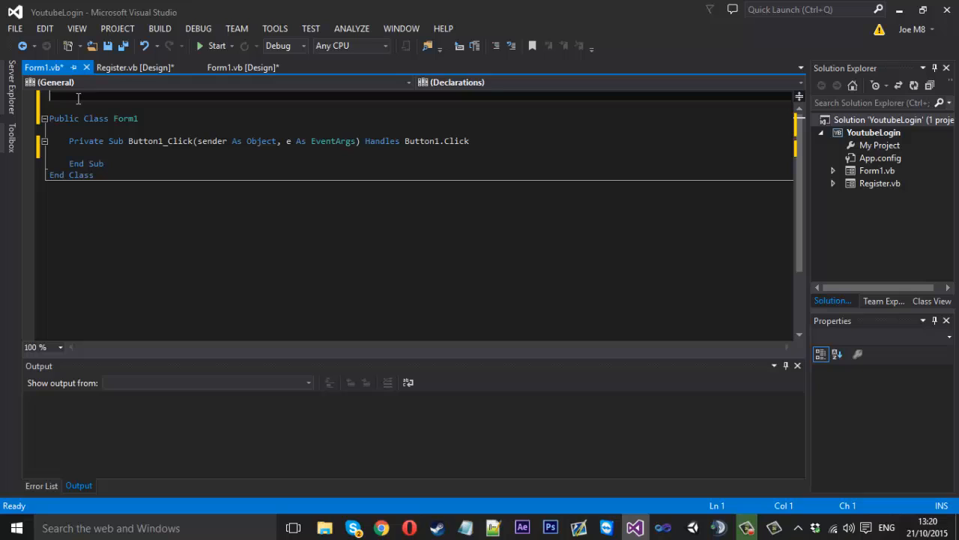
Step: Add Imports MySql.Data.MySqlClient above Public Class Form1 and open a line inside the class
type("Imports M")
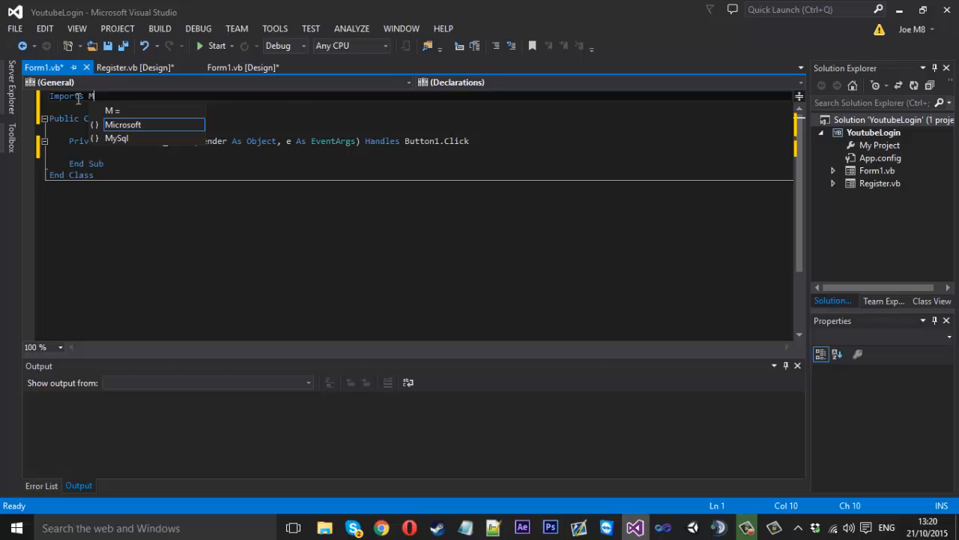
type("icros")
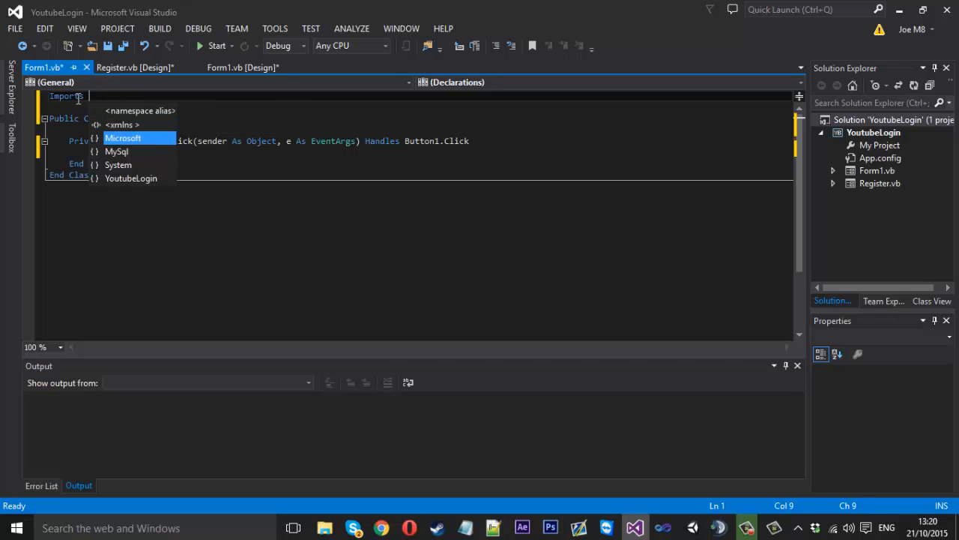
type("MySql.Da")
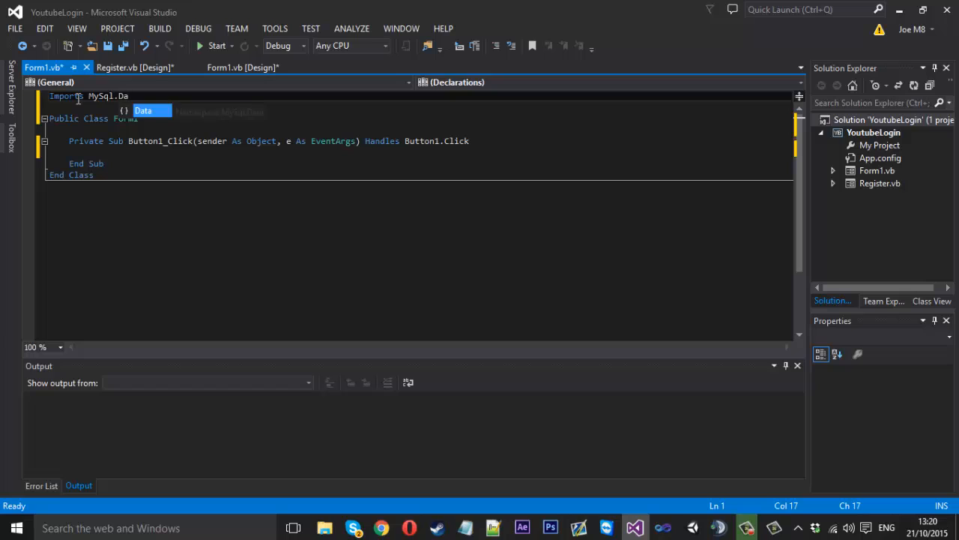
type(".MySqlClient")
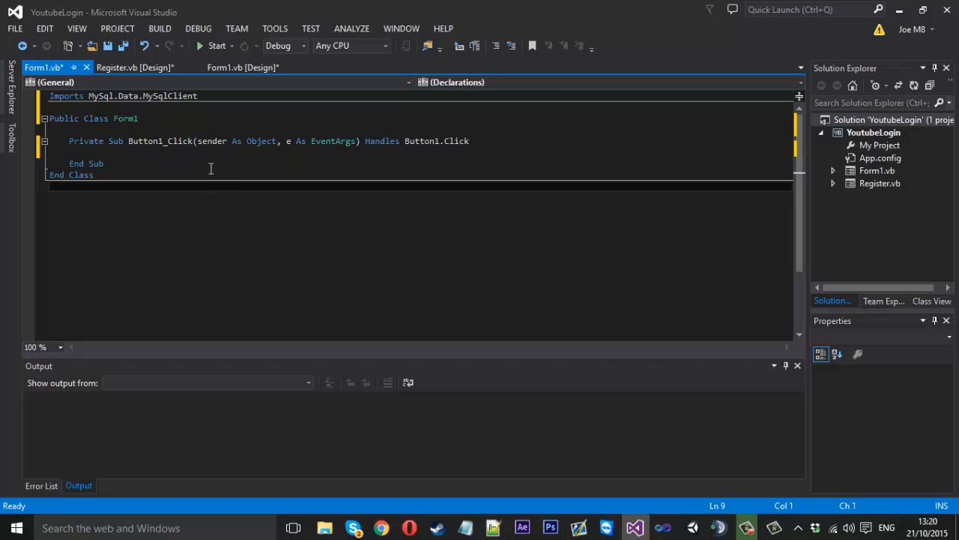
left_click(217, 153)
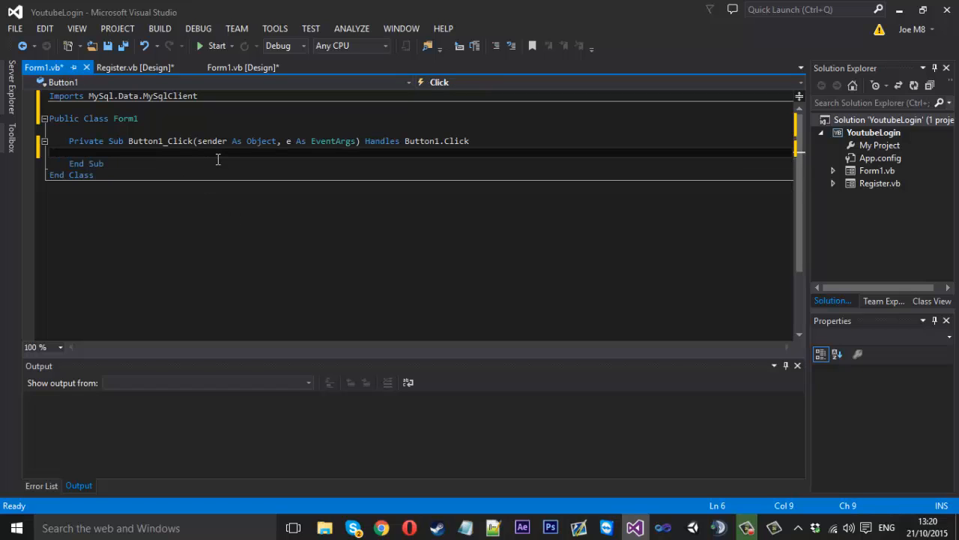
key("enter")
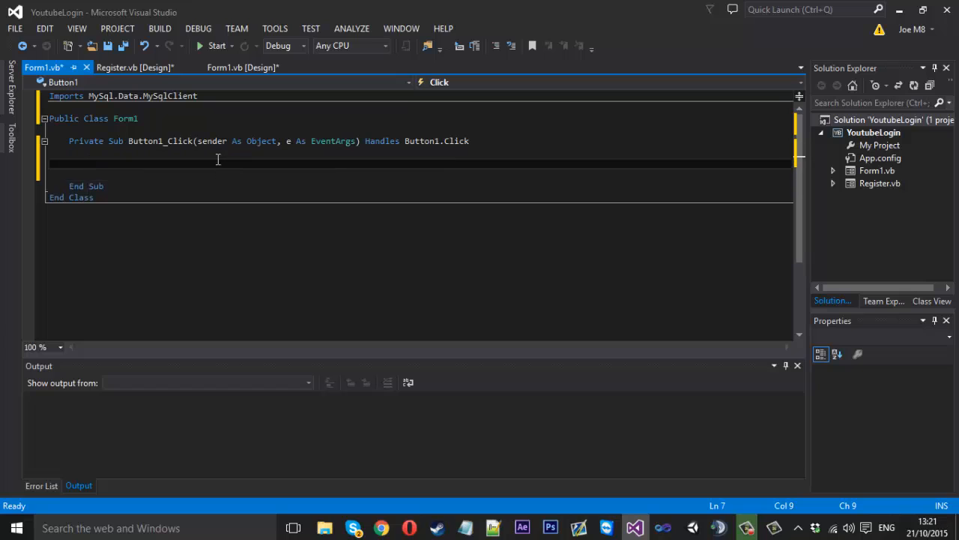
double_click(126, 118)
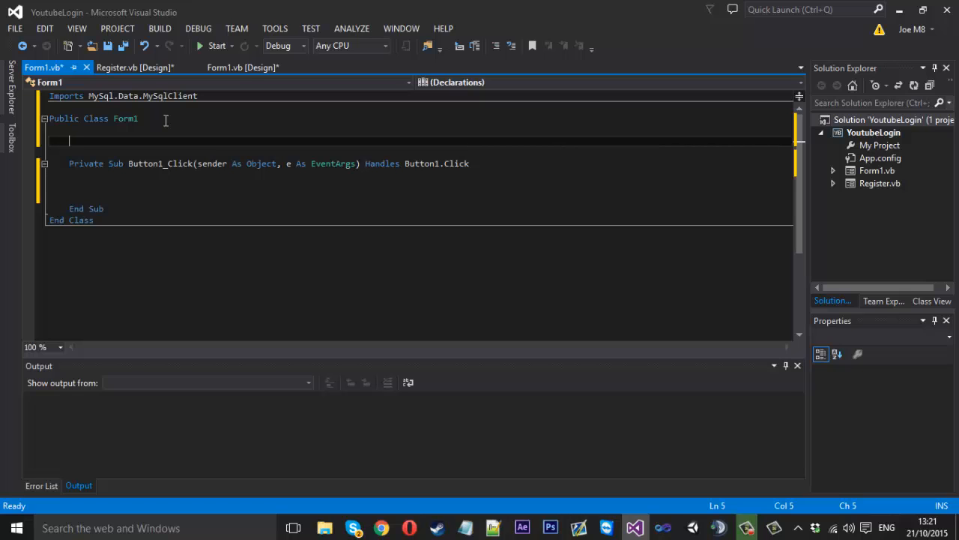
Step: Declare Dim MySqlConn As MySqlConnection at the top of the Form1 class
type("dim")
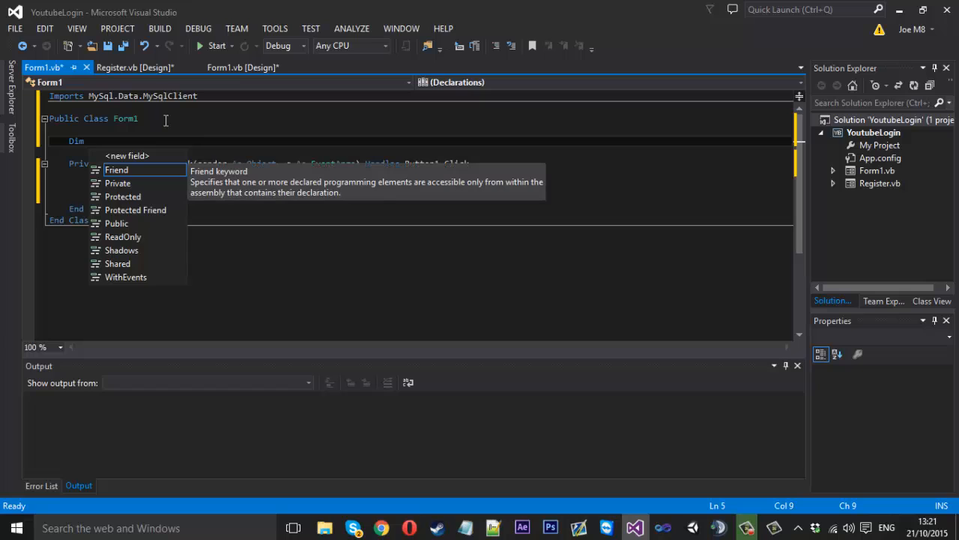
type("My")
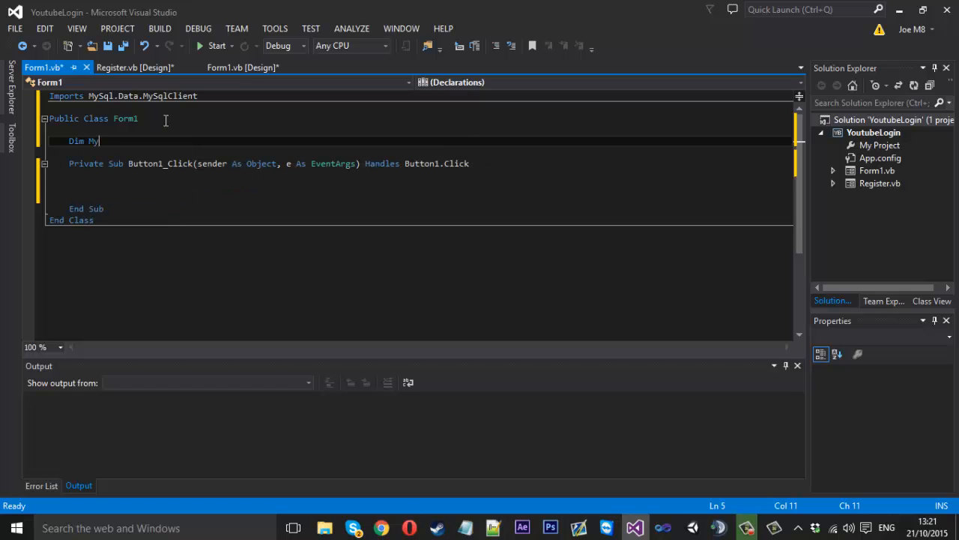
type("SqlConn a")
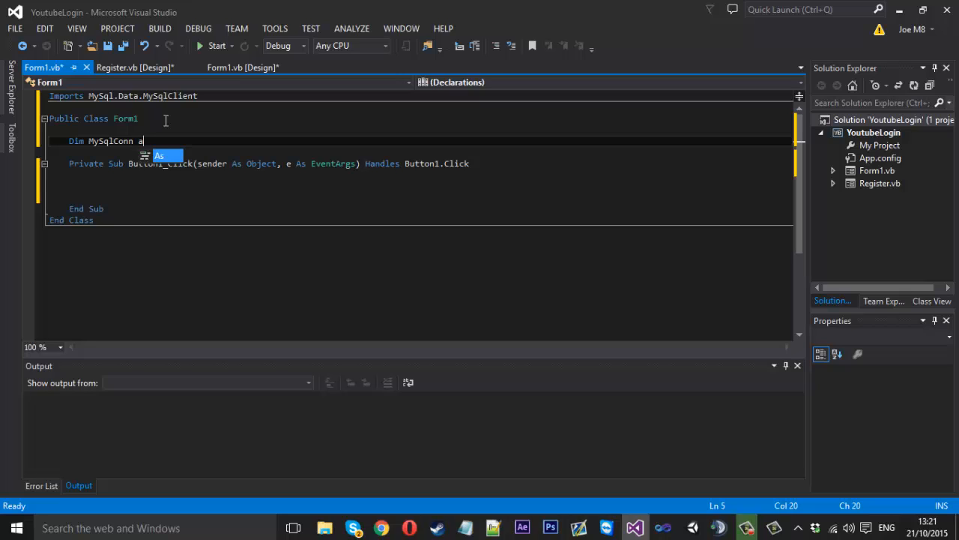
type("s MySql")
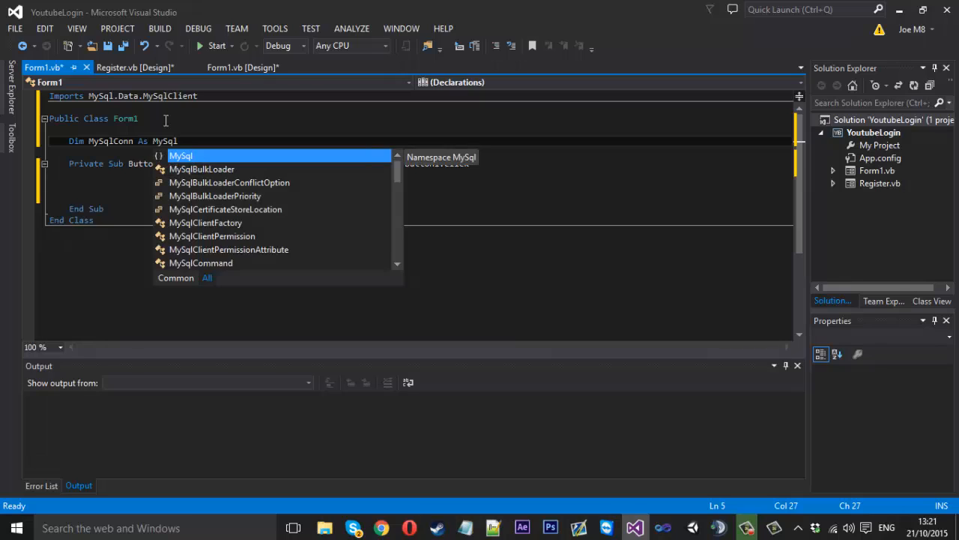
type("Connection")
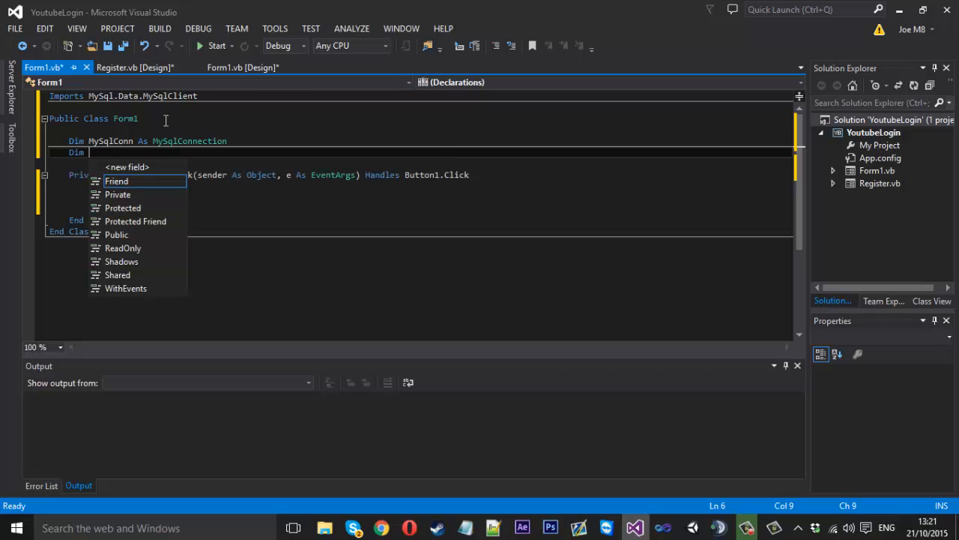
Step: Declare Dim cmd As MySqlCommand below the connection variable
type("My")
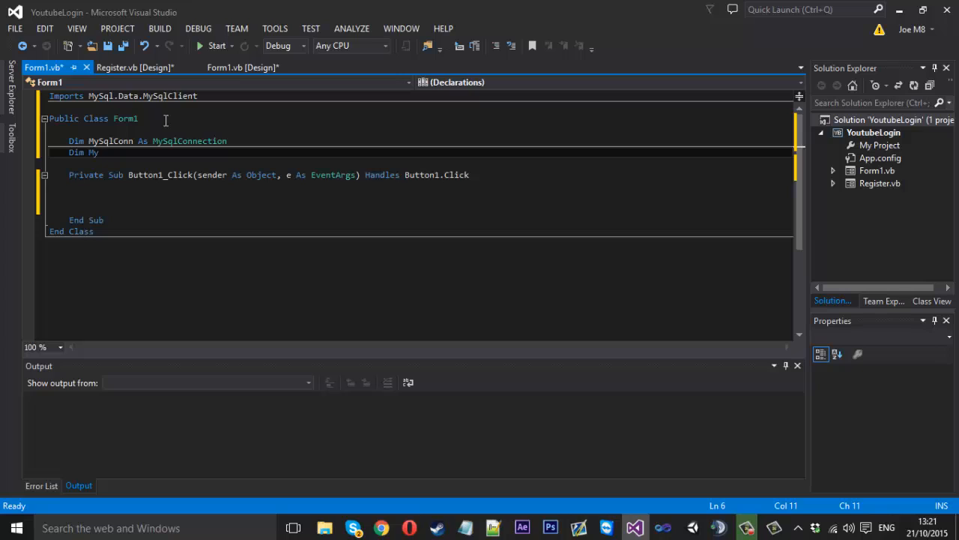
key("Backspace")
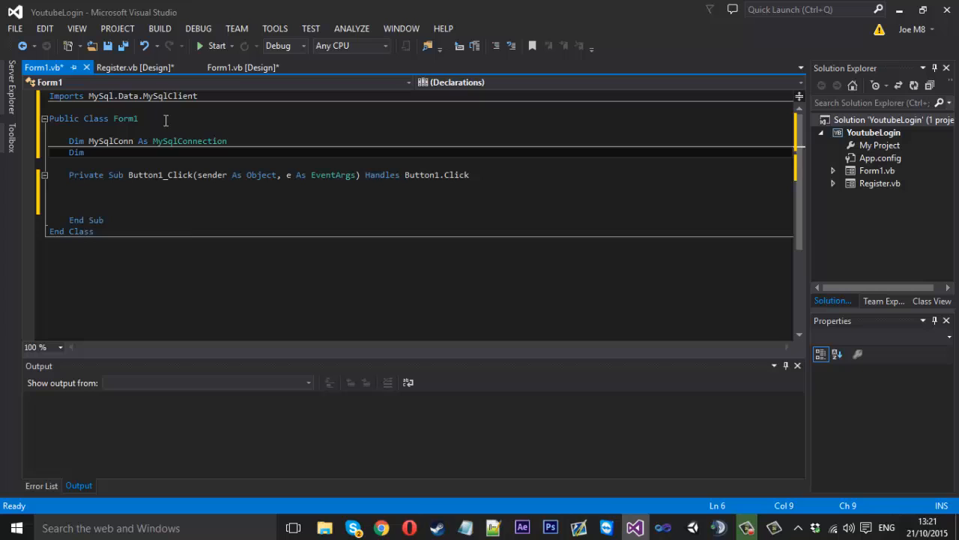
type("cmd")
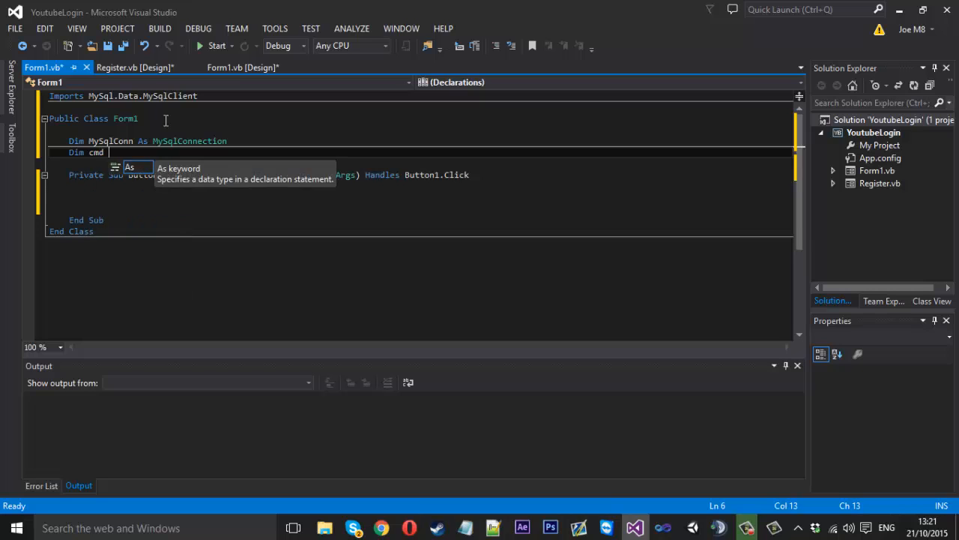
type("As")
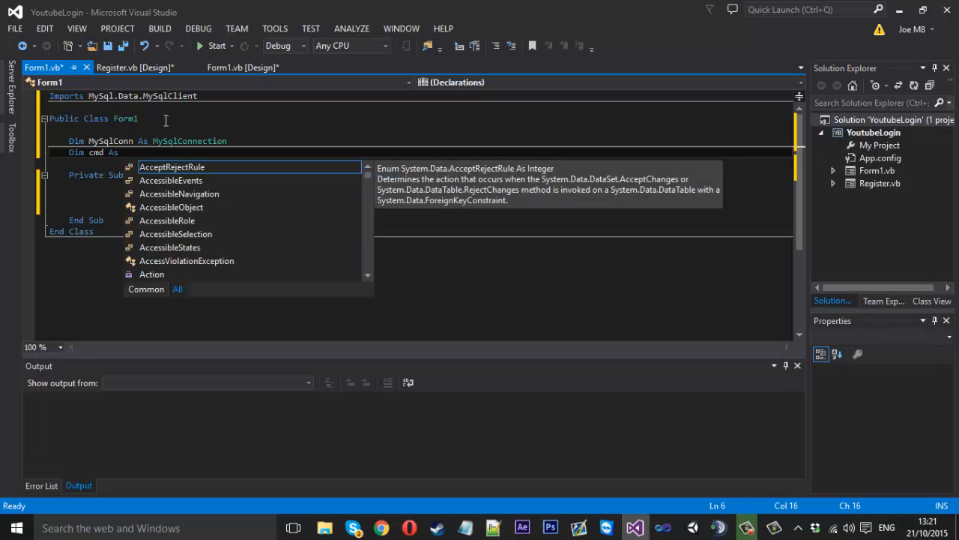
type("MySql")
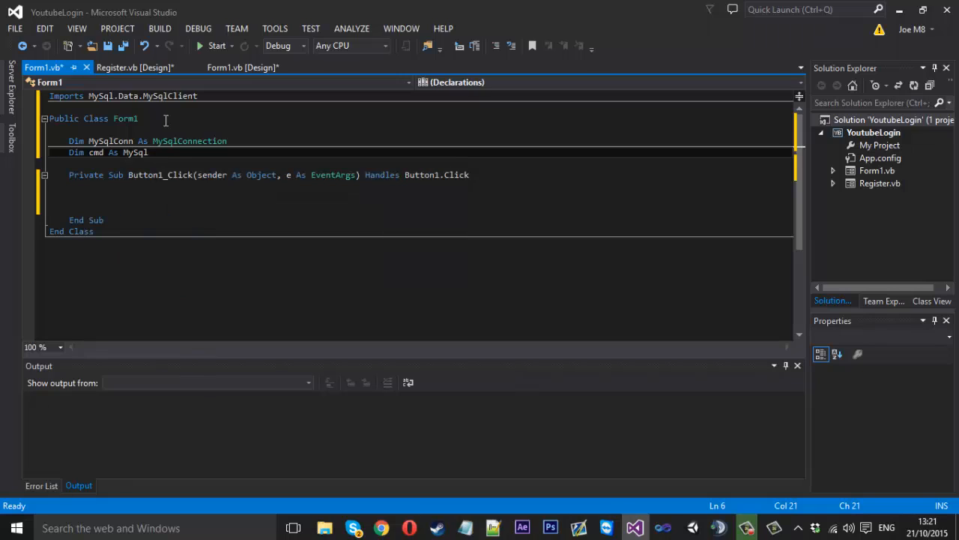
type("Comma")
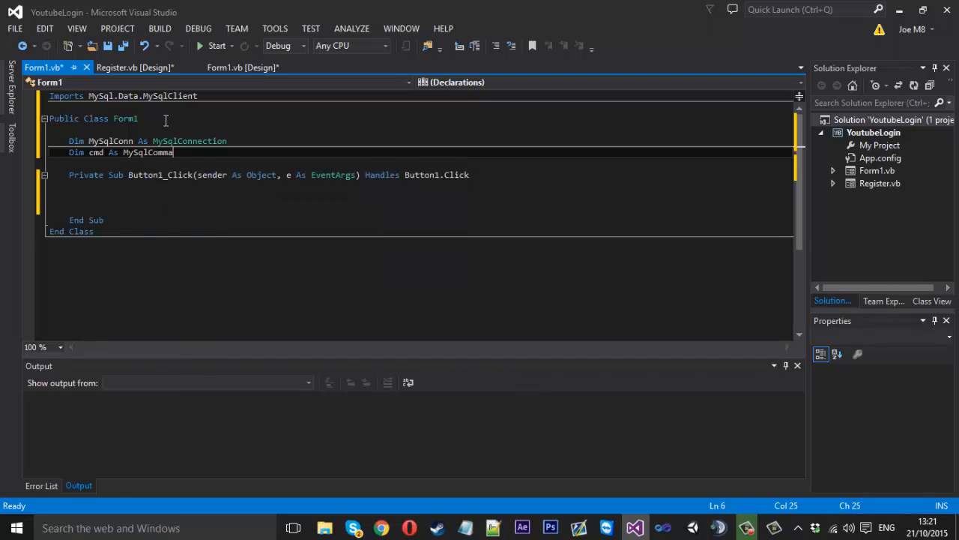
type("d")
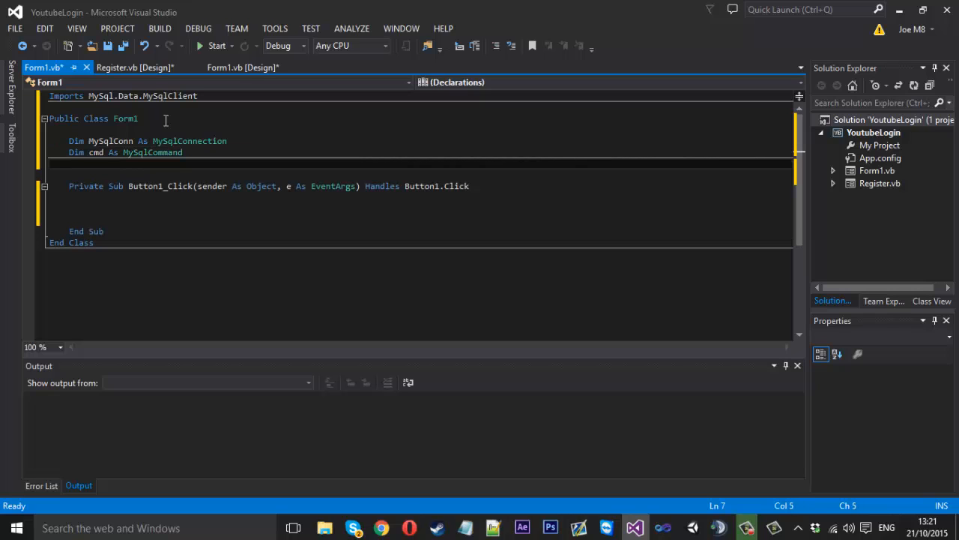
Step: Declare Dim reader As MySqlDataReader and move into the click handler
type("Dim")
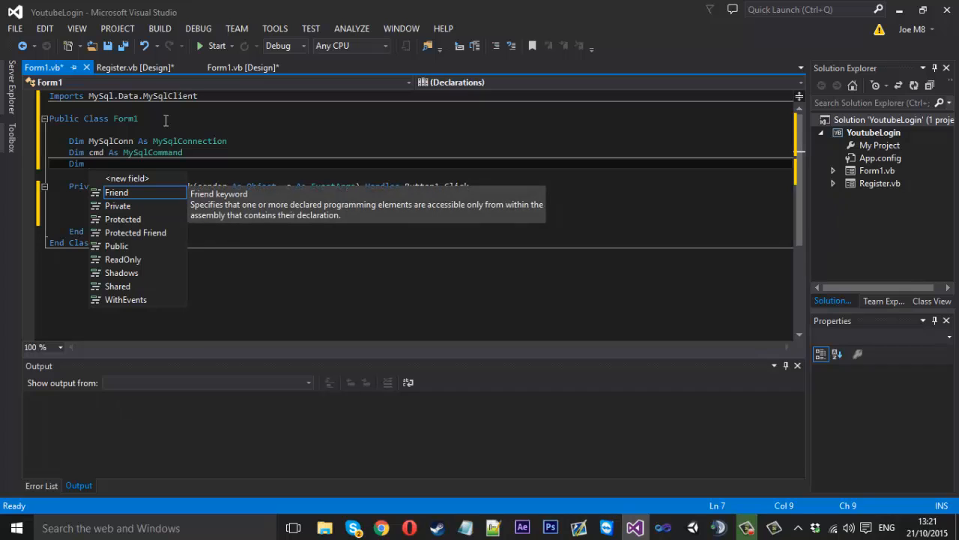
type("reader as")
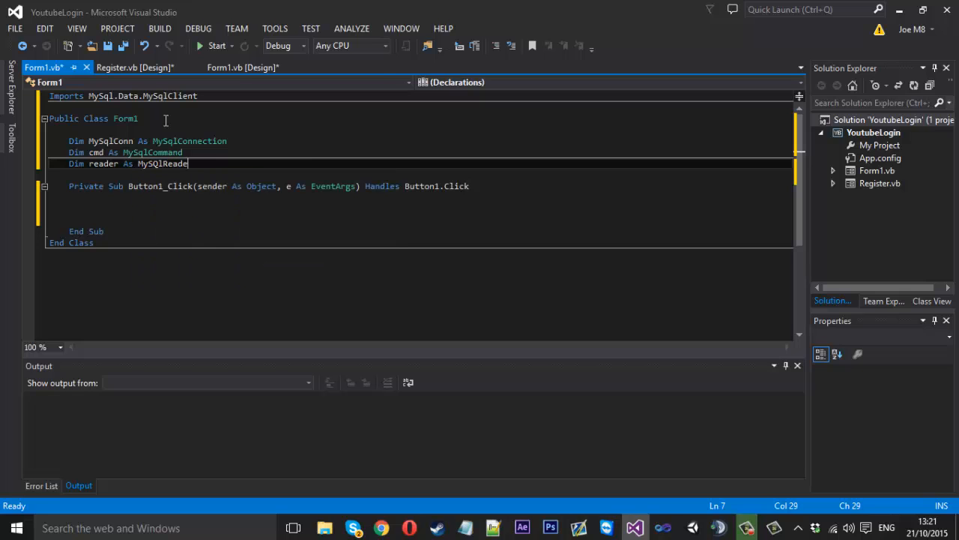
type("r")
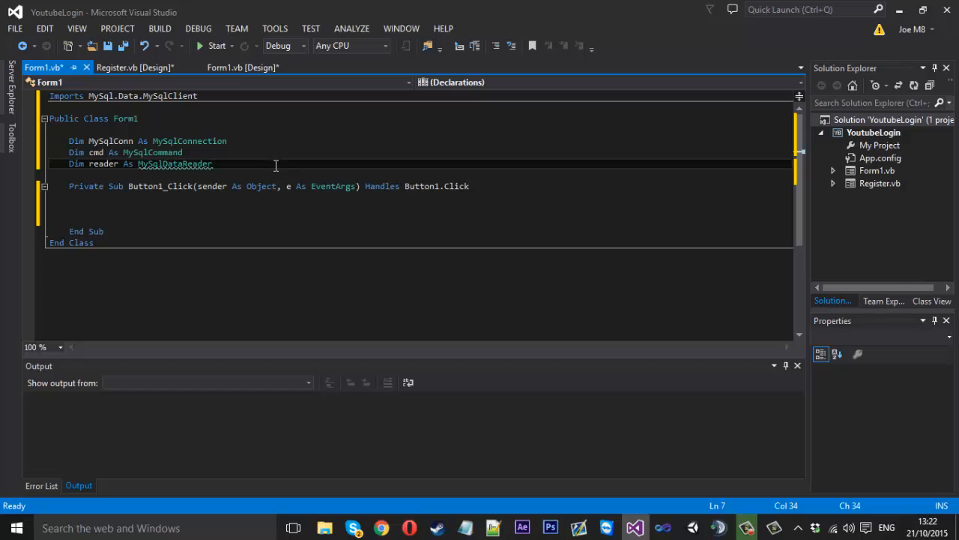
double_click(153, 153)
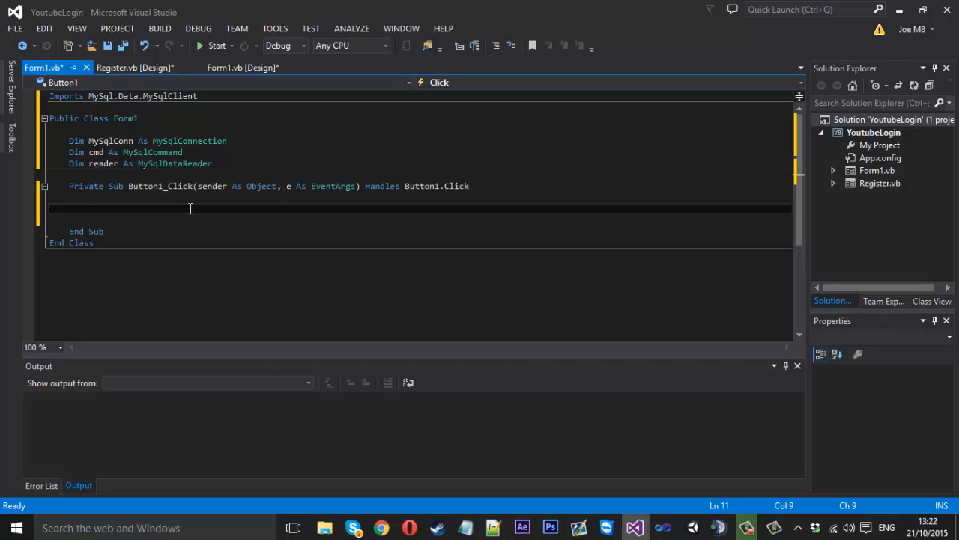
Step: Wrap the click code in a Try block that catches MySqlException
type("T")
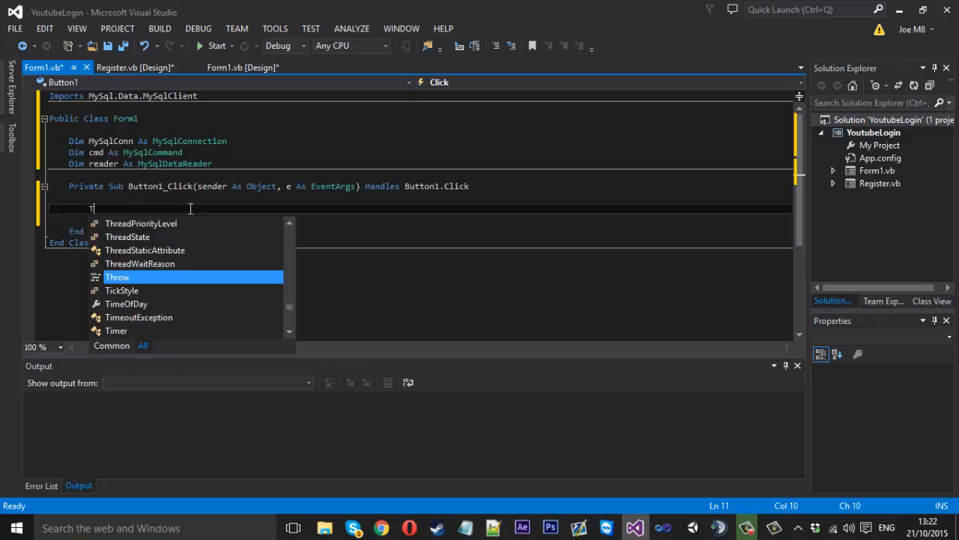
type("Try")
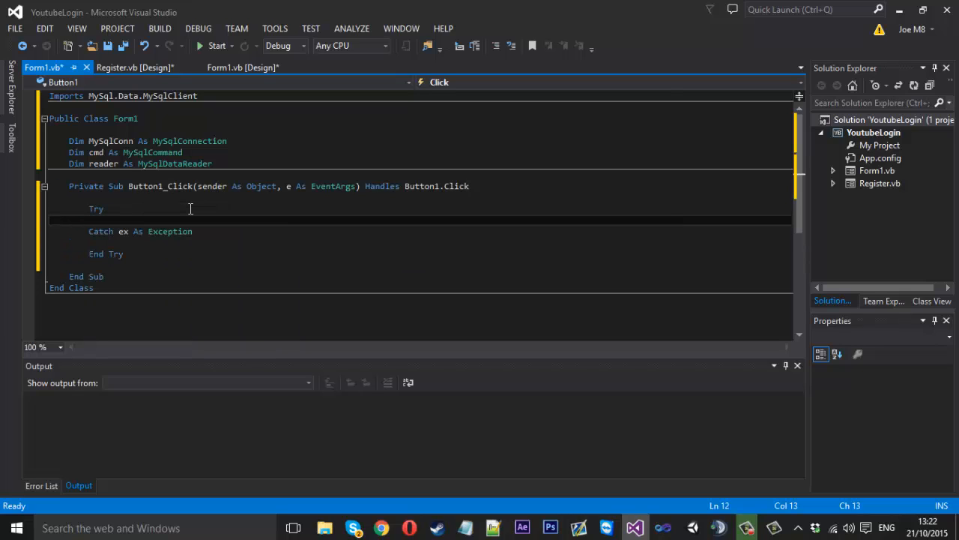
double_click(170, 231)
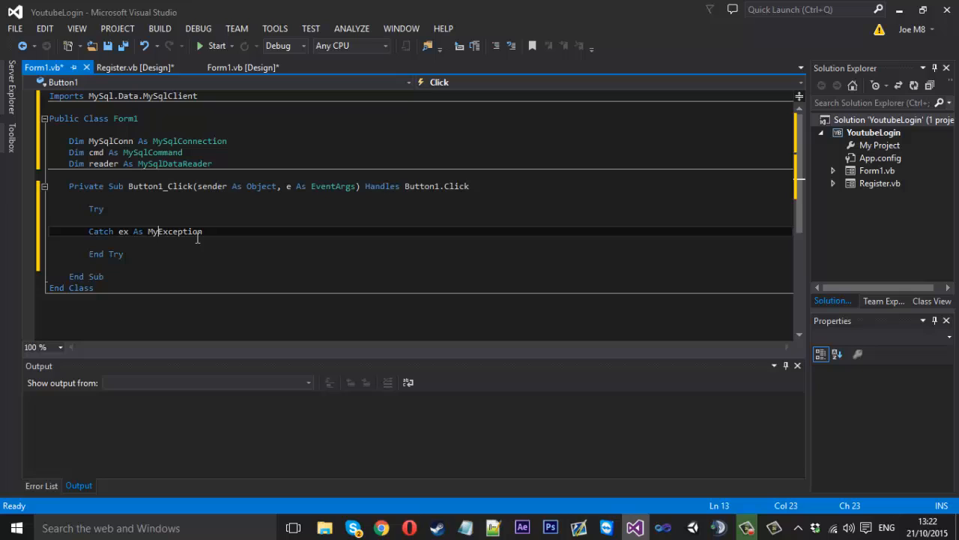
type("Sql")
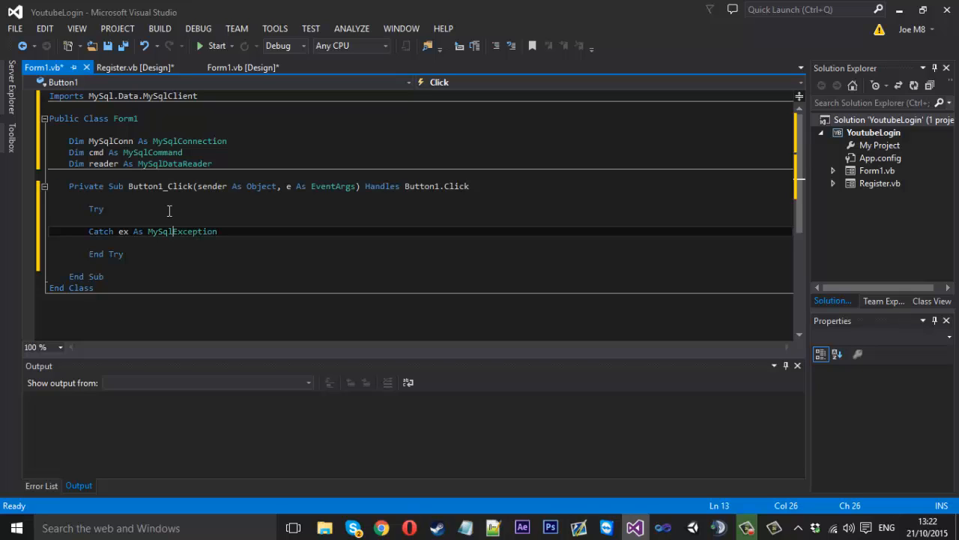
left_click(168, 216)
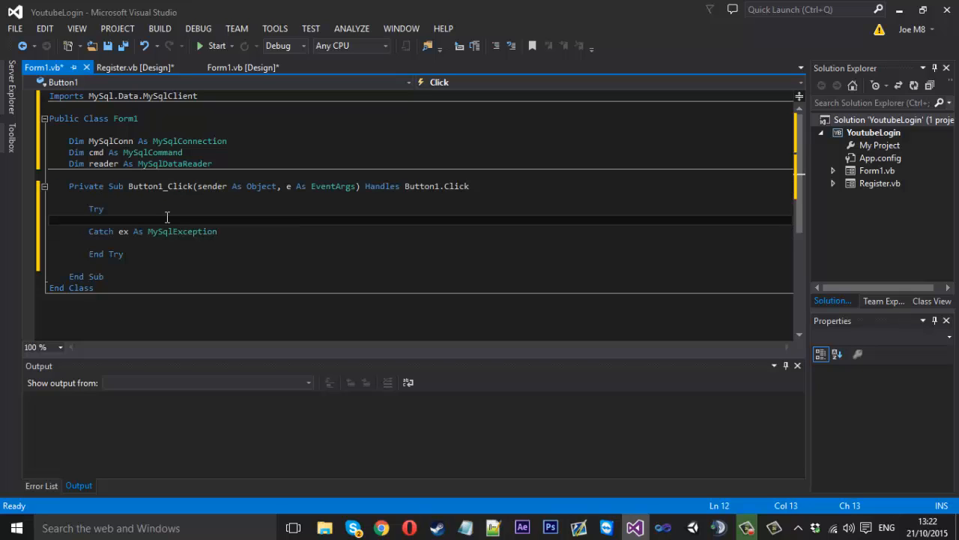
key("enter")
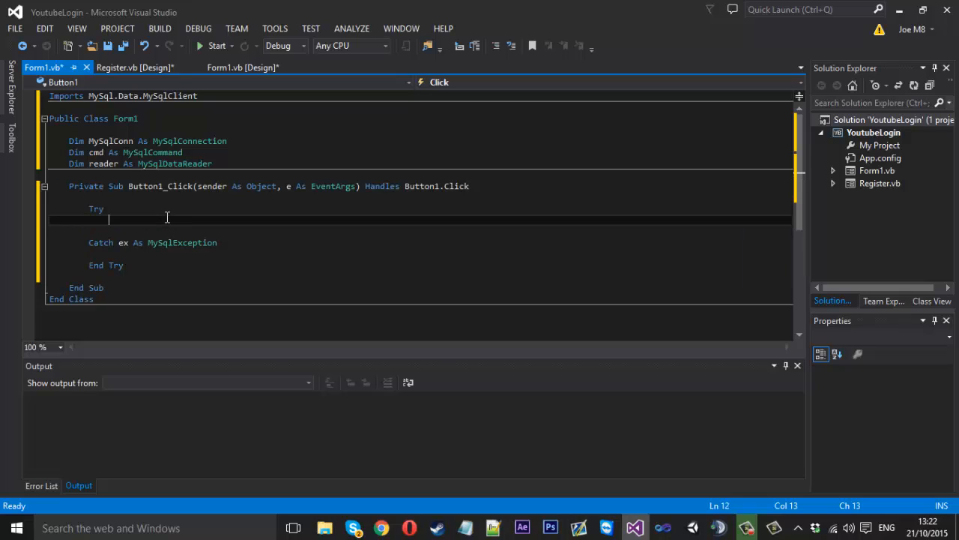
key("enter")
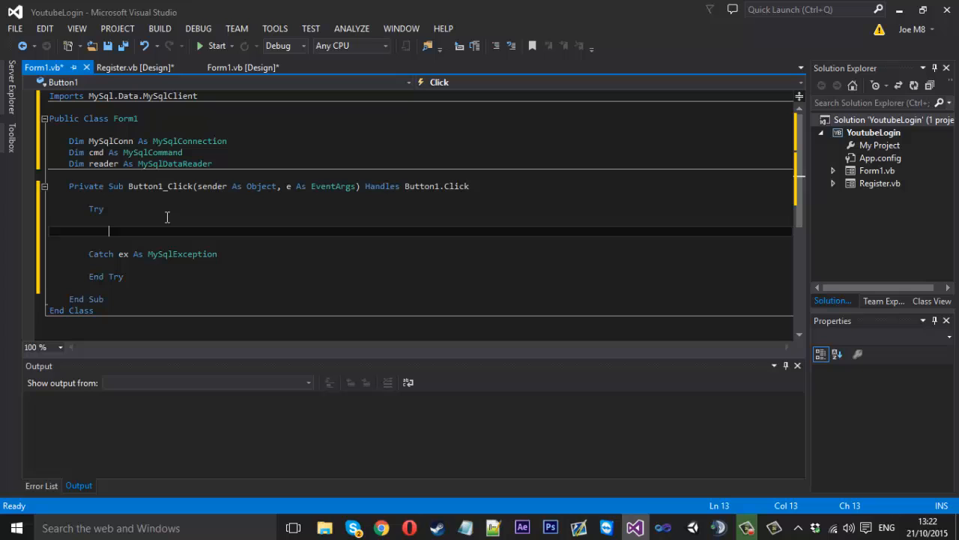
Step: Begin the MySqlConn.Open() call inside the Try block
type("M")
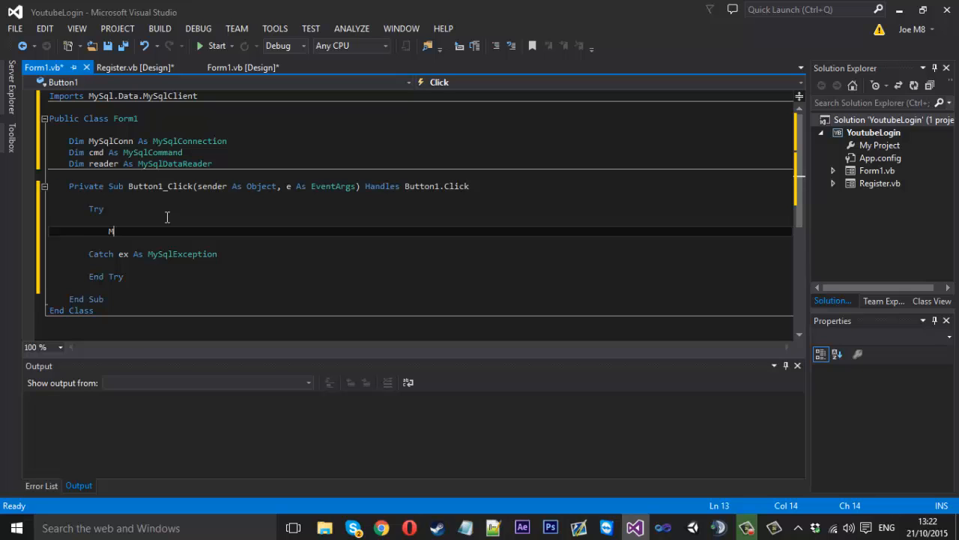
type("ySql")
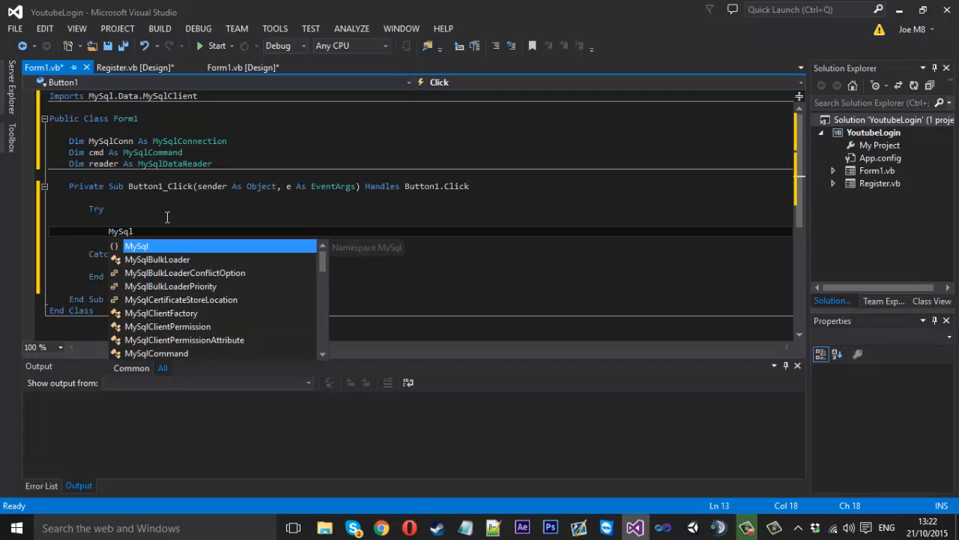
type("Conn")
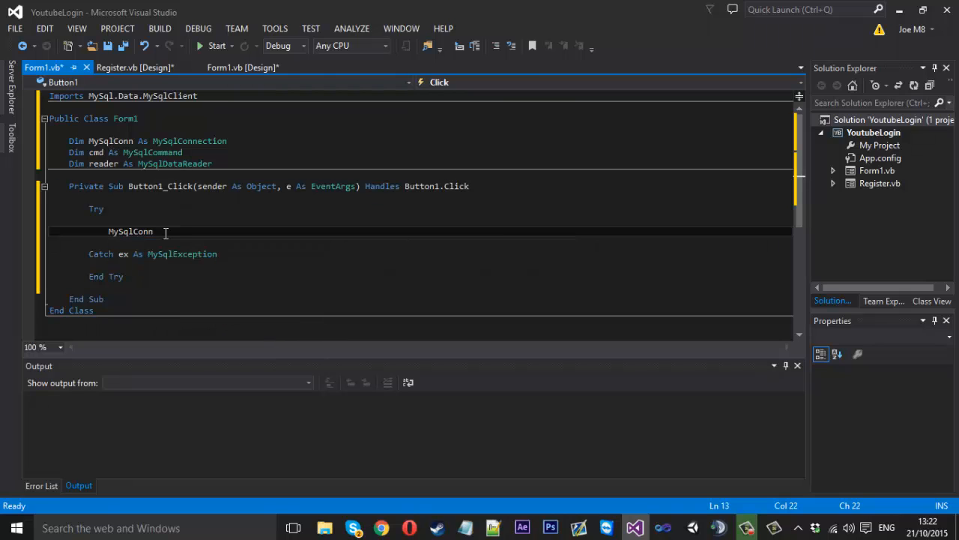
type(".Open(")
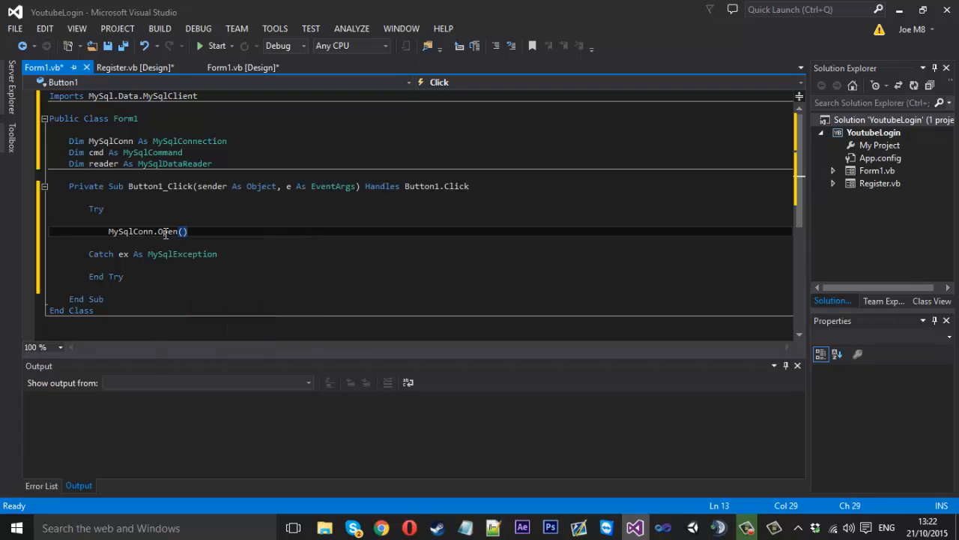
Step: Assign cmd.Connection = MySqlConn after opening the connection
type("cmd")
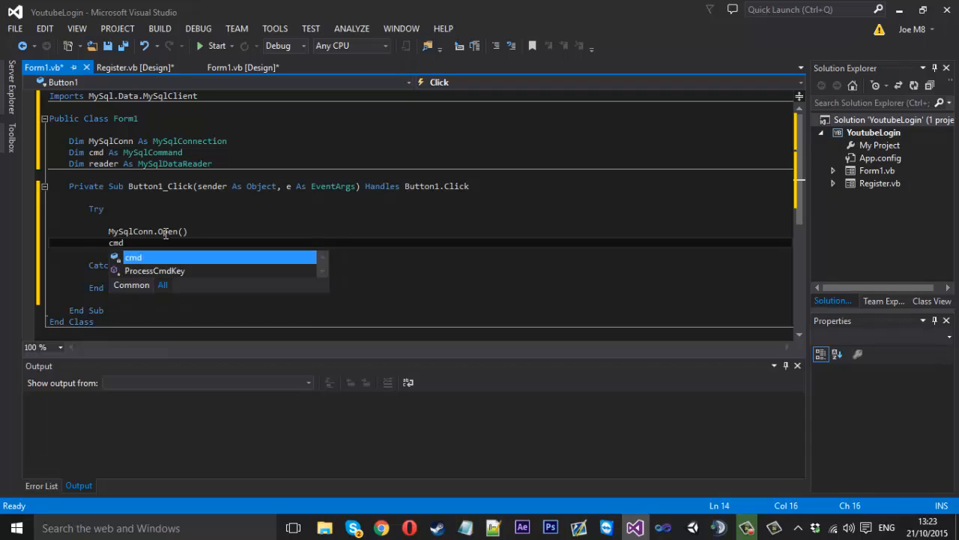
type(".")
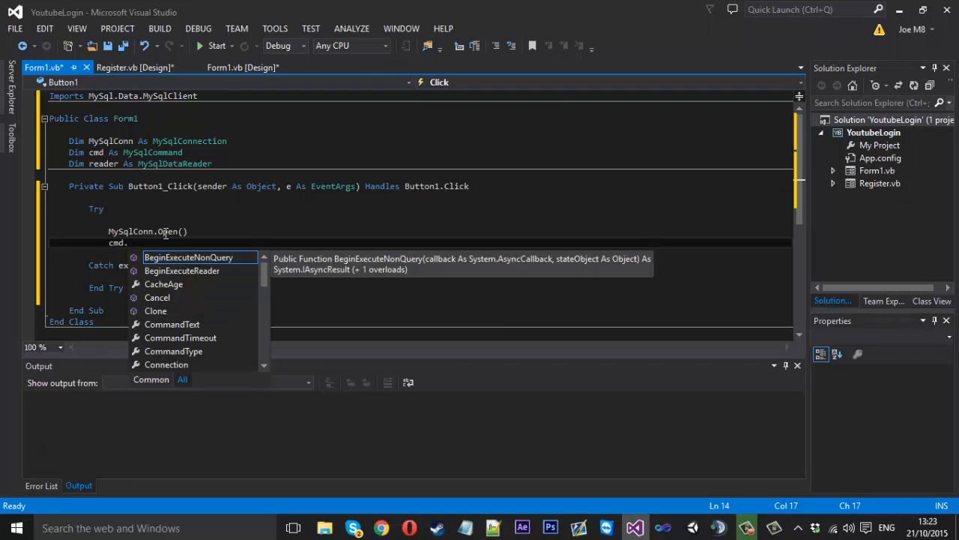
type("Connection")
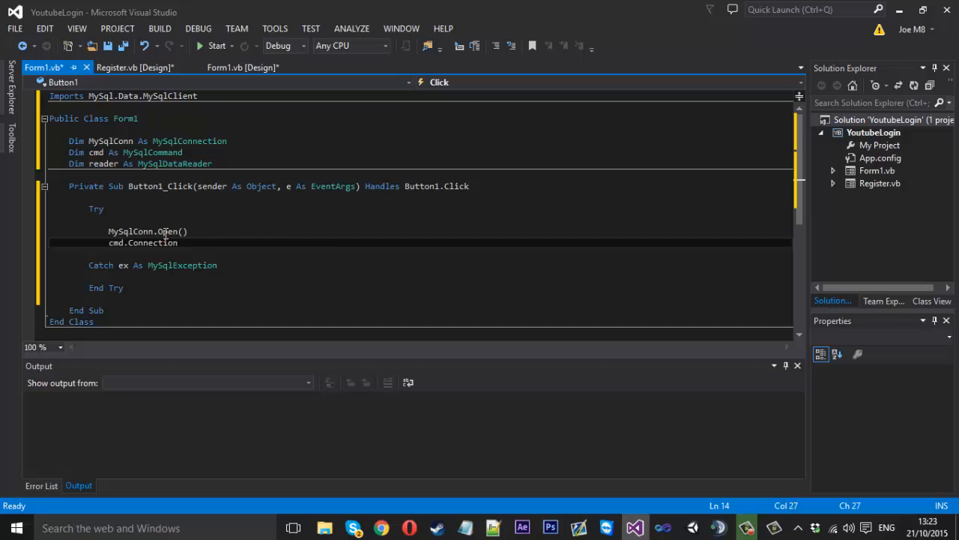
type("= My")
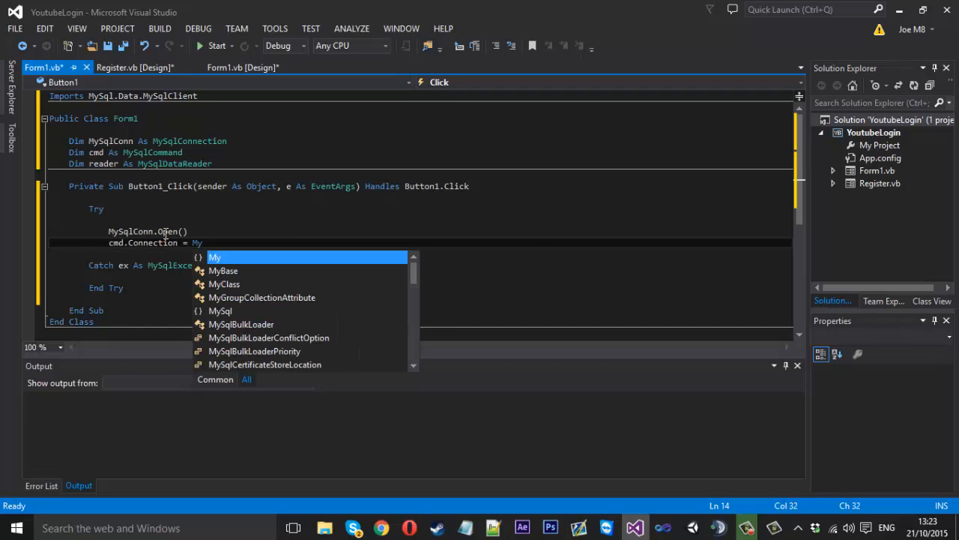
type("Sqlc")
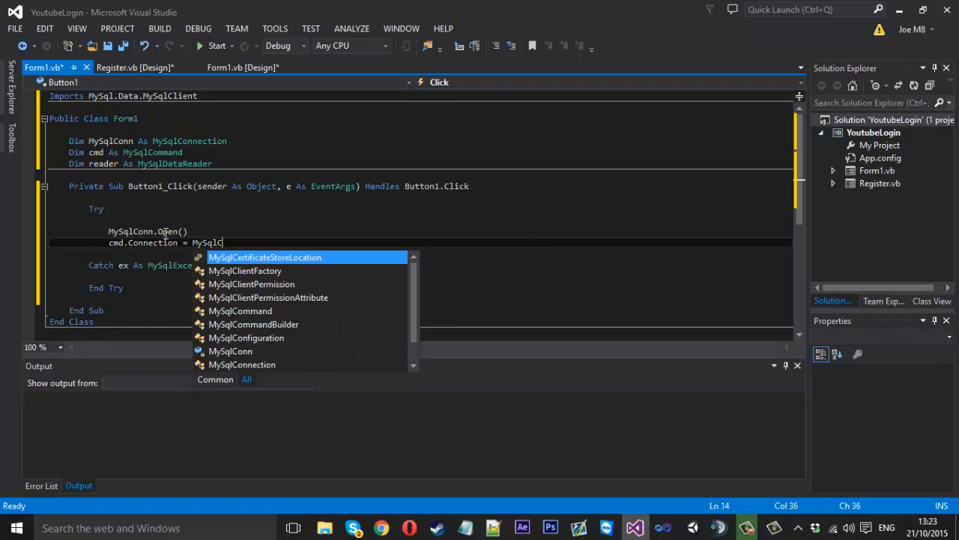
type("nn")
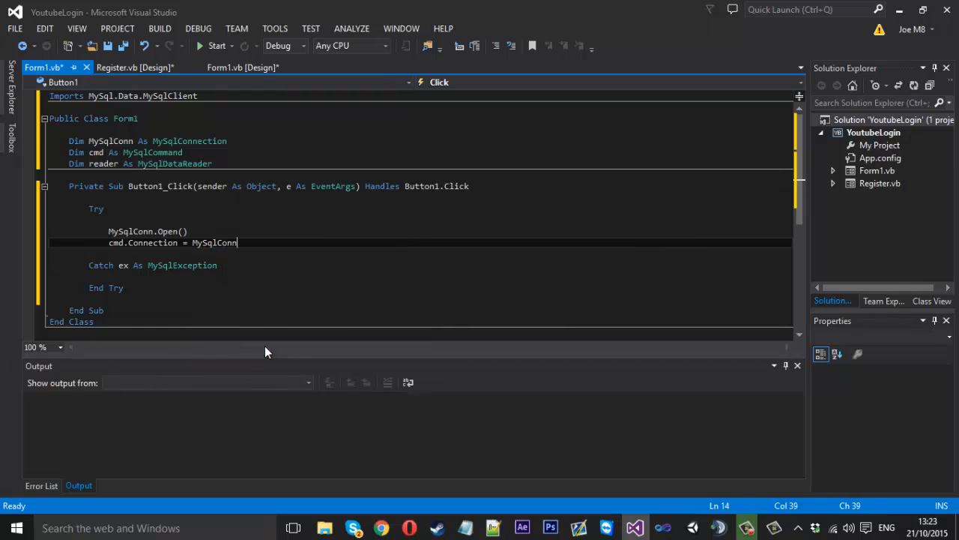
key("enter")
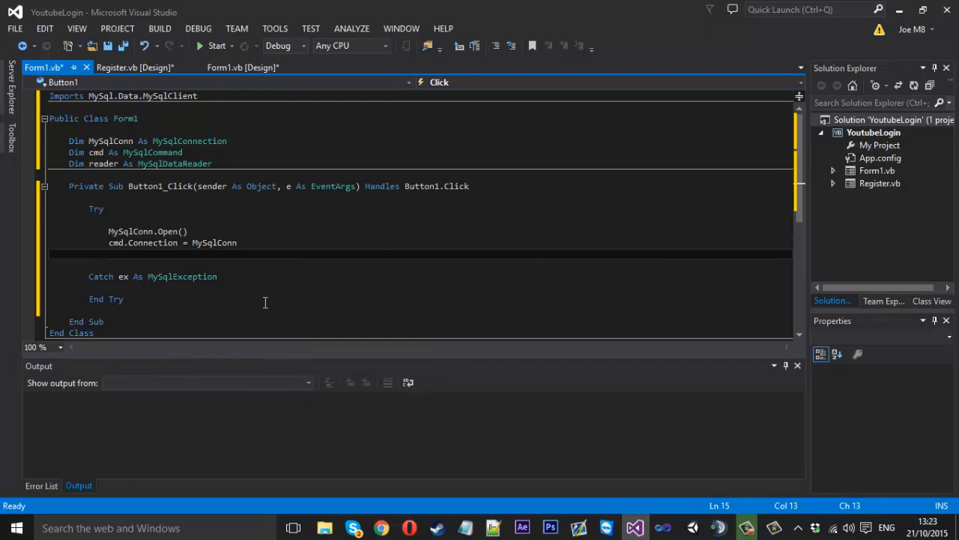
Step: Start the cmd.CommandText = assignment for the login query
type("cmd.")
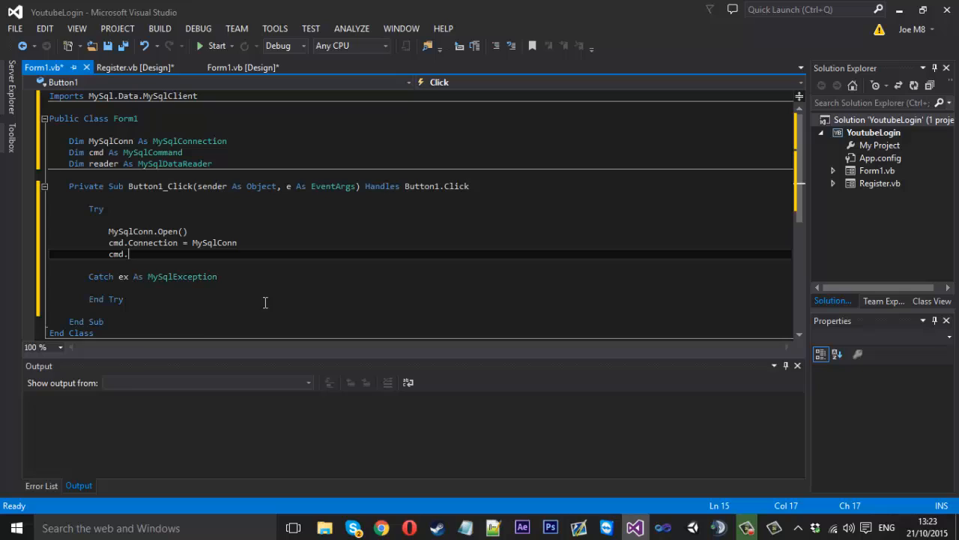
type(".")
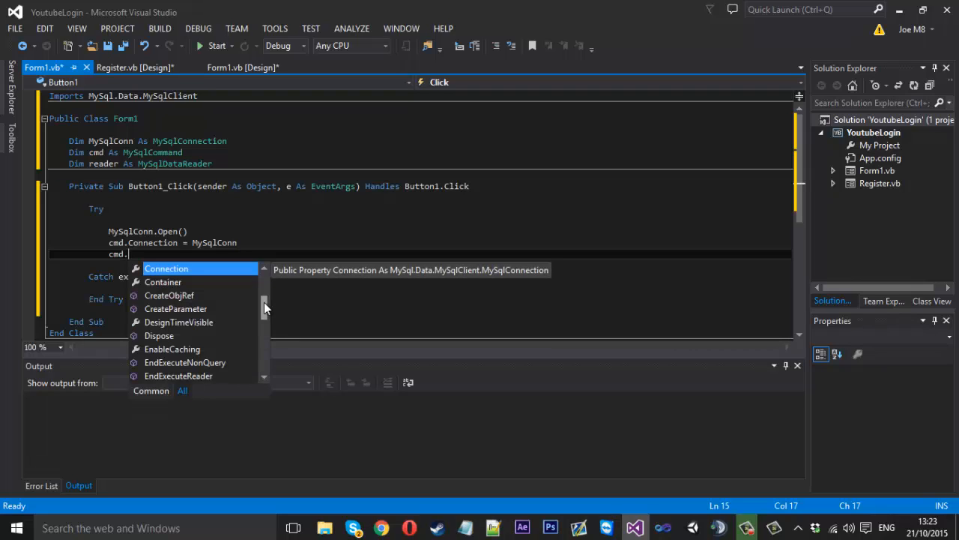
type("CommandText")
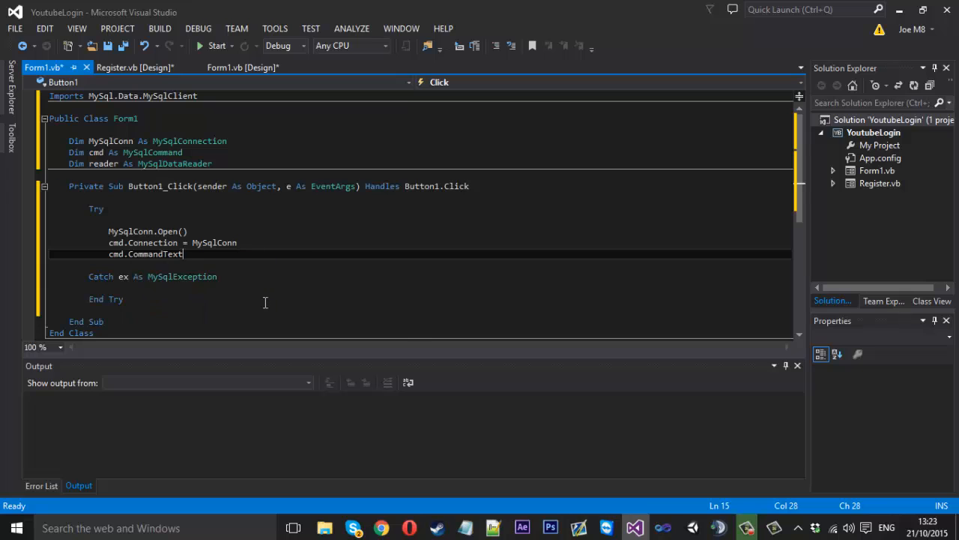
type("=")
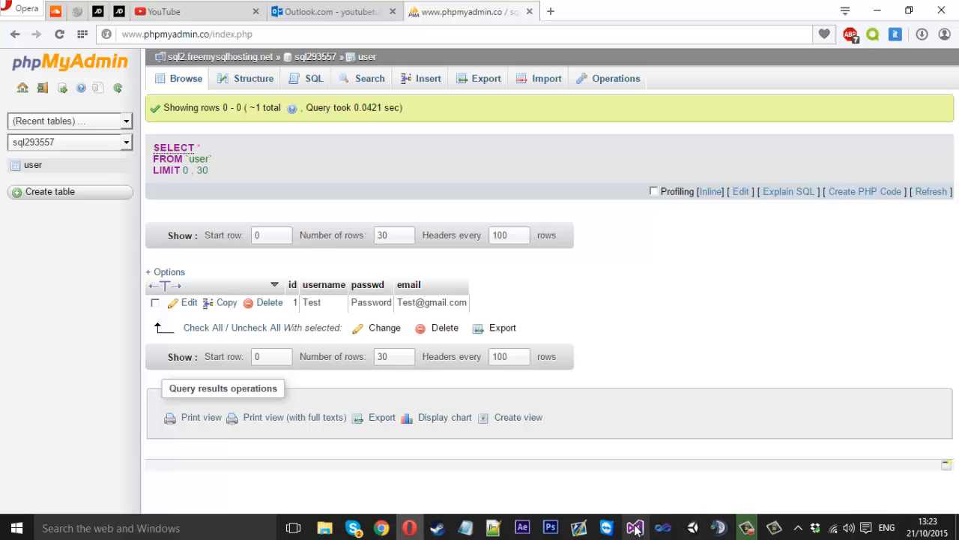
left_click(636, 528)
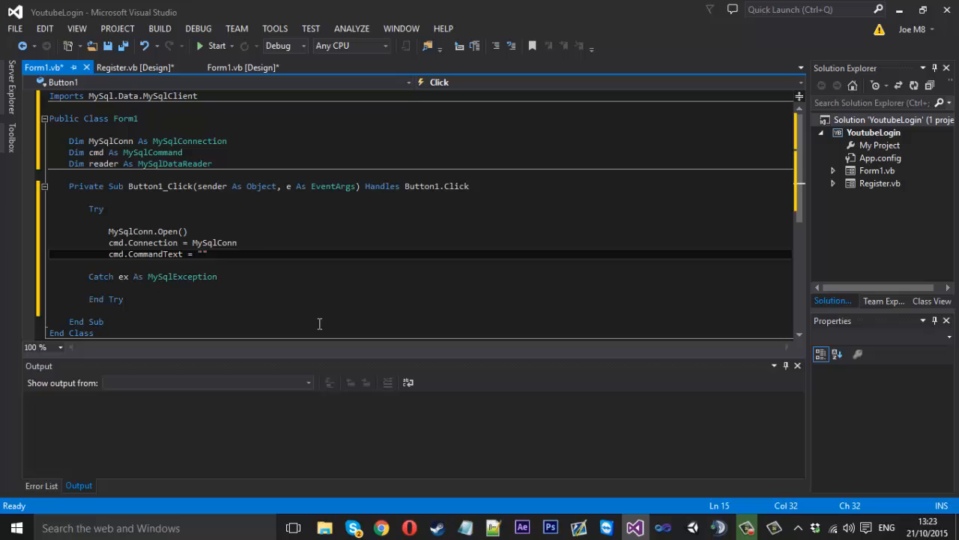
Step: Write Select username, passwd from user where username = '" & TextBox1.Text & "'
type("Select usr")
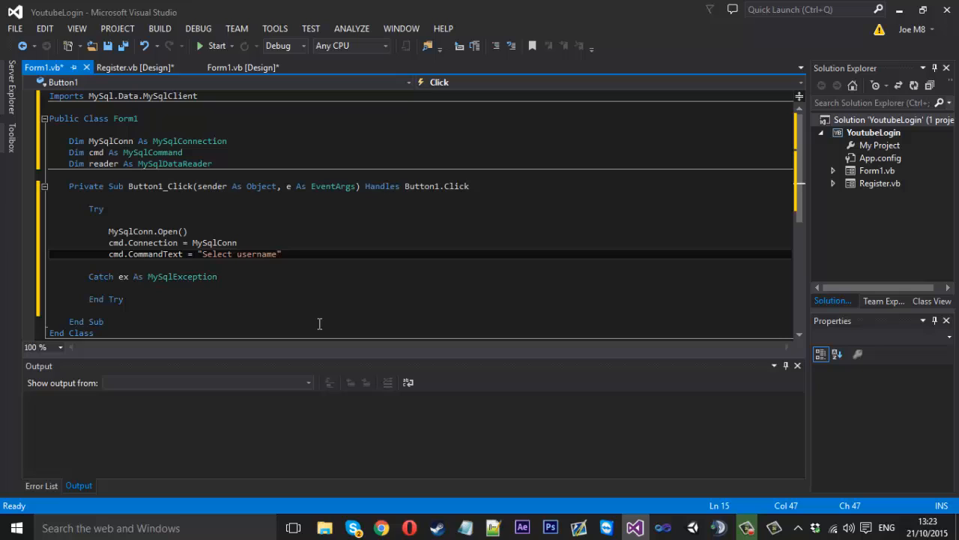
type(", passwd from")
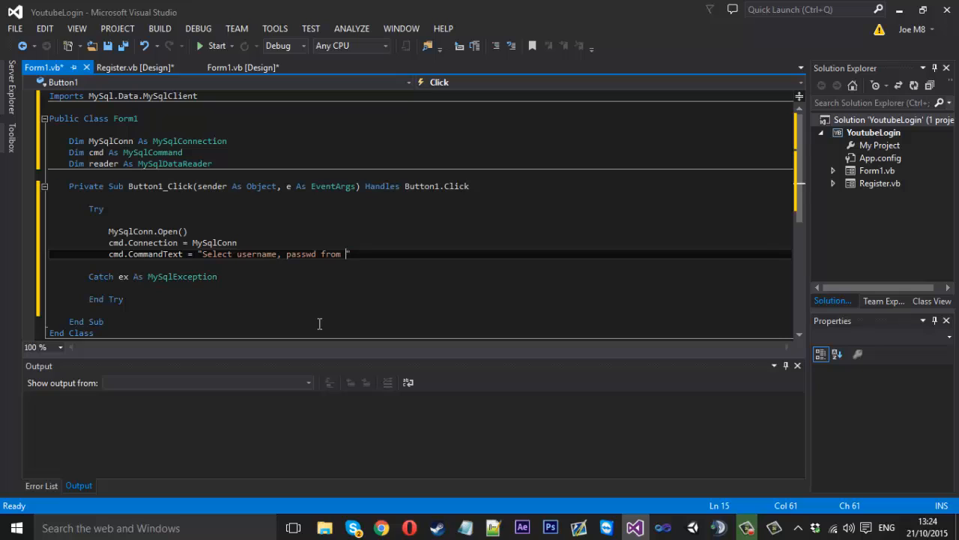
type("user\"")
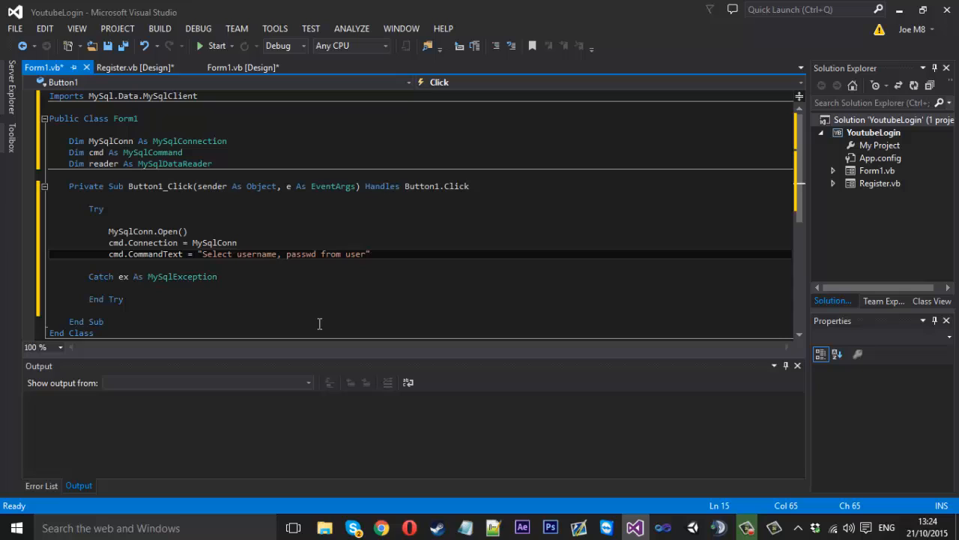
type("where")
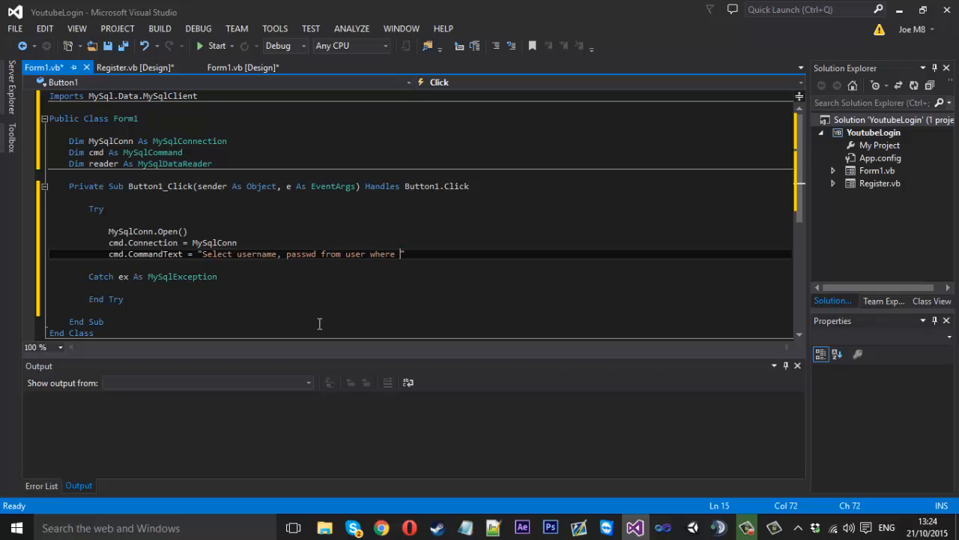
type("username")
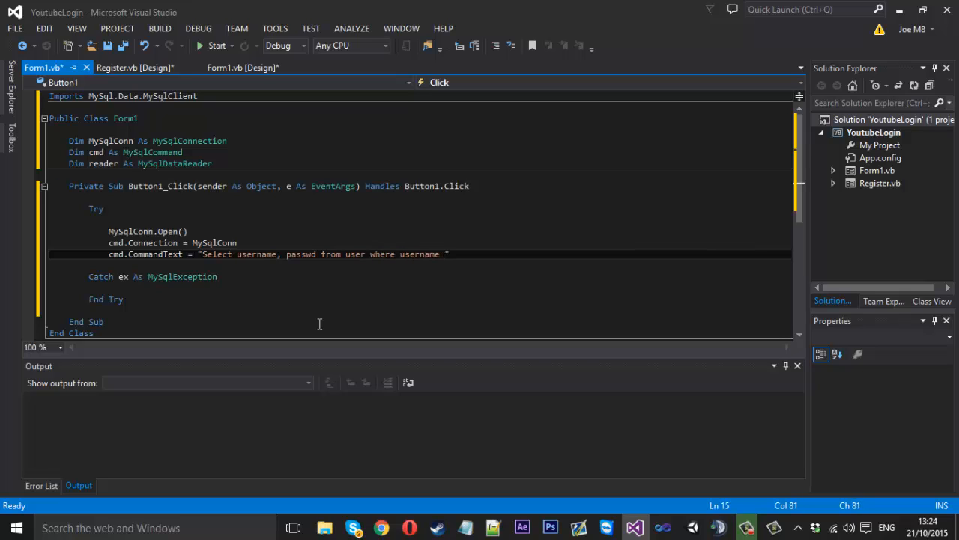
type("=")
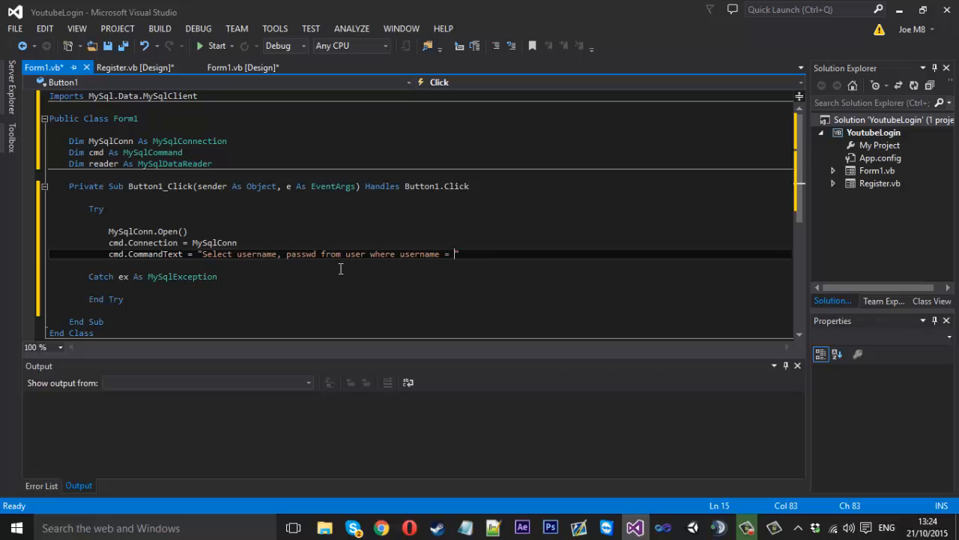
left_click(243, 67)
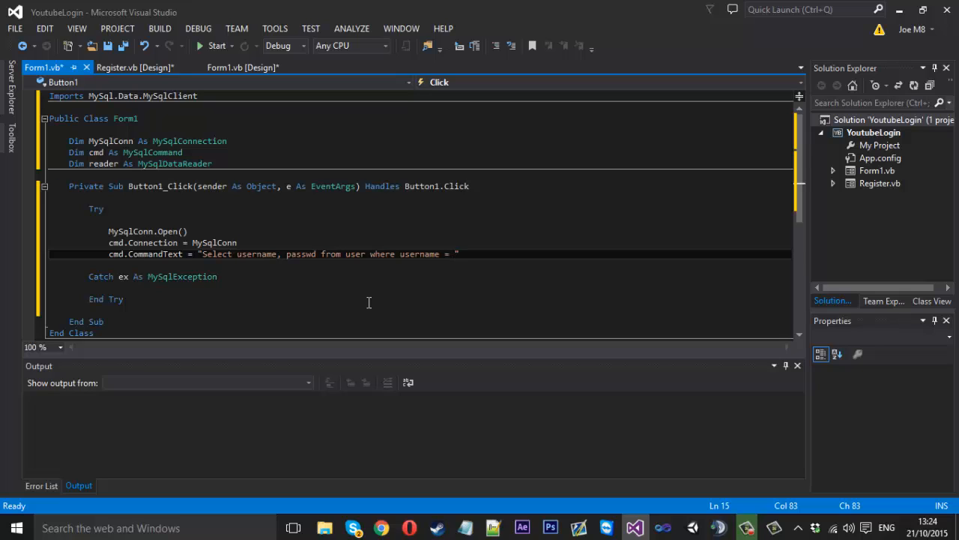
type("T")
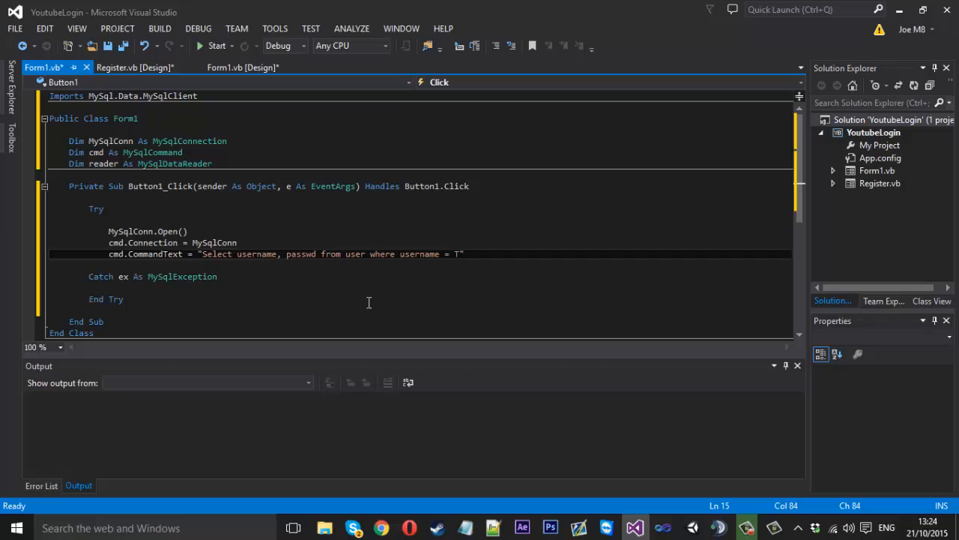
key("backspace")
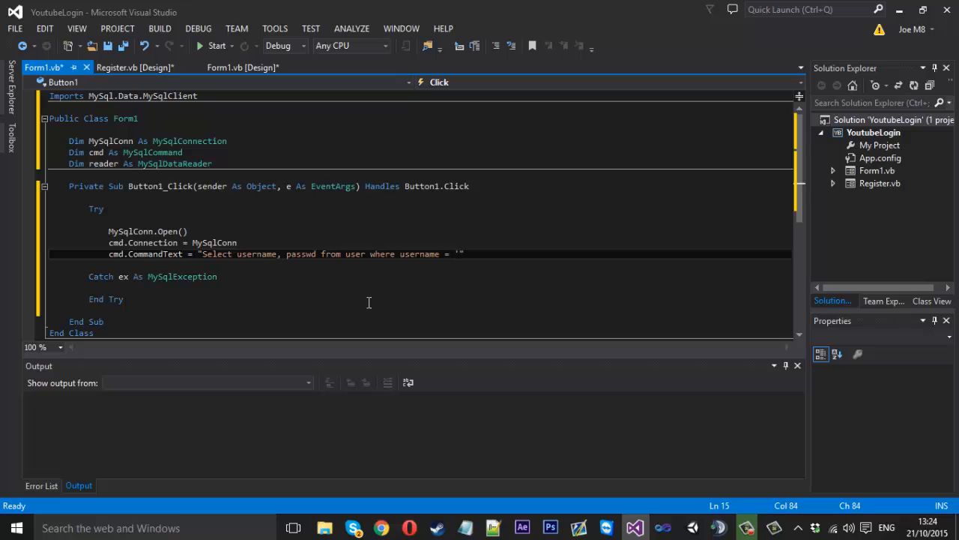
type("\"")
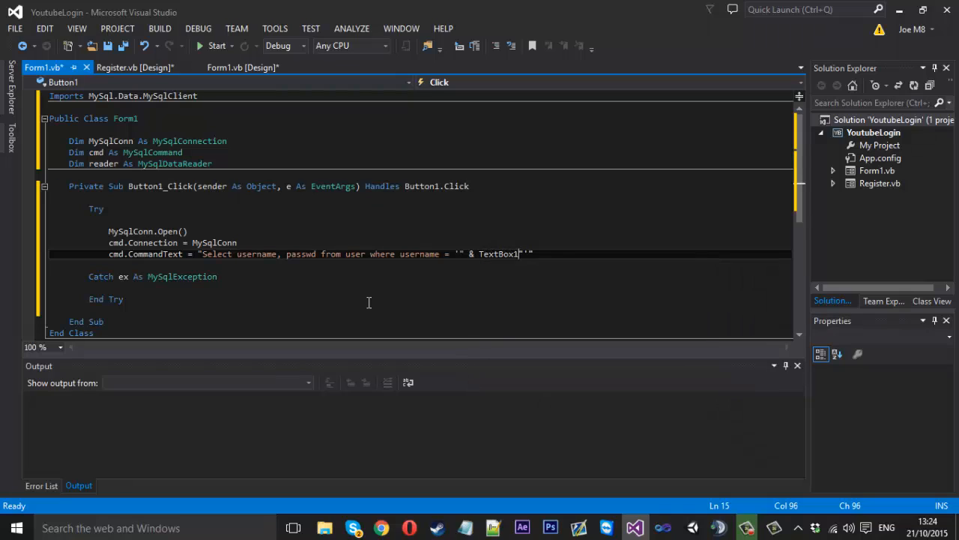
type(".Text")
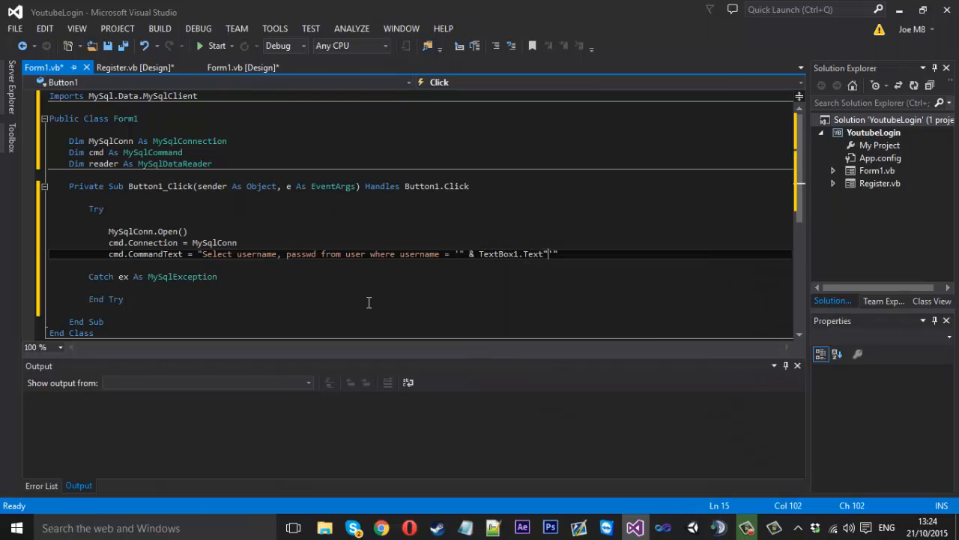
type("\"'")
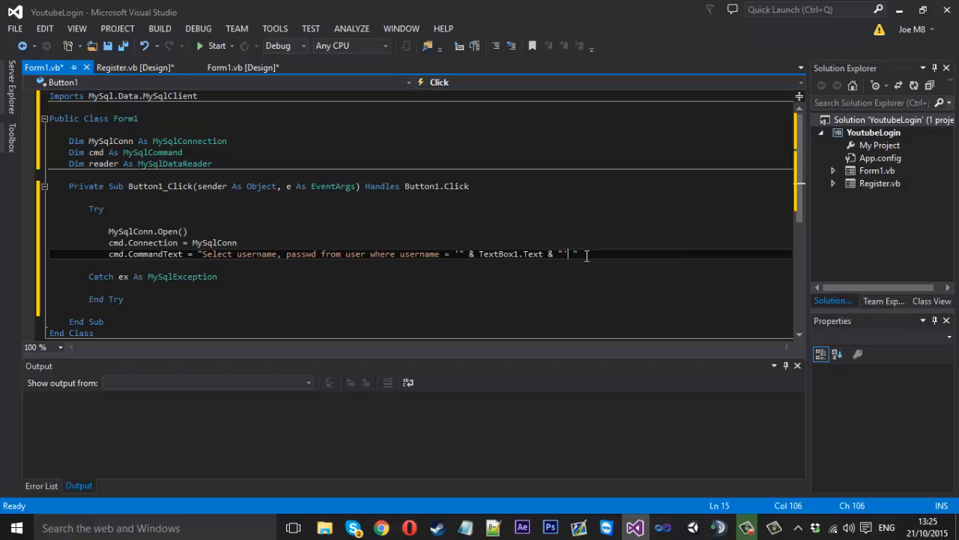
Step: Extend the query with and passwd = '" & TextBox2.Text & "'"
type("and")
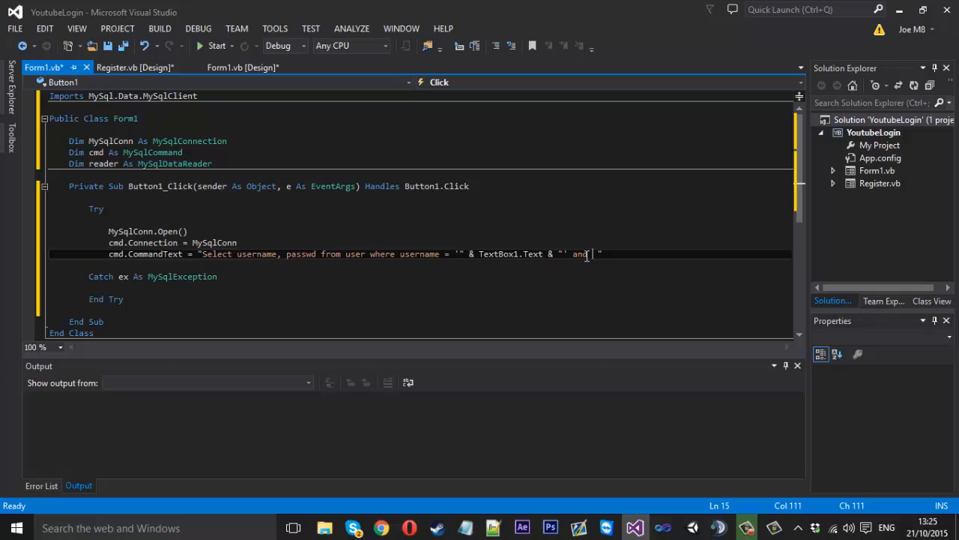
type("passwd")
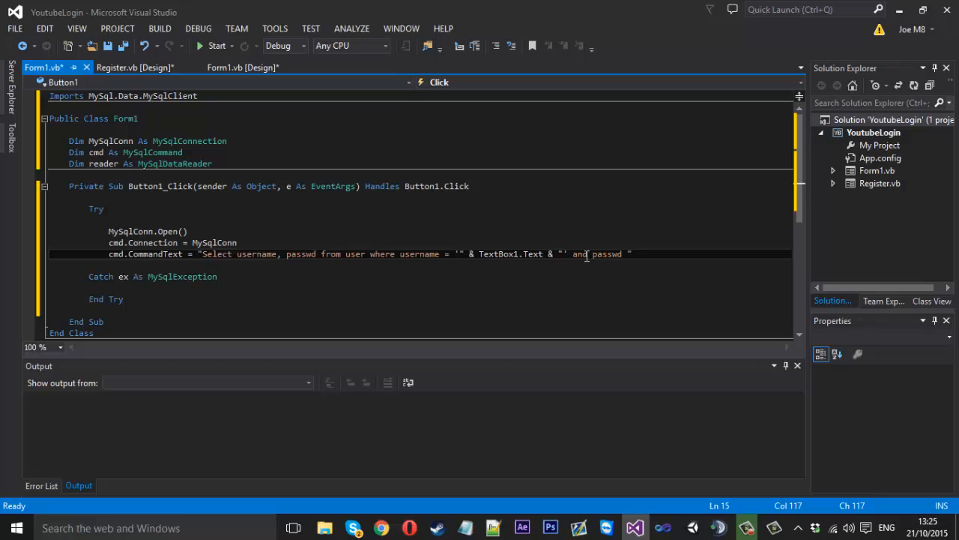
left_click_drag(557, 253, 646, 253)
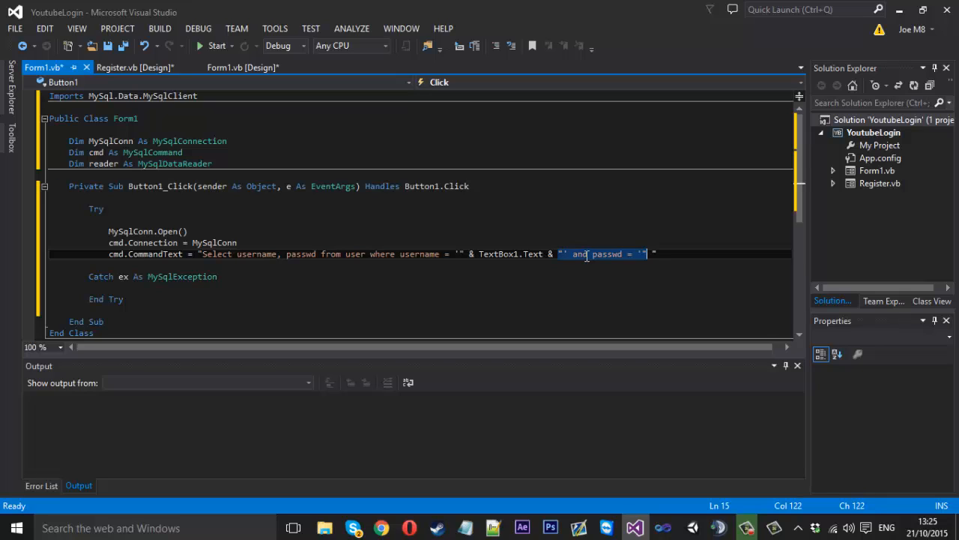
type("&")
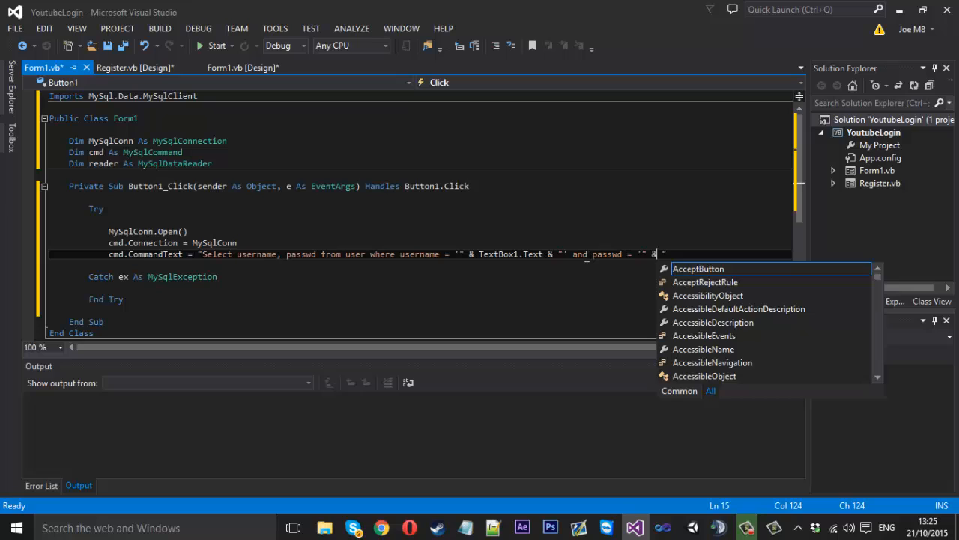
type("TextBo")
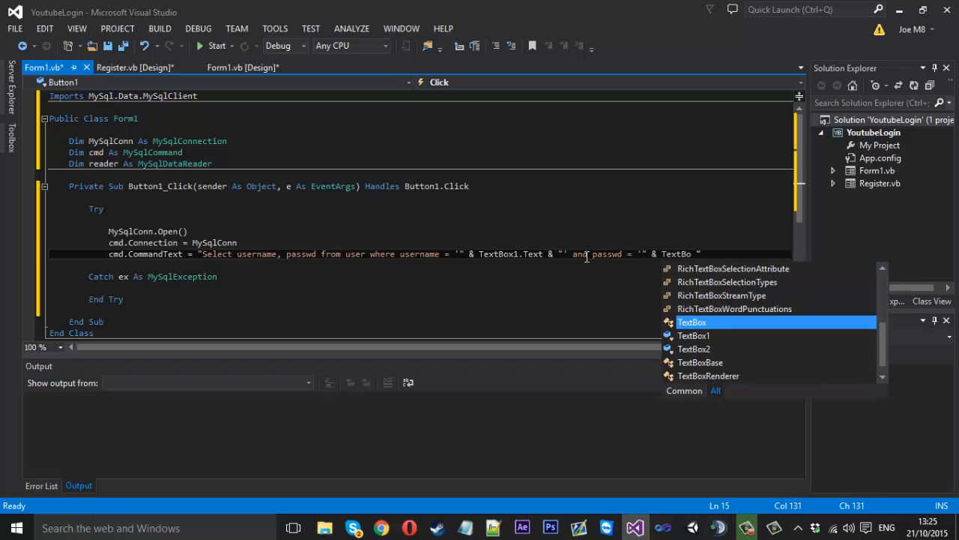
type("x2.Text &")
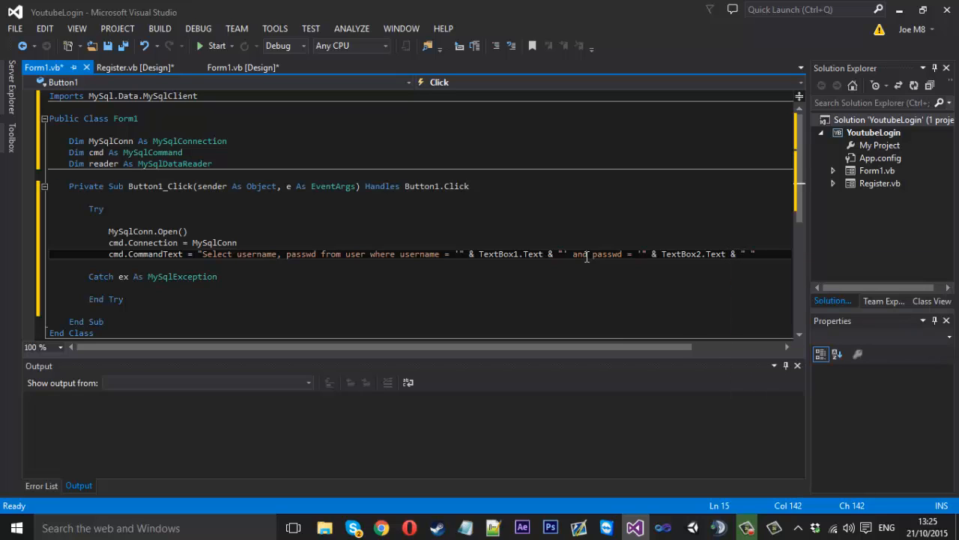
type("\"")
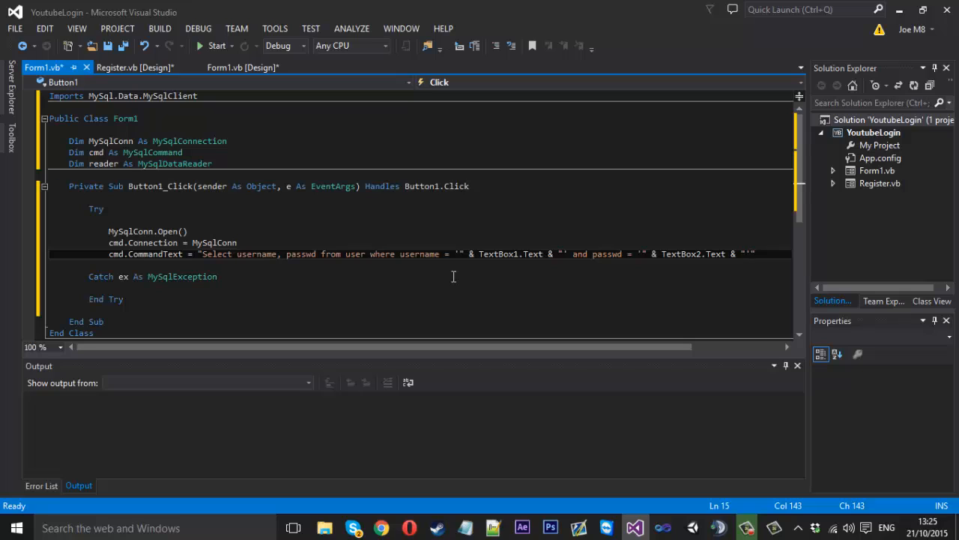
mouse_move(701, 278)
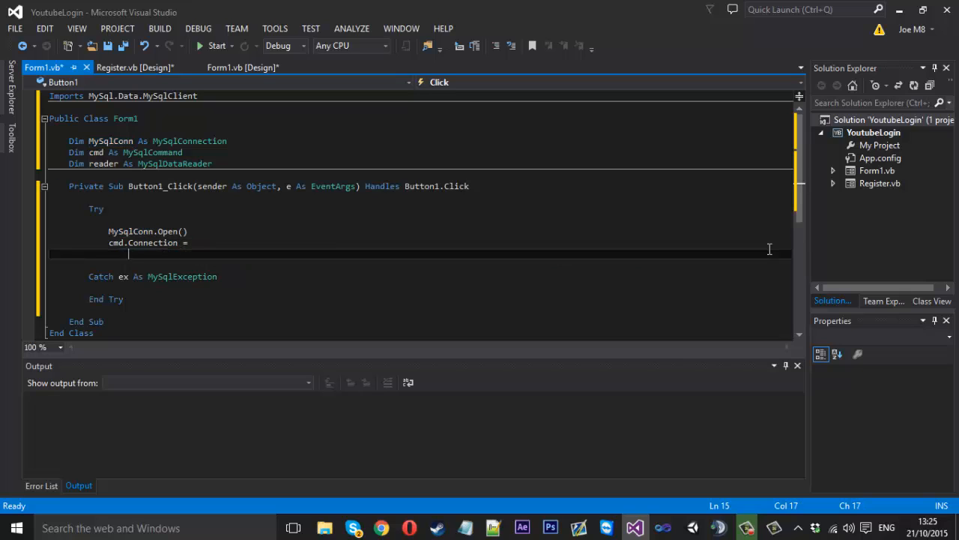
Step: Add reader = cmd.ExecuteReader after the CommandText line
type("cmd.CommandText = \"Select username, passwd from user where username = '\" & TextBox1.Text & \"' and passwd = '\" & TextBox2.Text & \"'\"")
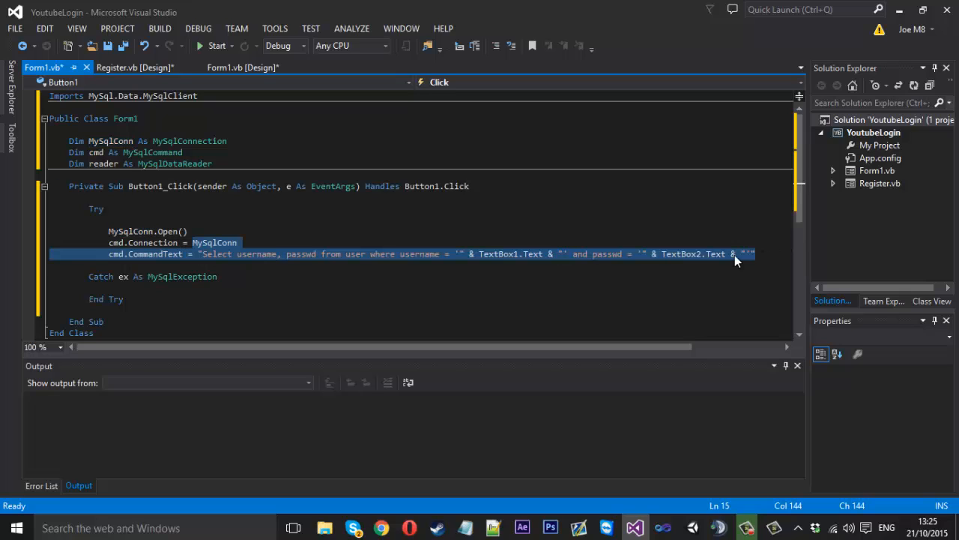
left_click(757, 253)
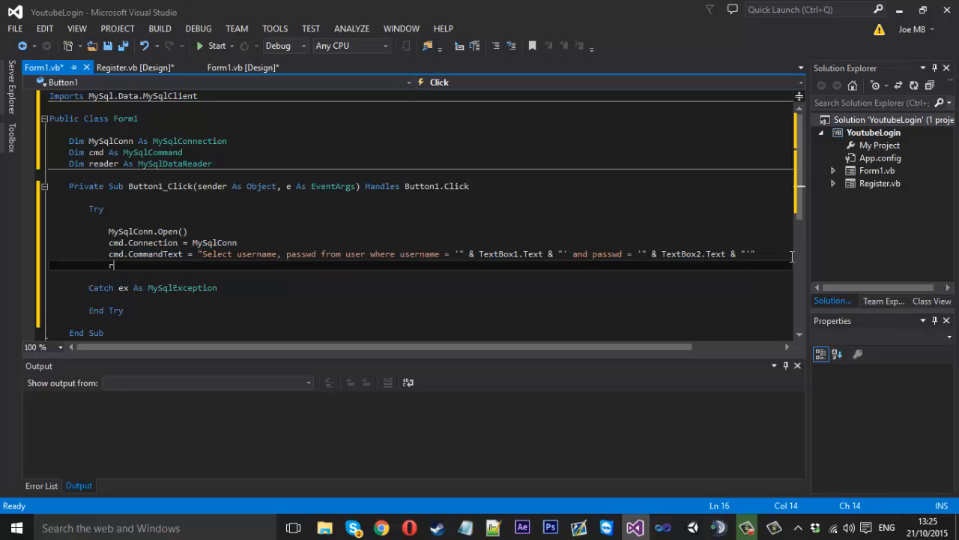
type("reader =")
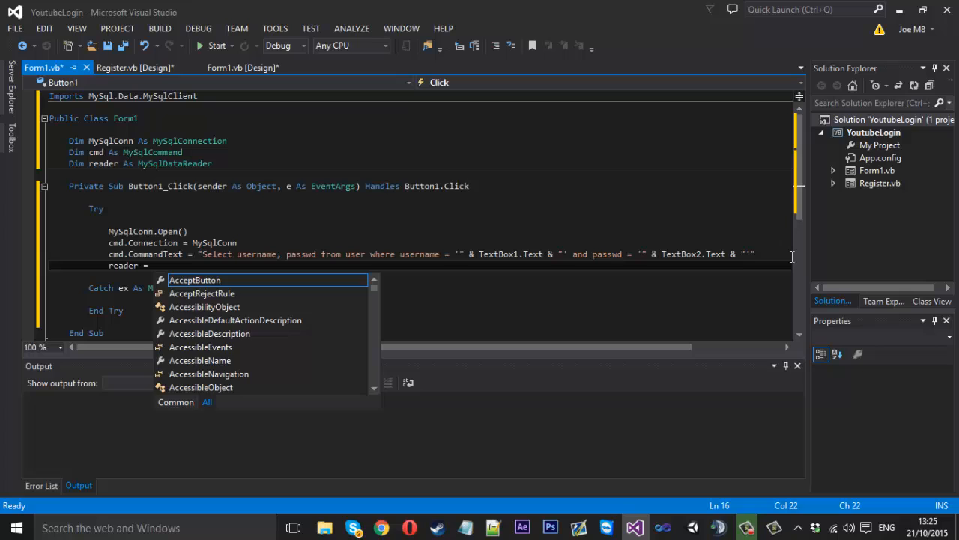
type("cmd.")
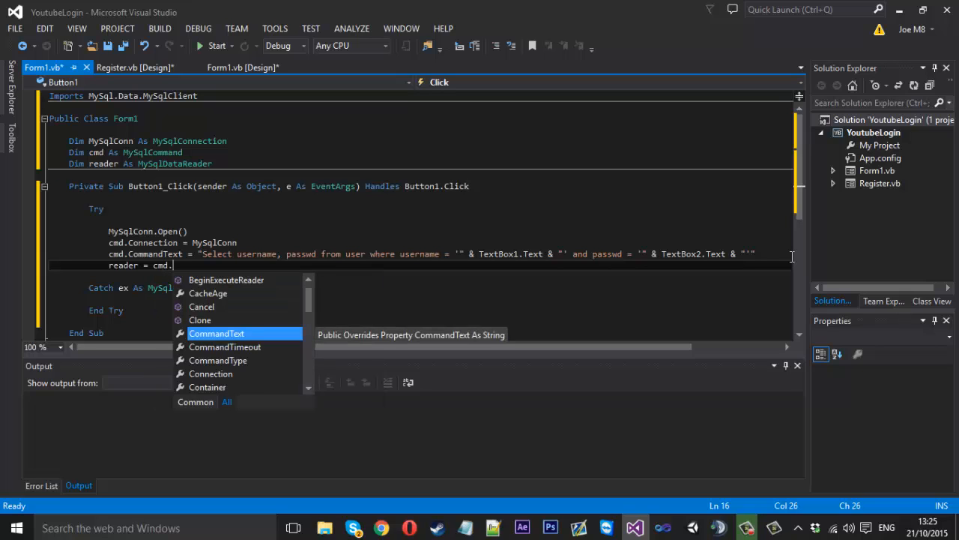
type("ExecuteReader")
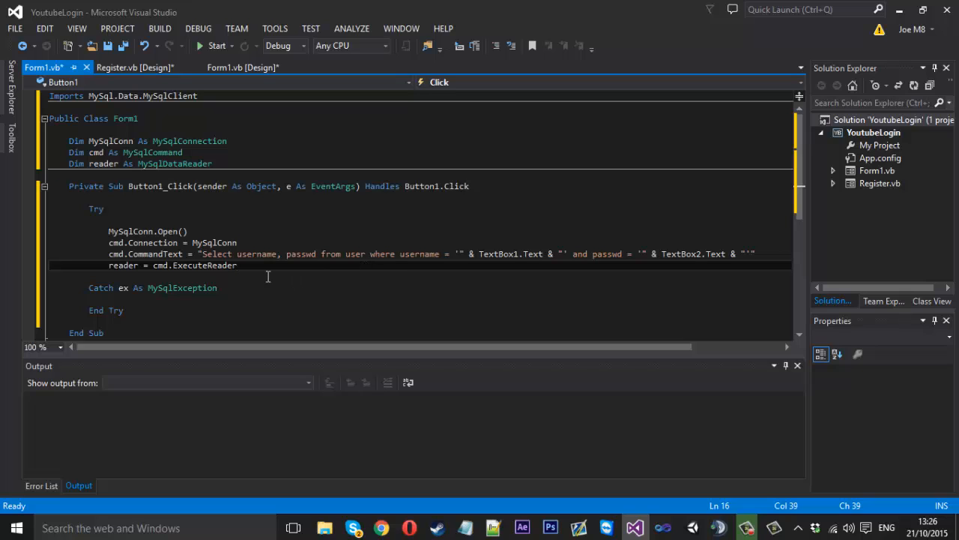
Step: Add If reader.HasRows Then and add a new Windows Form named Tool to the project
type("if")
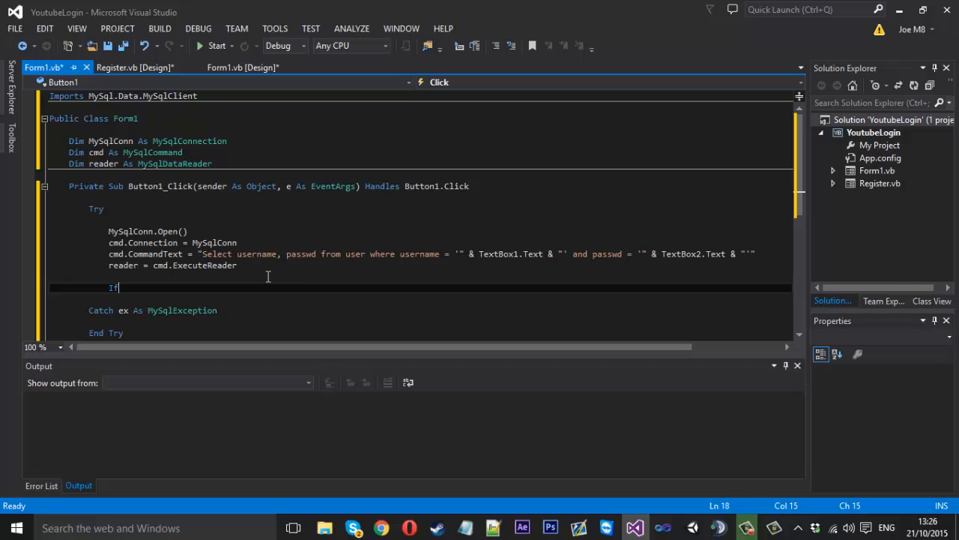
type("reader")
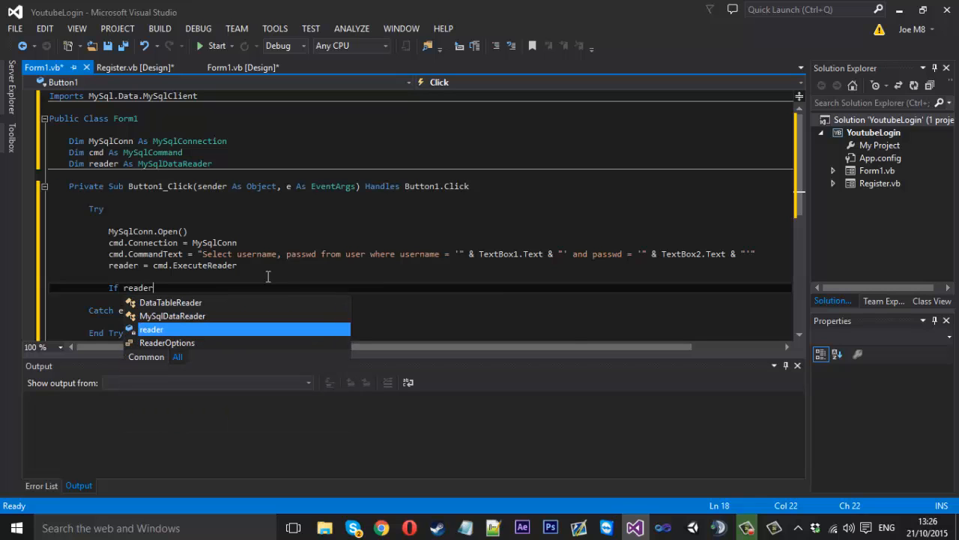
type(".HasRow")
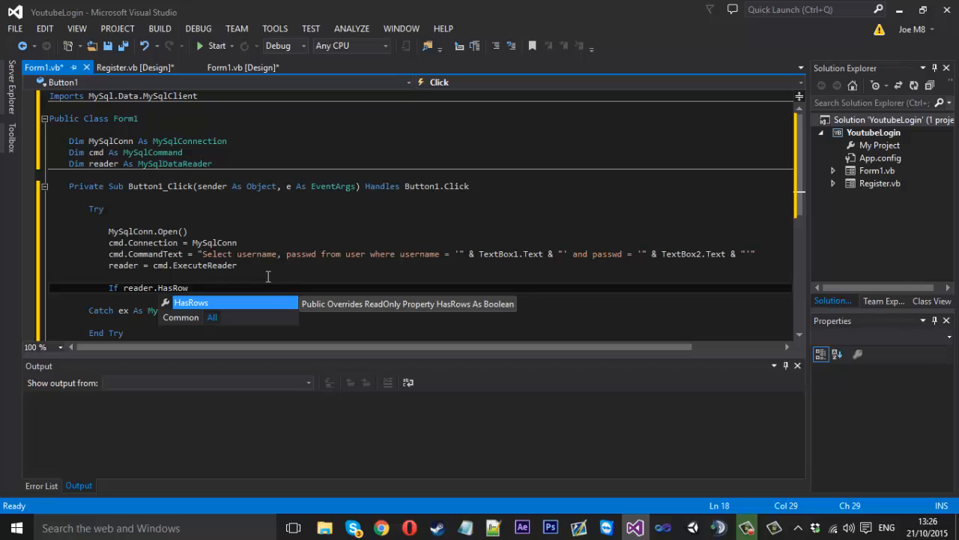
key("Enter")
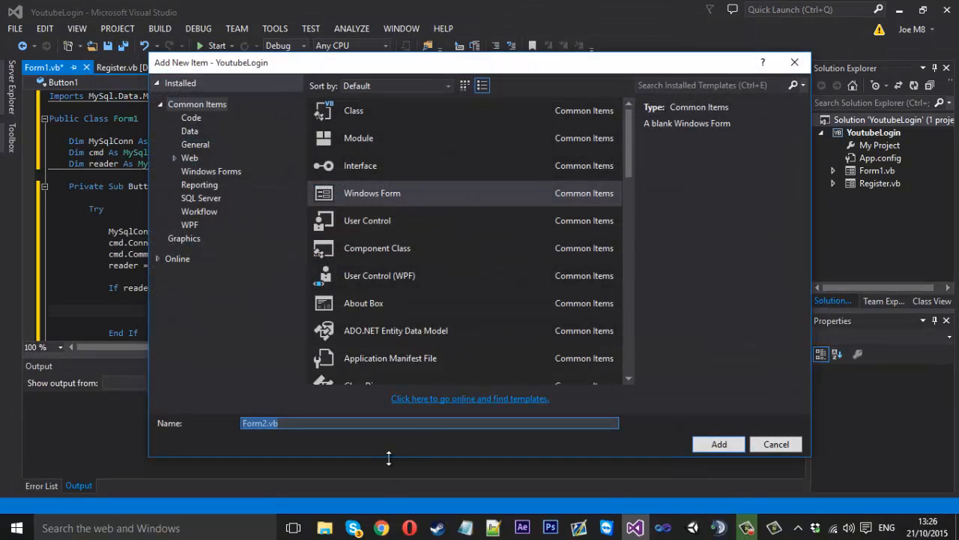
left_click(718, 444)
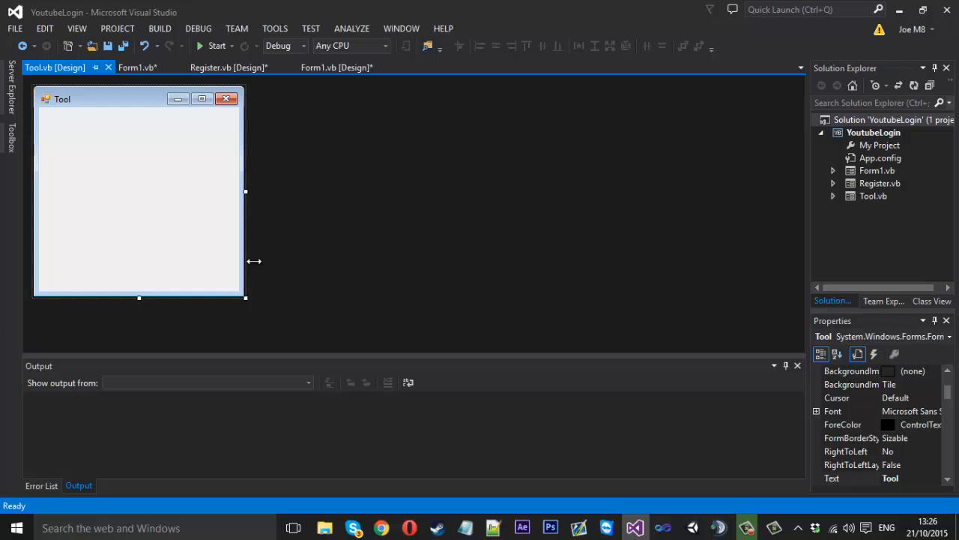
left_click(138, 68)
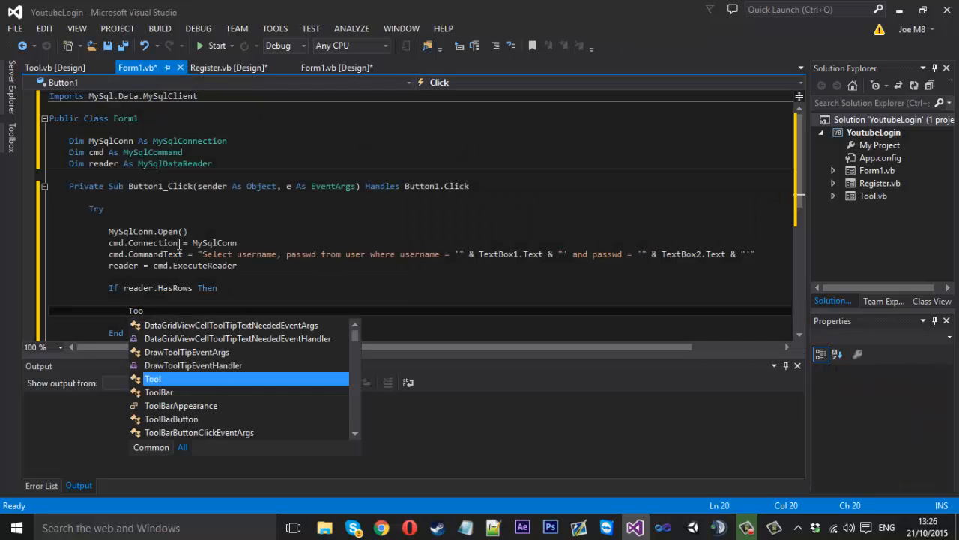
Step: Show the Tool form and close Me on success, Else MessageBox.Show("Details are incorrect!")
type("l.Show(")
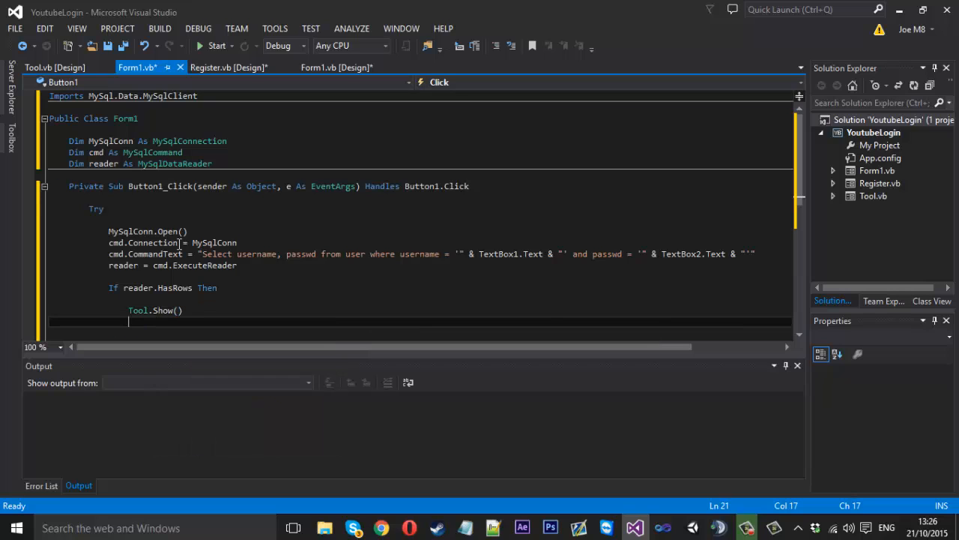
type("Me.Close(")
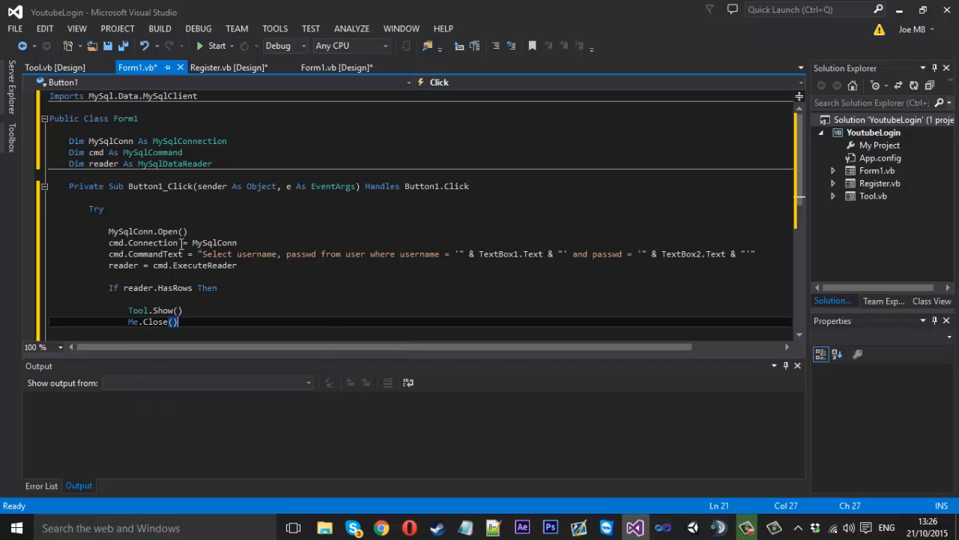
scroll("down", 3)
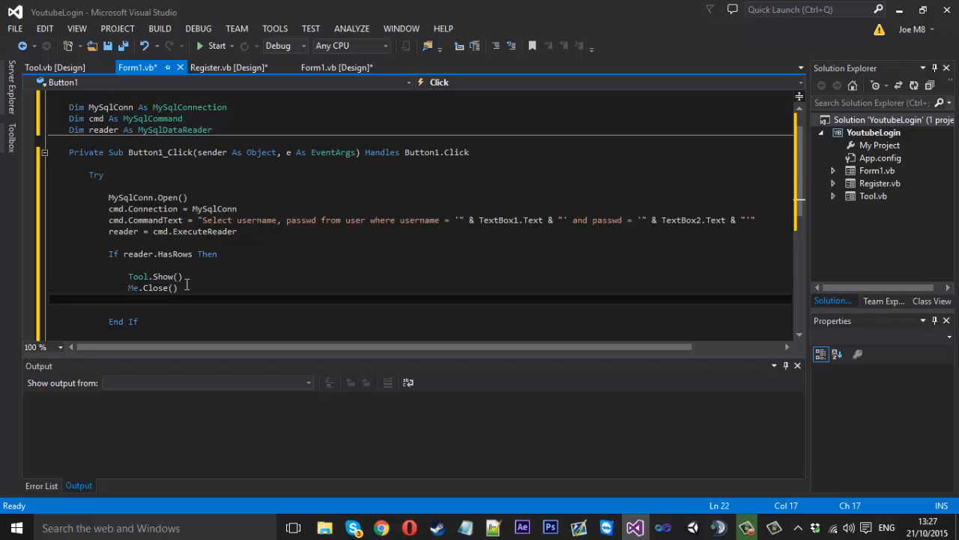
type("Else")
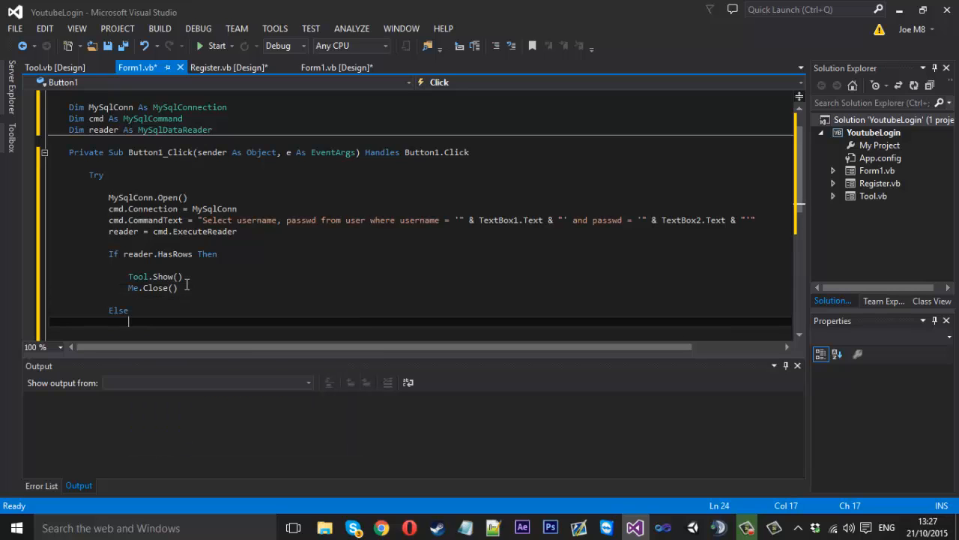
type("MessageBox.")
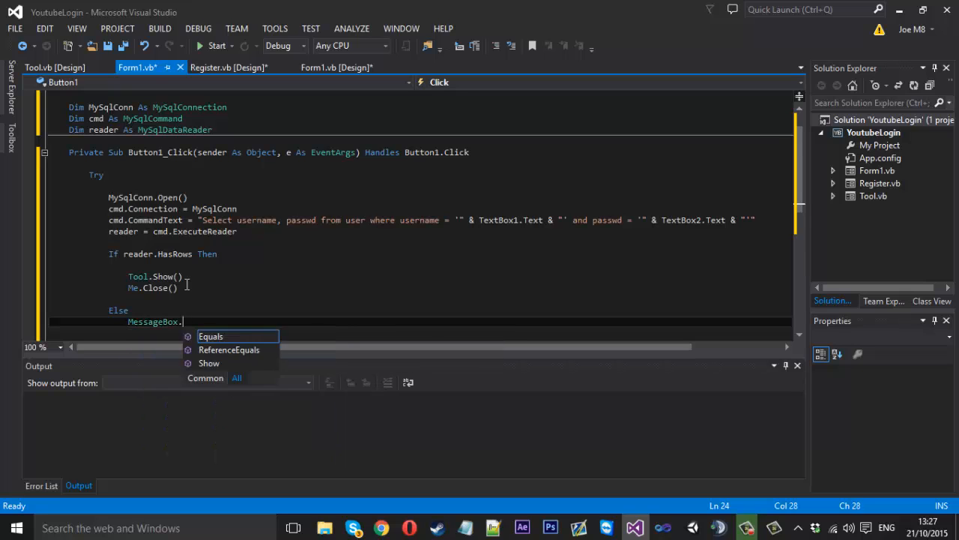
type("Show(\"")
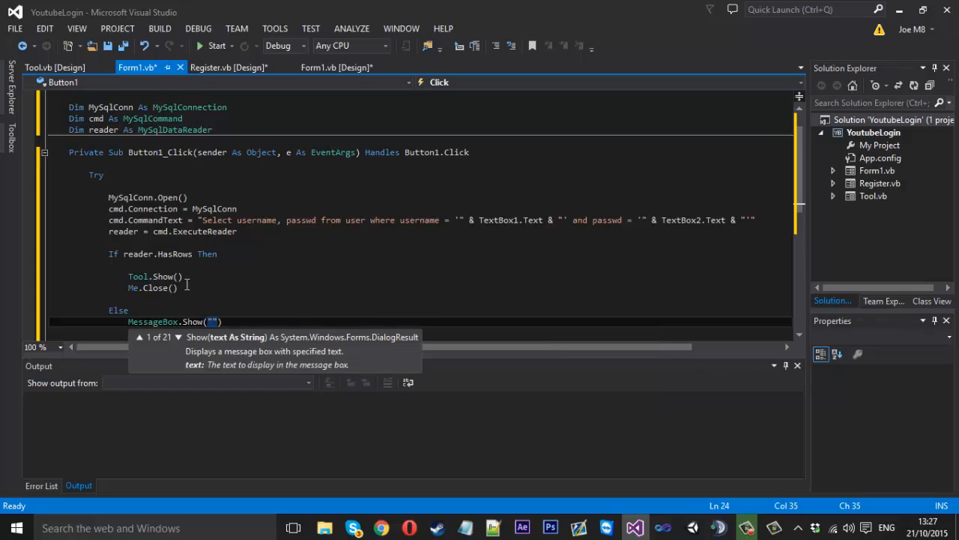
type("Details are inc")
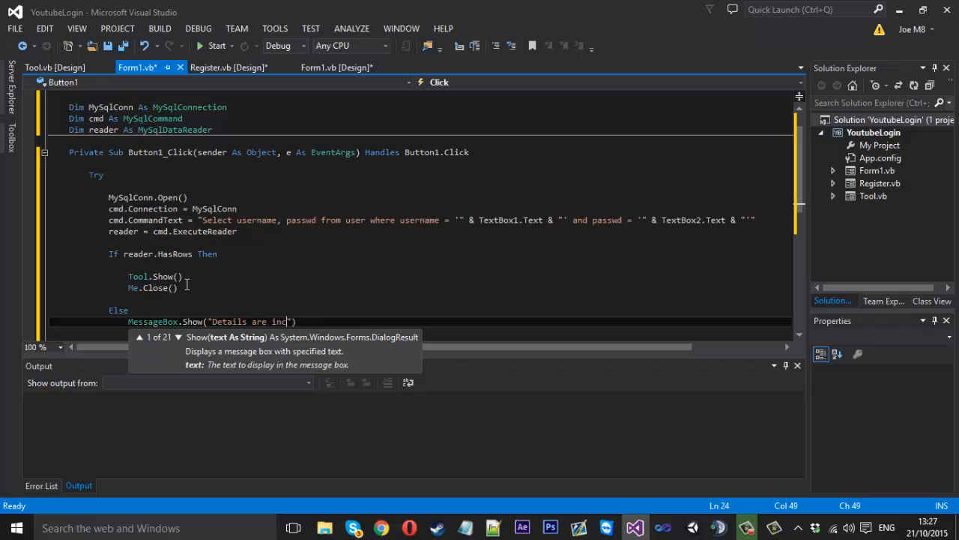
type("orrect!")
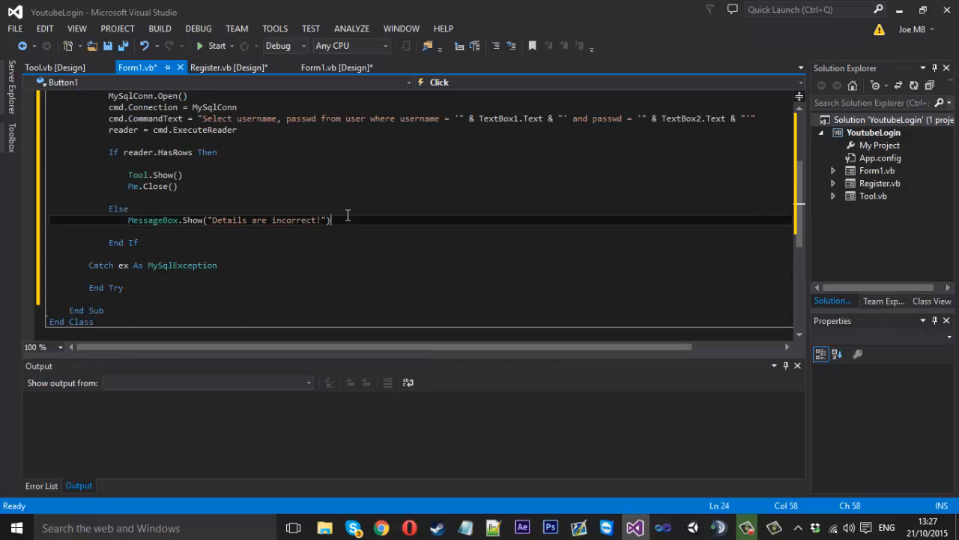
Step: Add MessageBox.Show(ex.Message) inside the Catch block
scroll("down", 3)
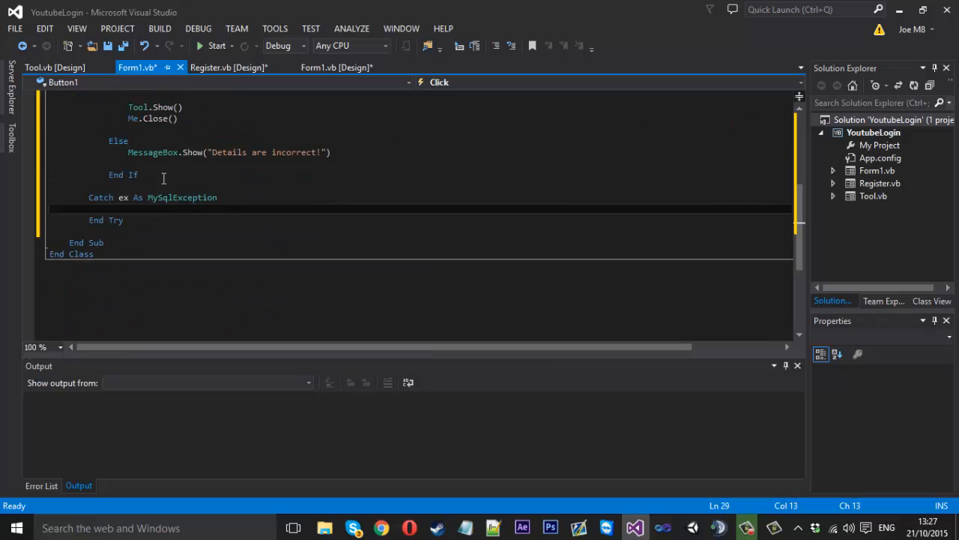
scroll("down", 3)
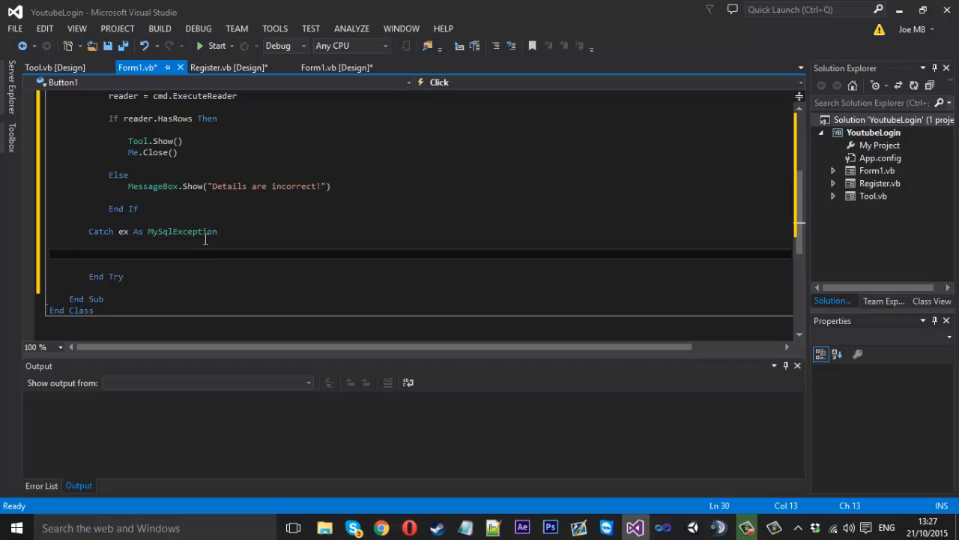
type("Message")
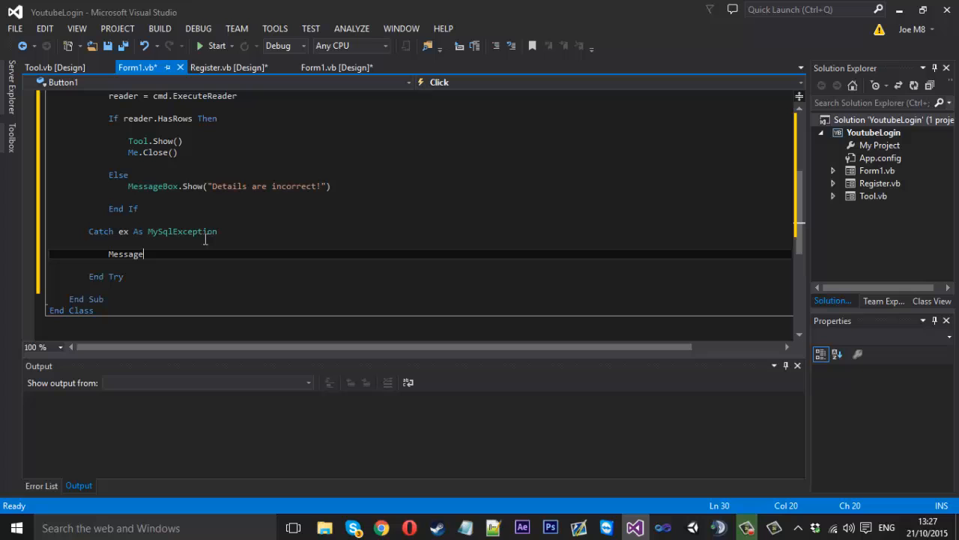
type("Box.Show(")
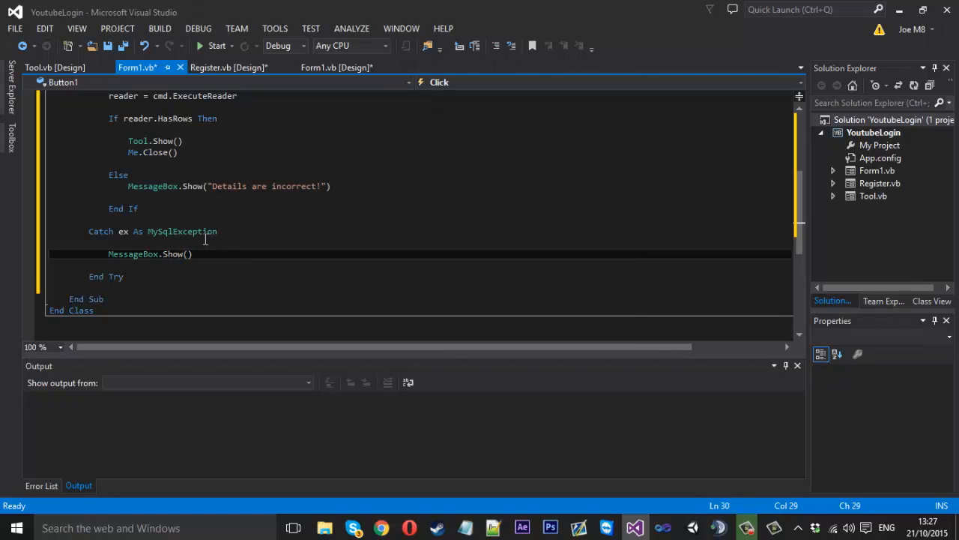
type("ex")
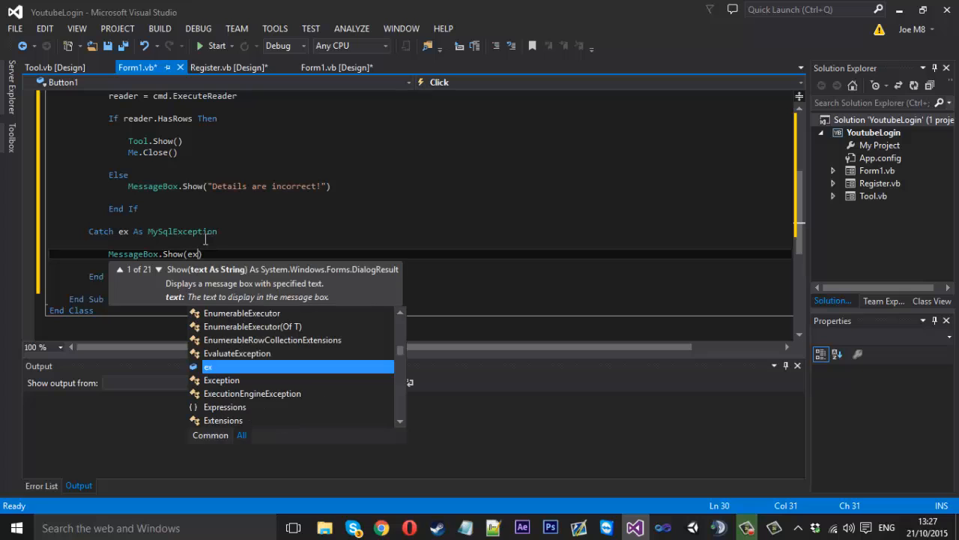
type(".<")
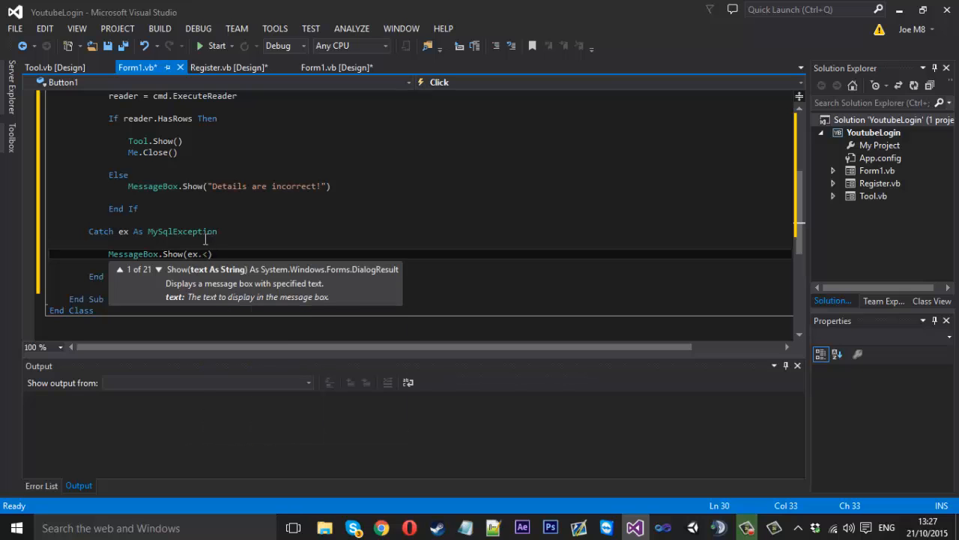
type("Message")
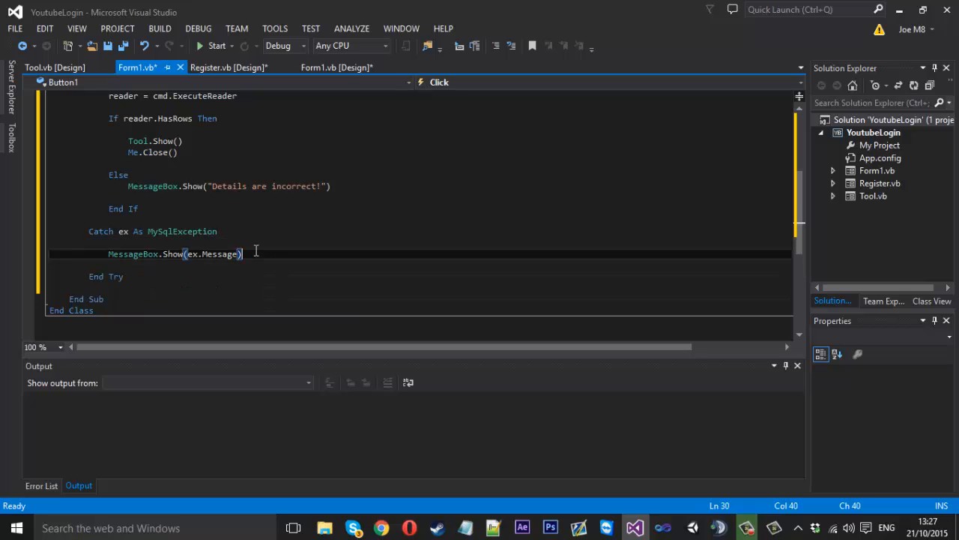
double_click(180, 230)
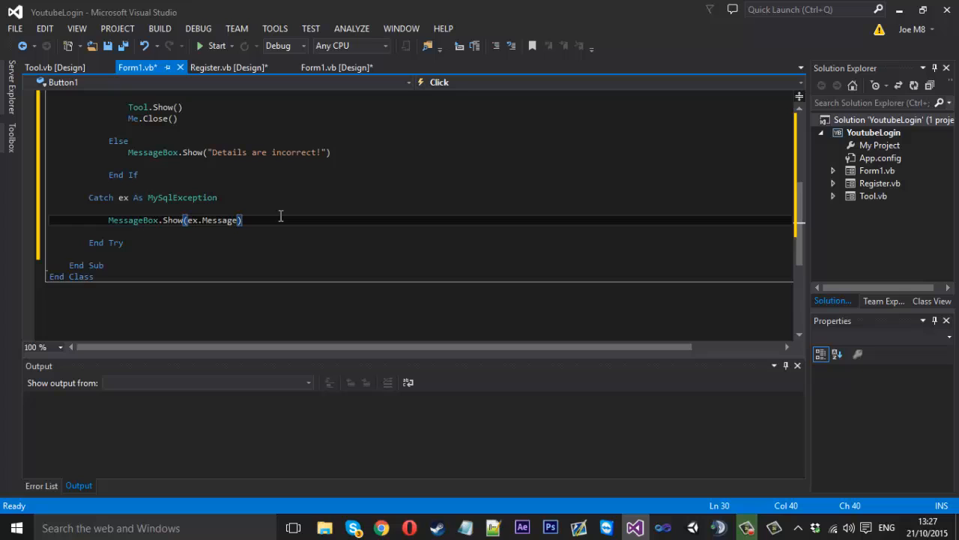
Step: Add a Finally block calling MySqlConn.Dispose(), reader.Dispose() and cmd.Dispose()
type("fina")
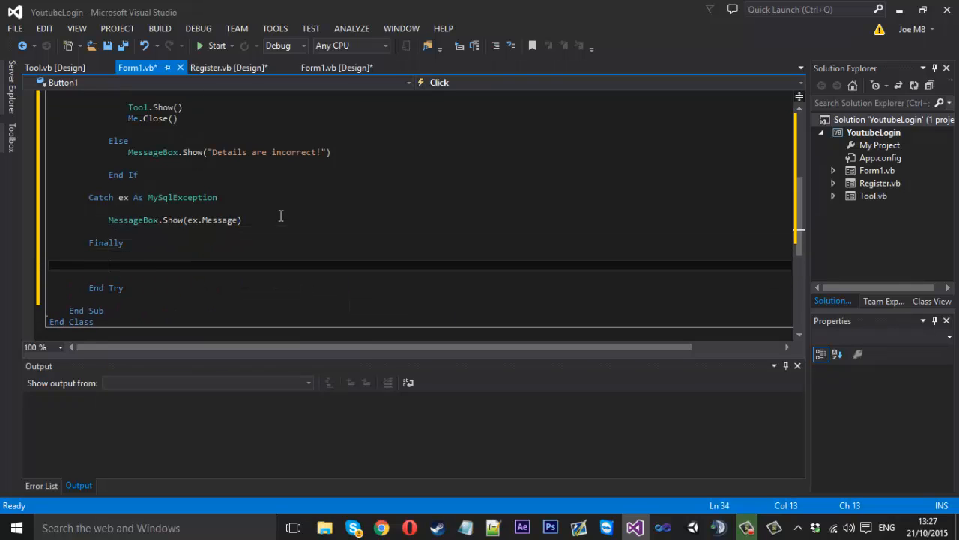
type("My")
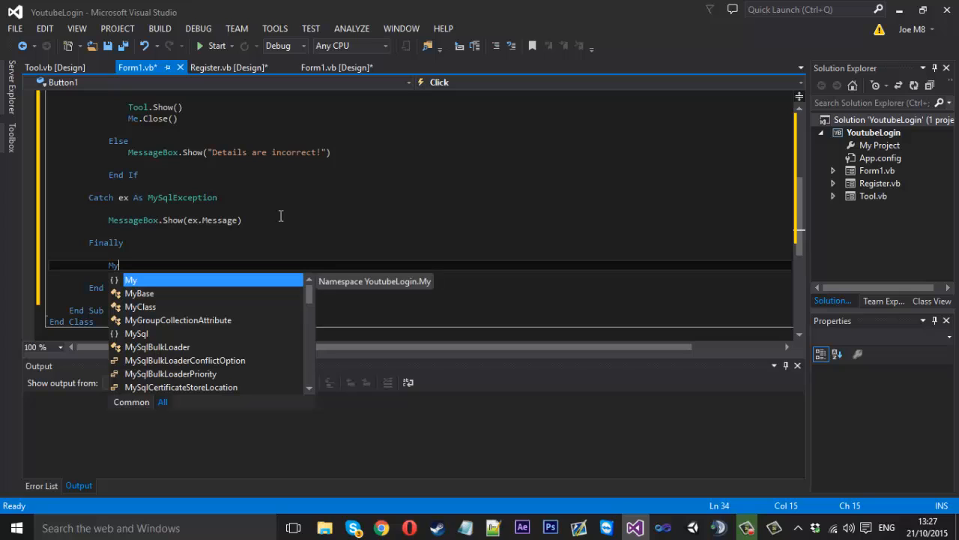
type("Sqlconn.Dispose(")
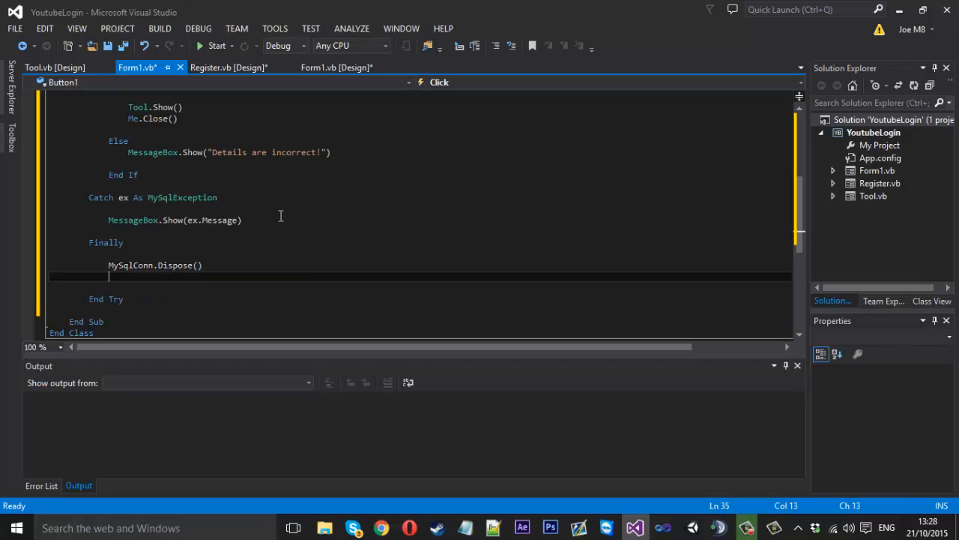
type("reader")
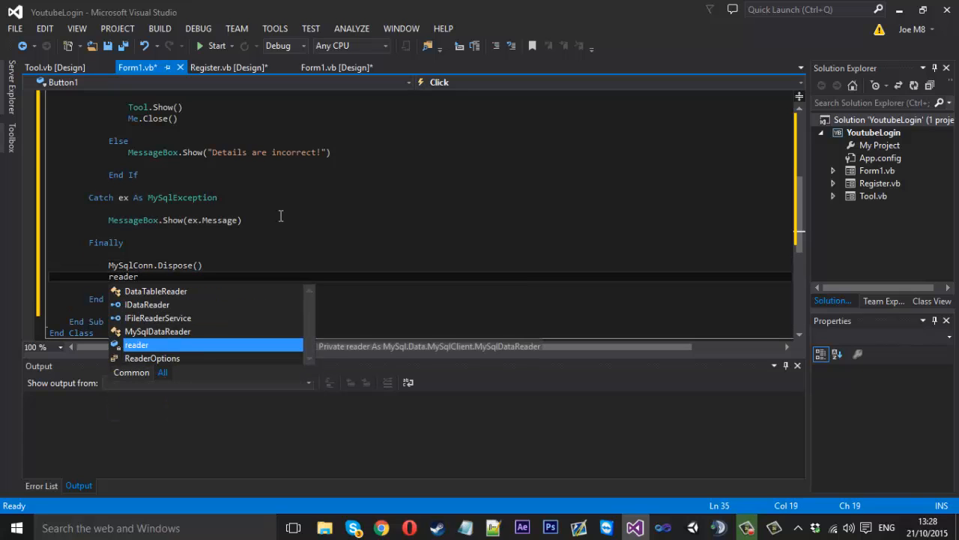
type(".Dispose")
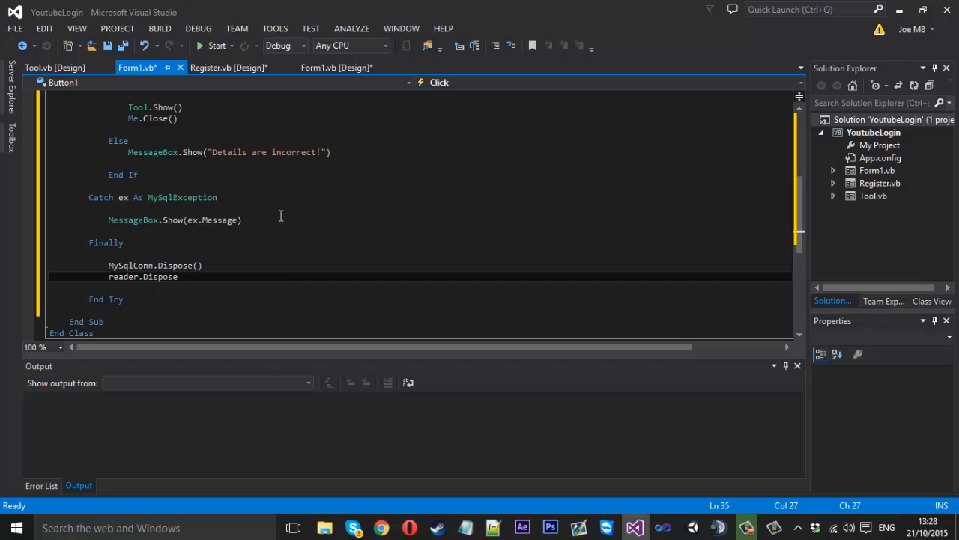
type("()")
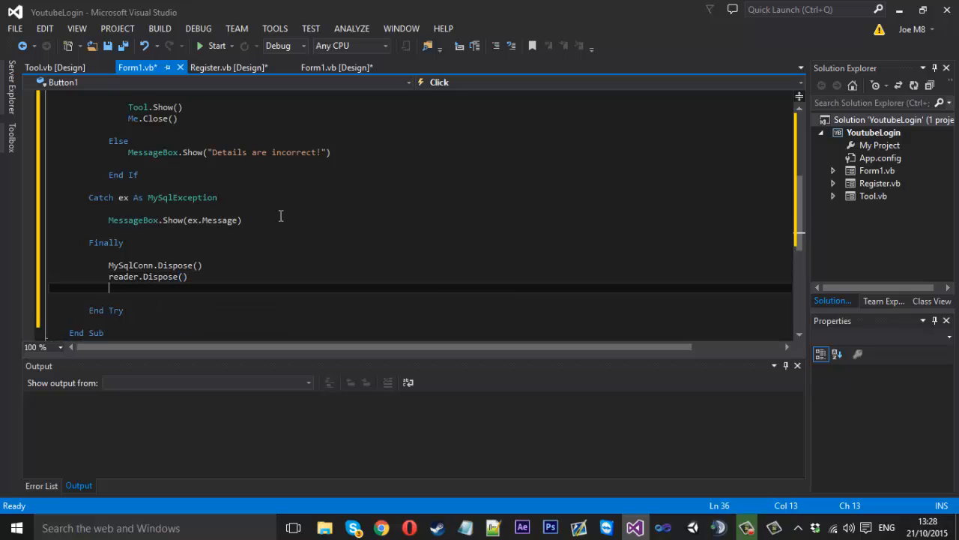
type("cmd.Di")
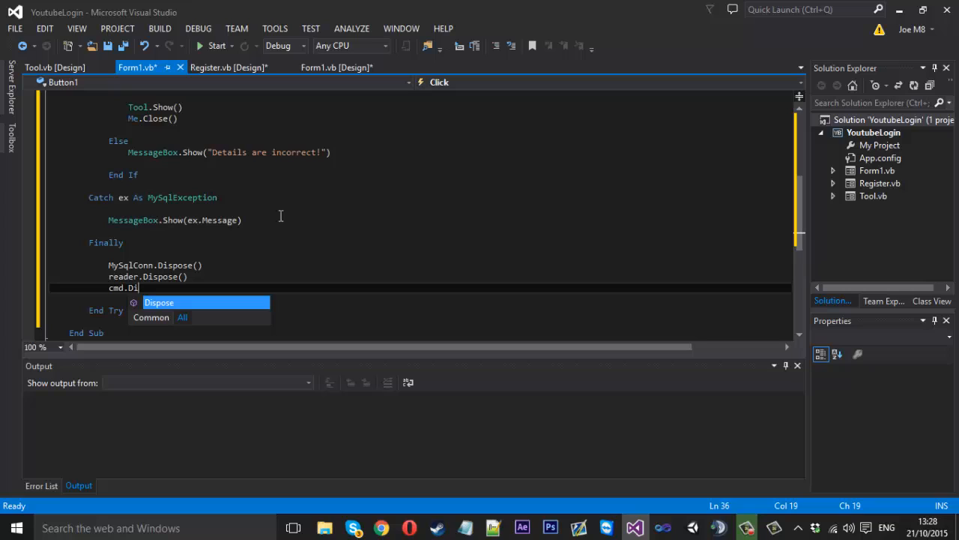
type("spose()")
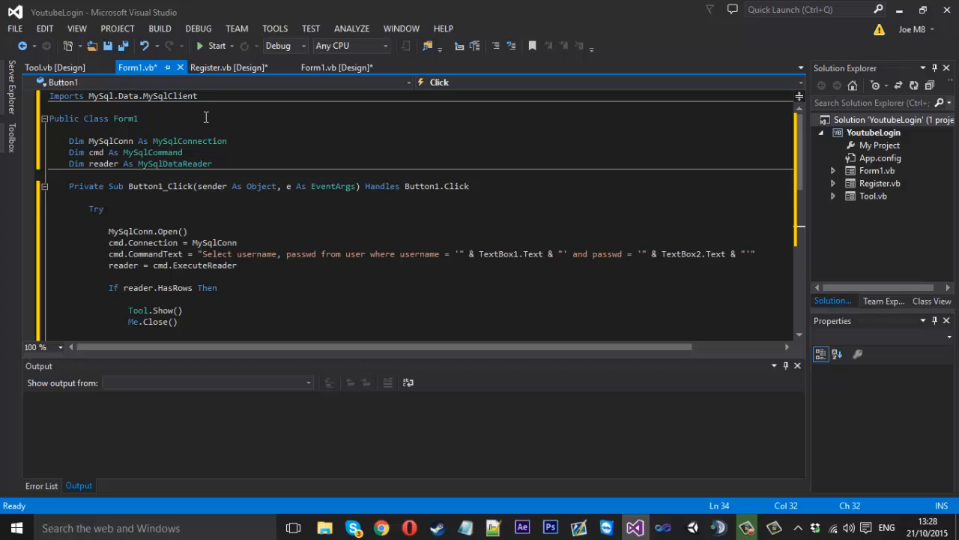
Step: Have Form1's Button2_Click handler call Register.Show() and Me.Close()
left_click(228, 68)
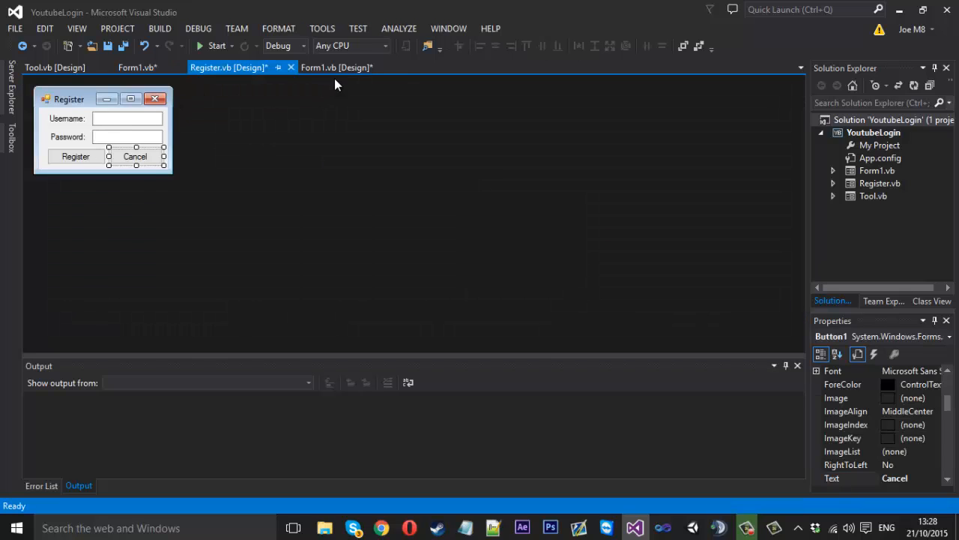
left_click(336, 66)
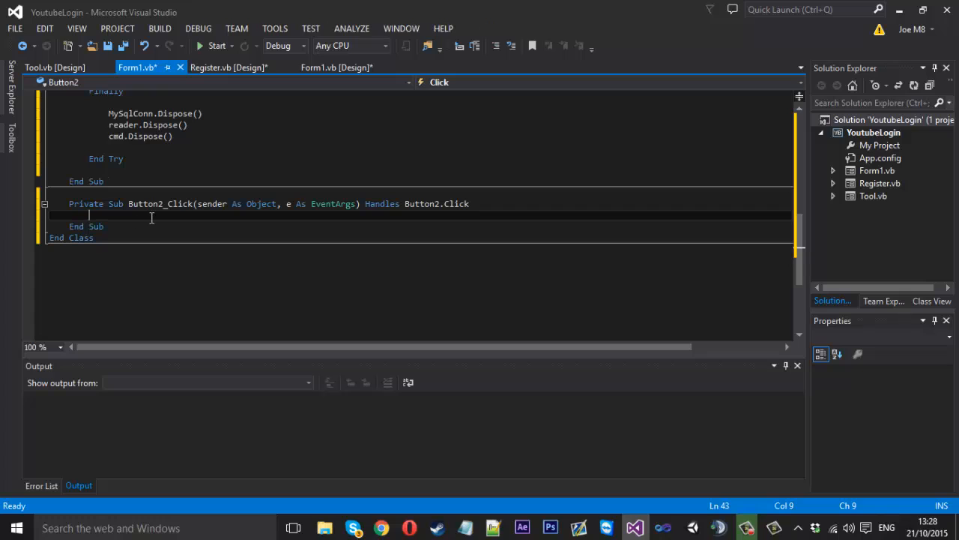
type("R")
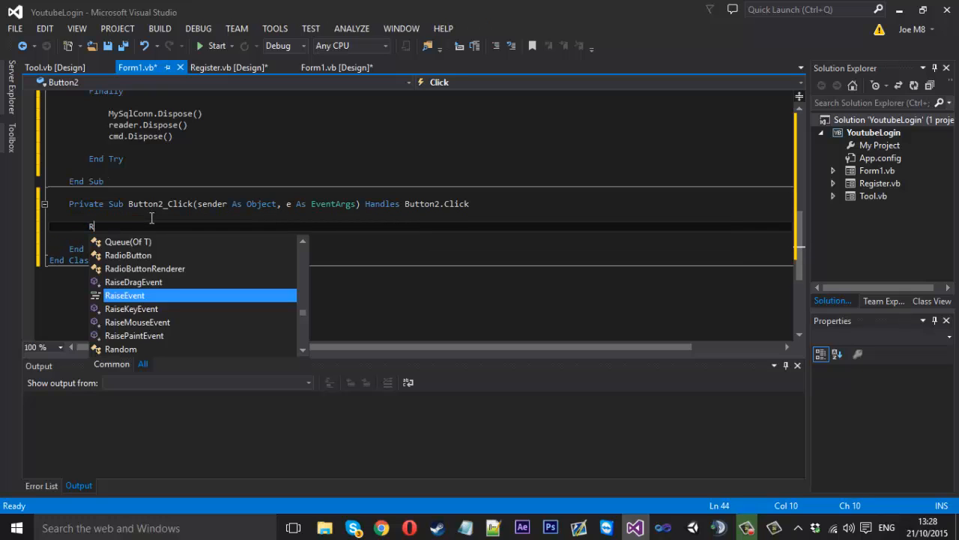
type("es")
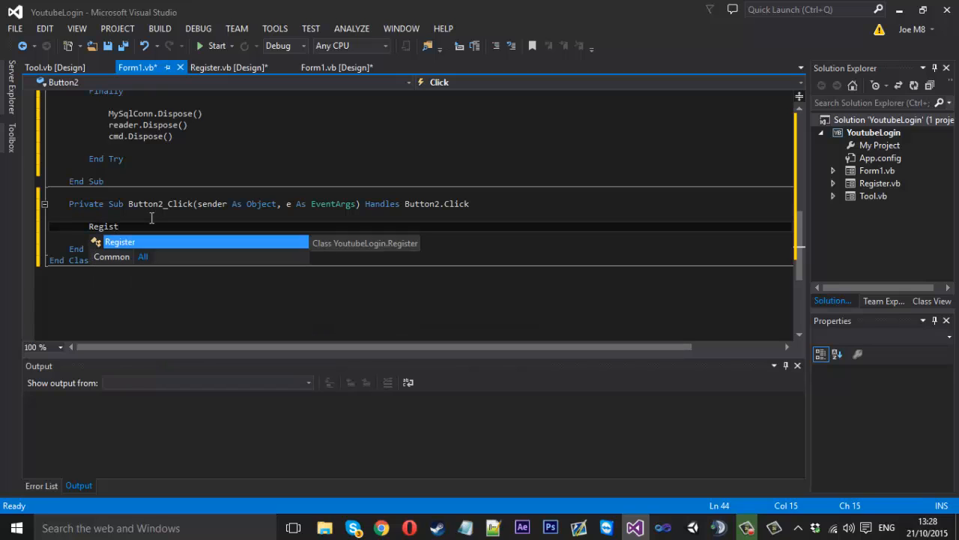
type(".Show()")
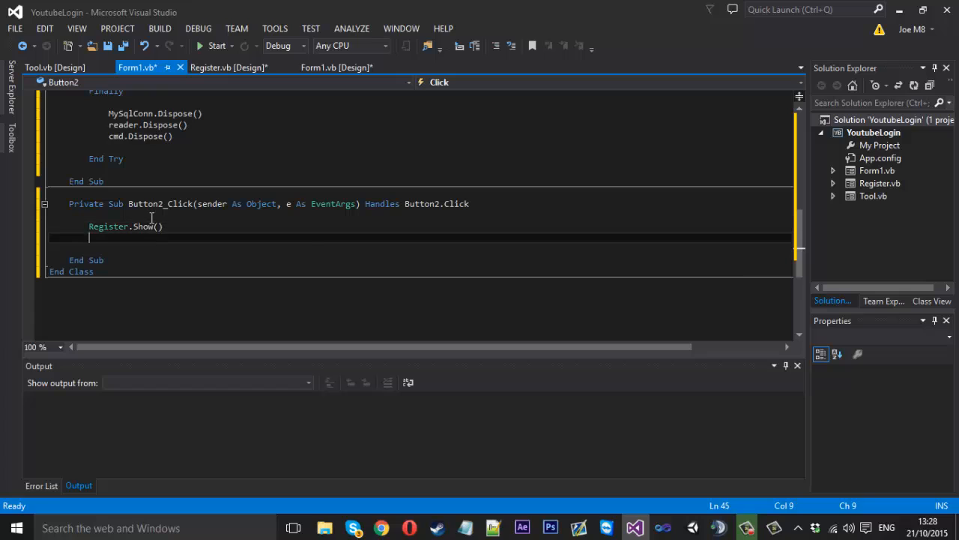
type("Me.cl")
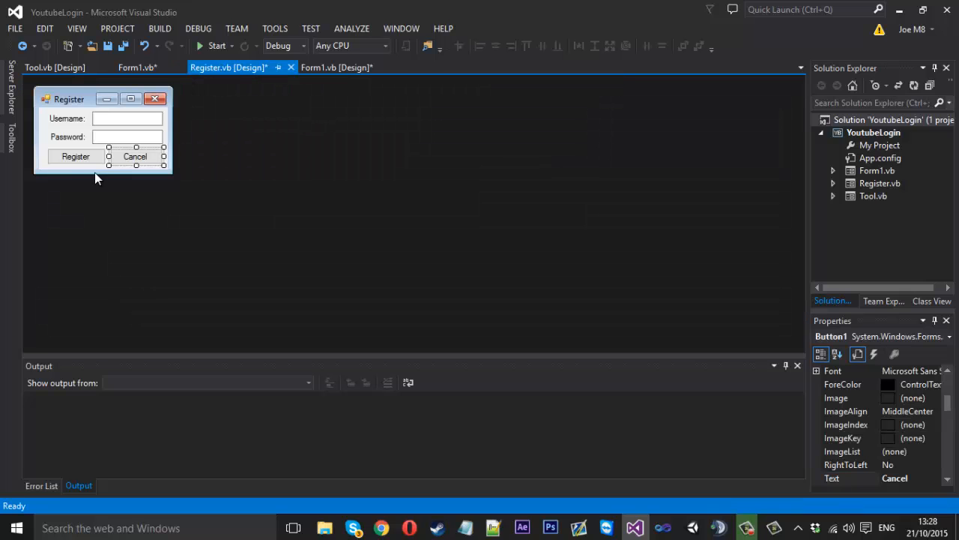
Step: Have Register.vb's Button1_Click call Form1.Show() then Me.Close, and return to Form1's design
left_click(75, 156)
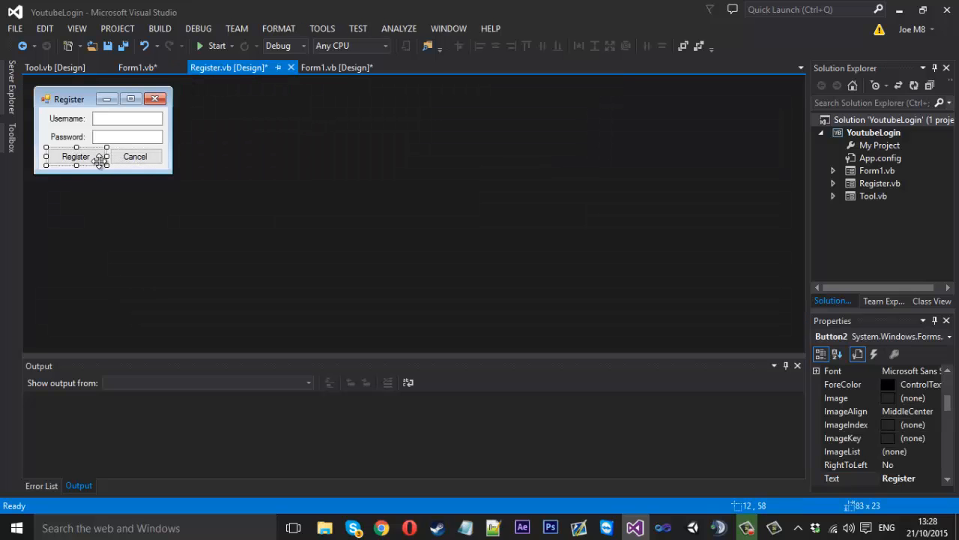
double_click(74, 156)
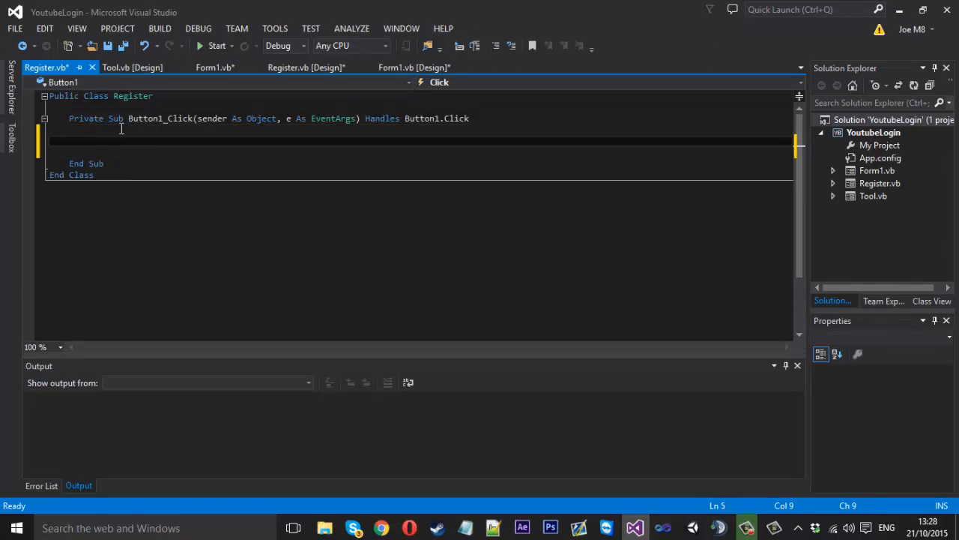
type("Form")
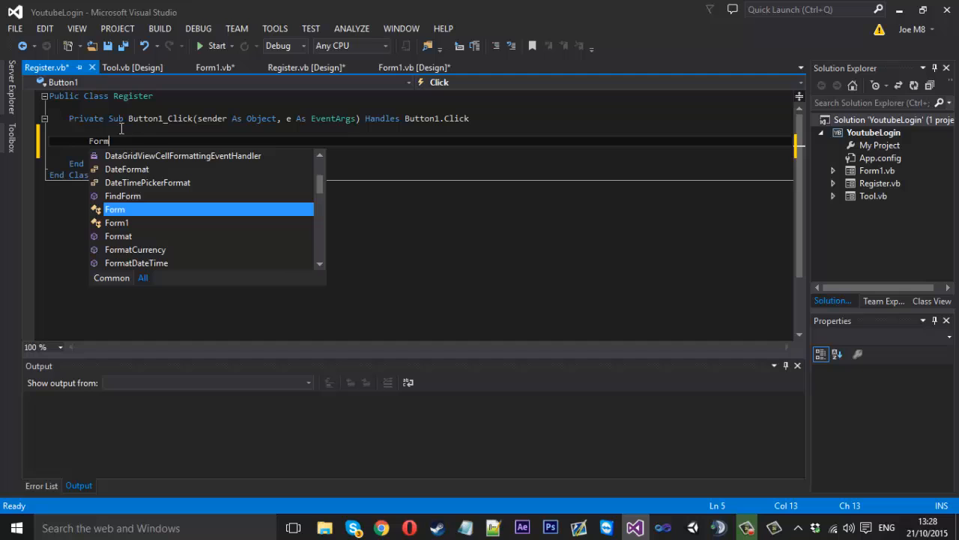
type("1.Show")
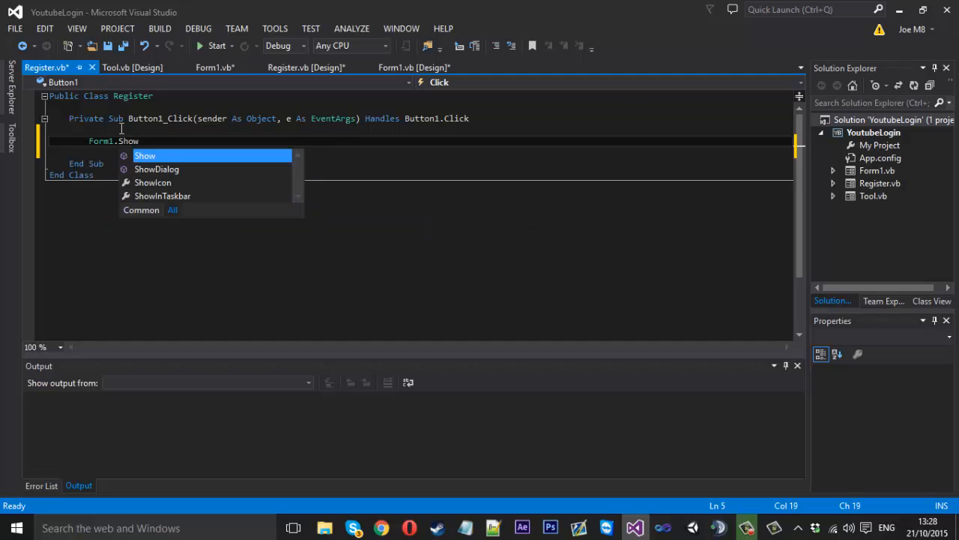
type("(")
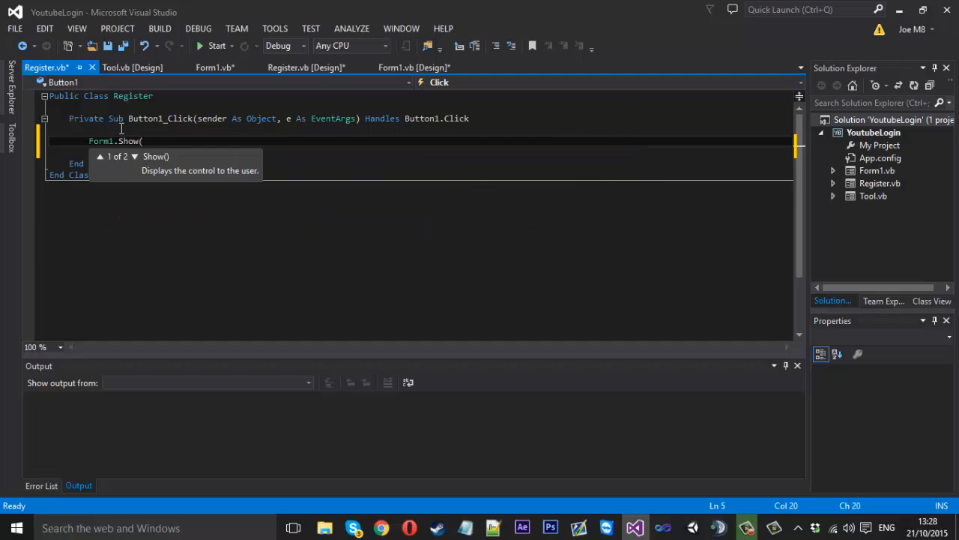
type("Me.Co")
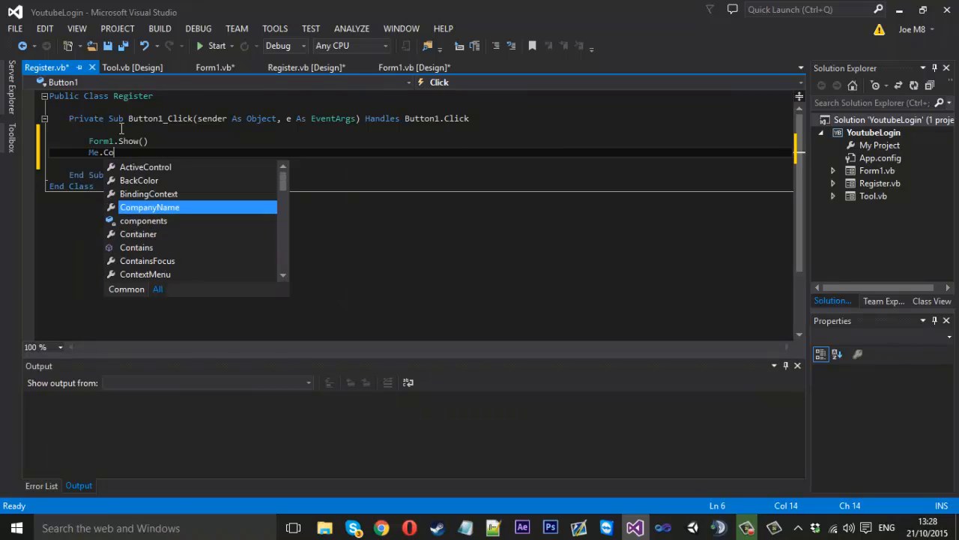
type("lose")
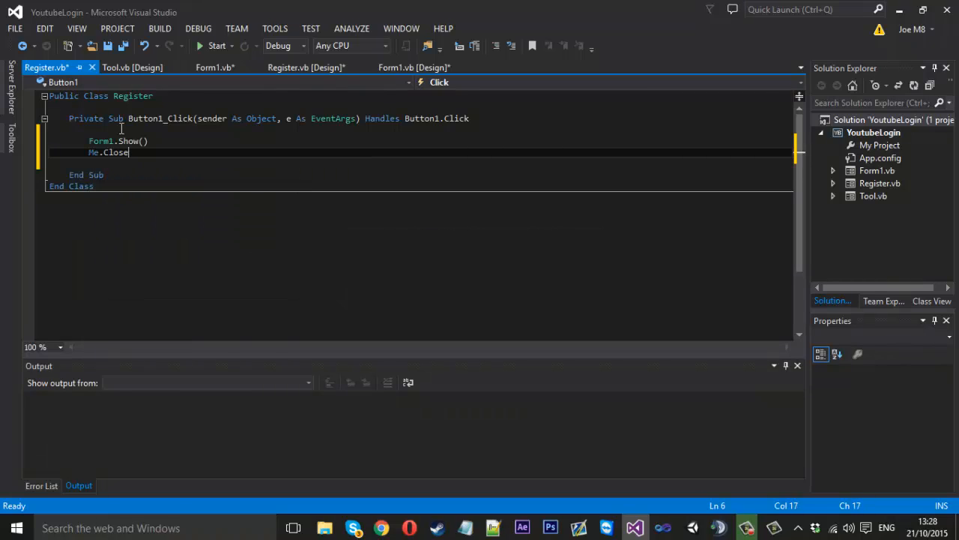
left_click(414, 68)
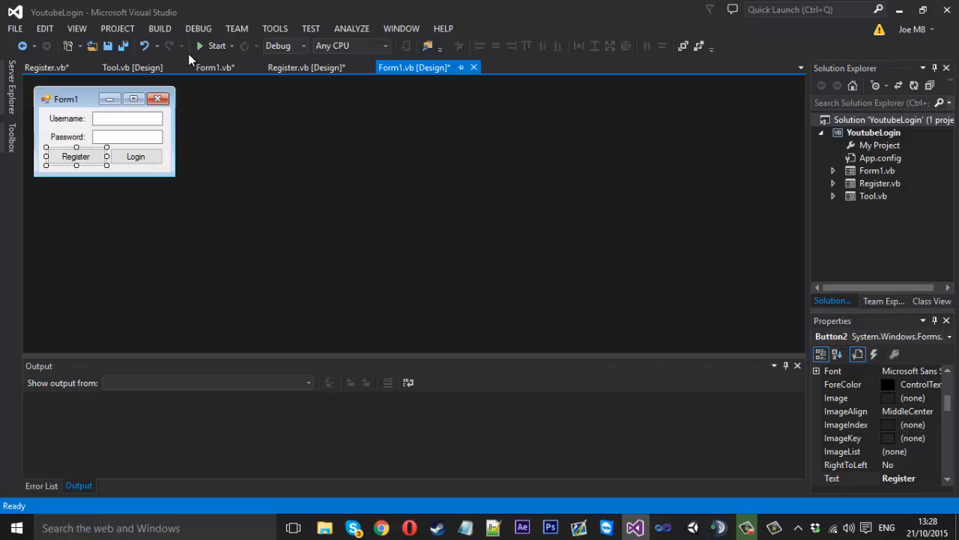
Step: Run the YoutubeLogin project once, end the run, and return to Form1's code
left_click(216, 44)
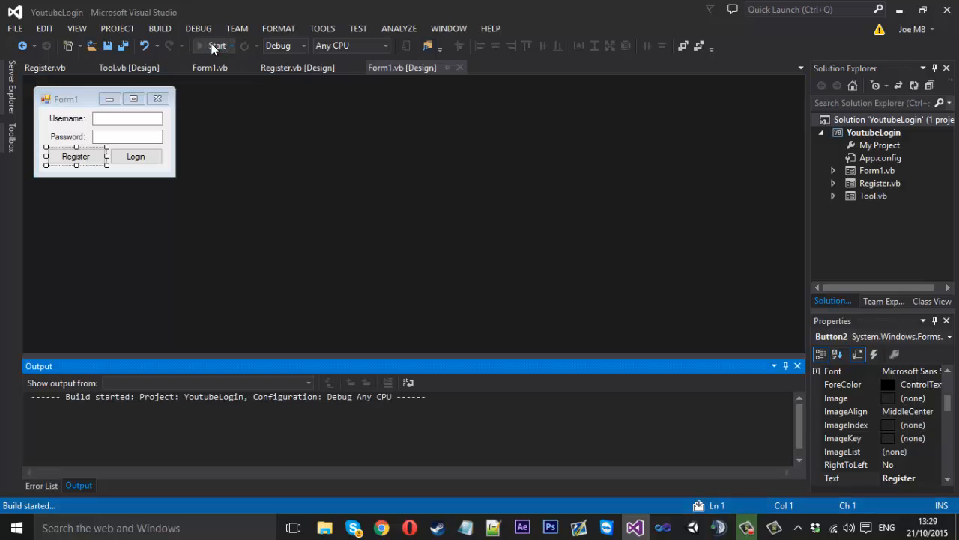
left_click(218, 45)
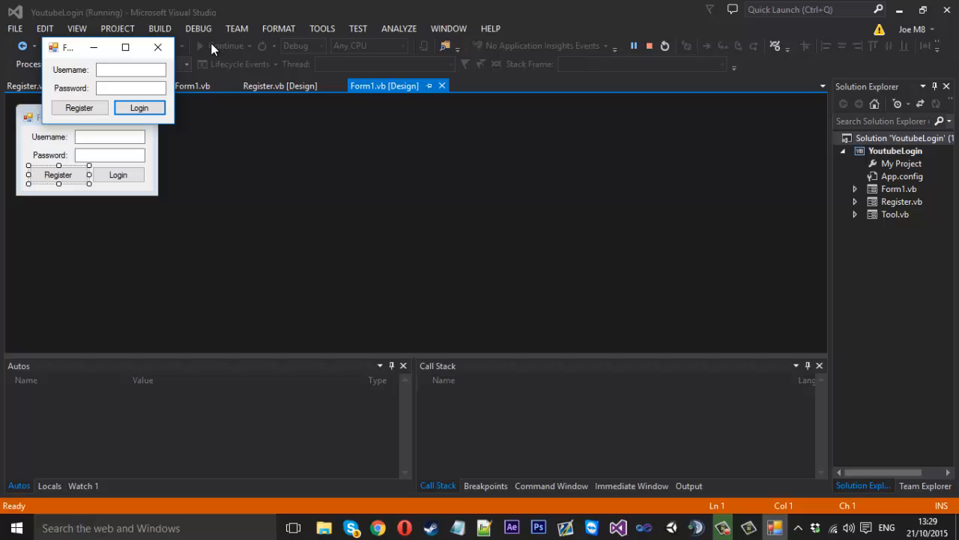
mouse_move(231, 51)
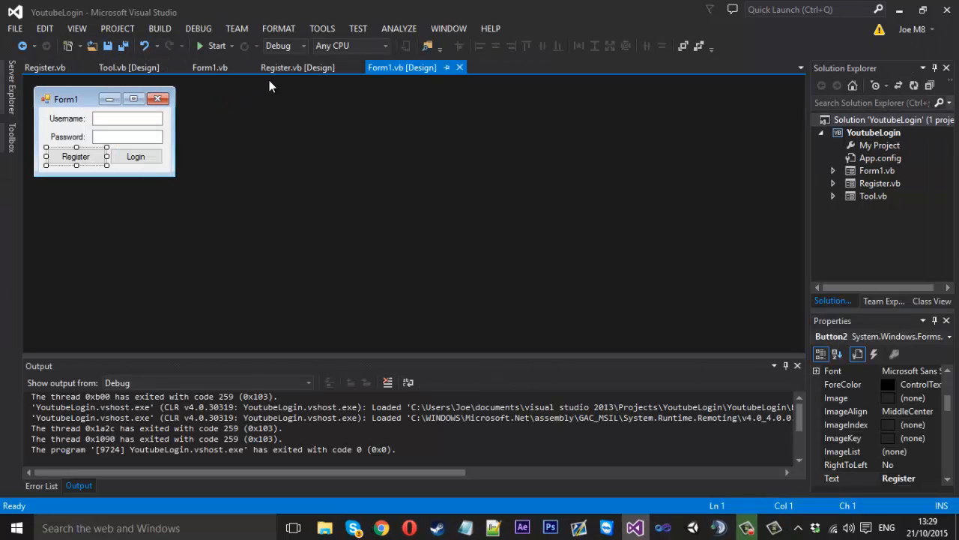
left_click(209, 68)
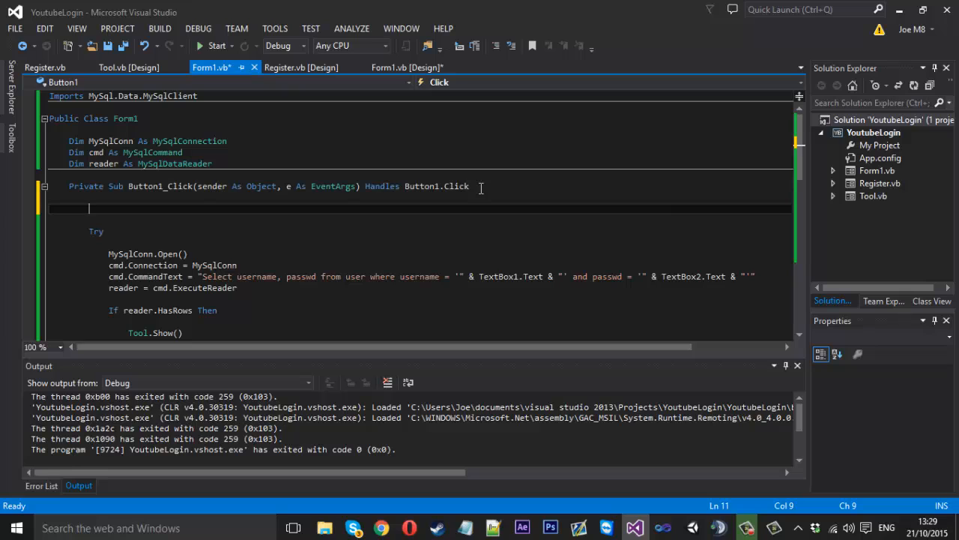
Step: In Button1_Click create MySqlConn = New MySqlConnection and cmd = New MySqlCommand
type("MySqlConn")
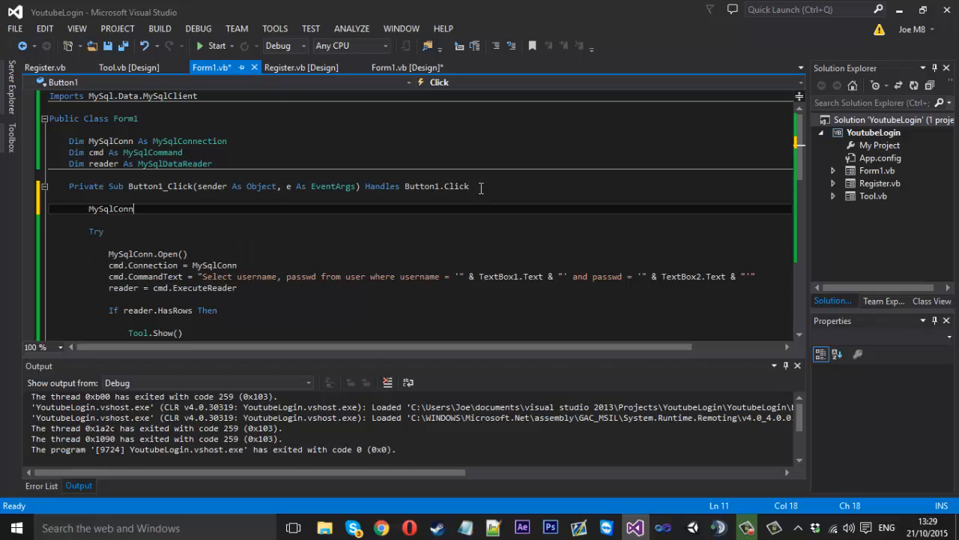
type("= New M")
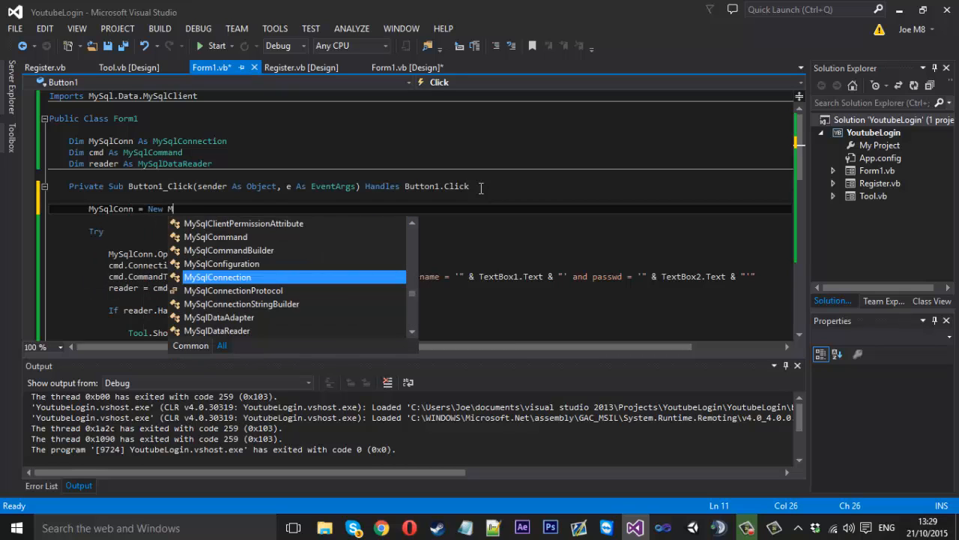
type("ySqlConnection")
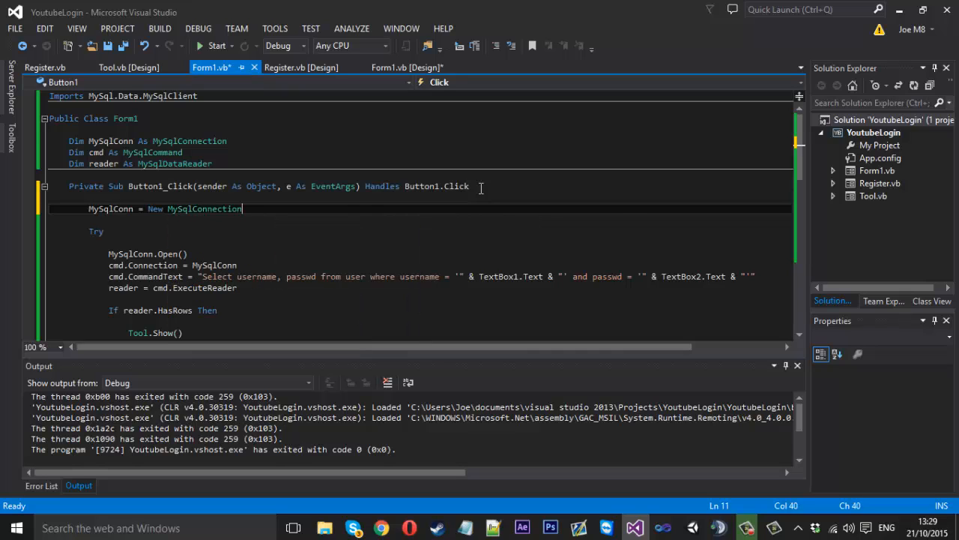
type("cmd =")
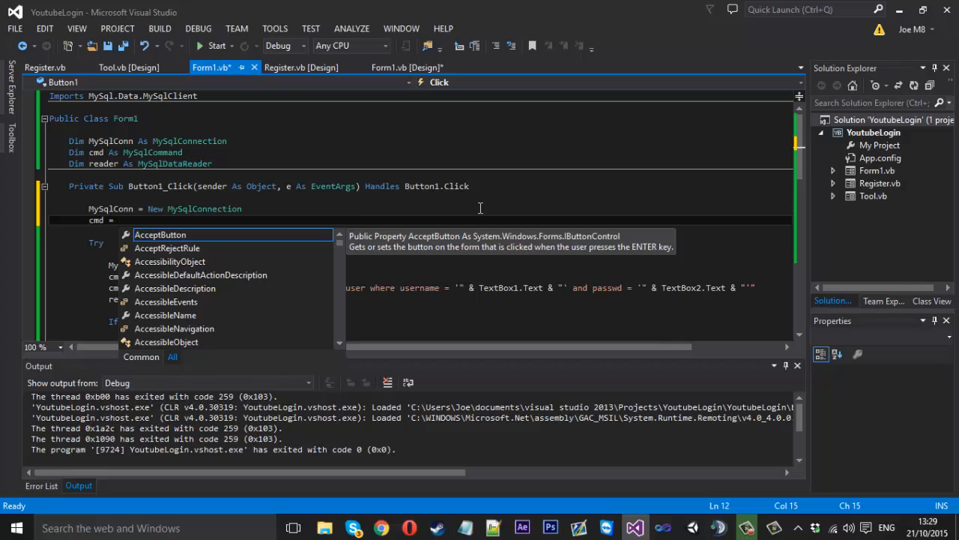
type("MySqlCommand")
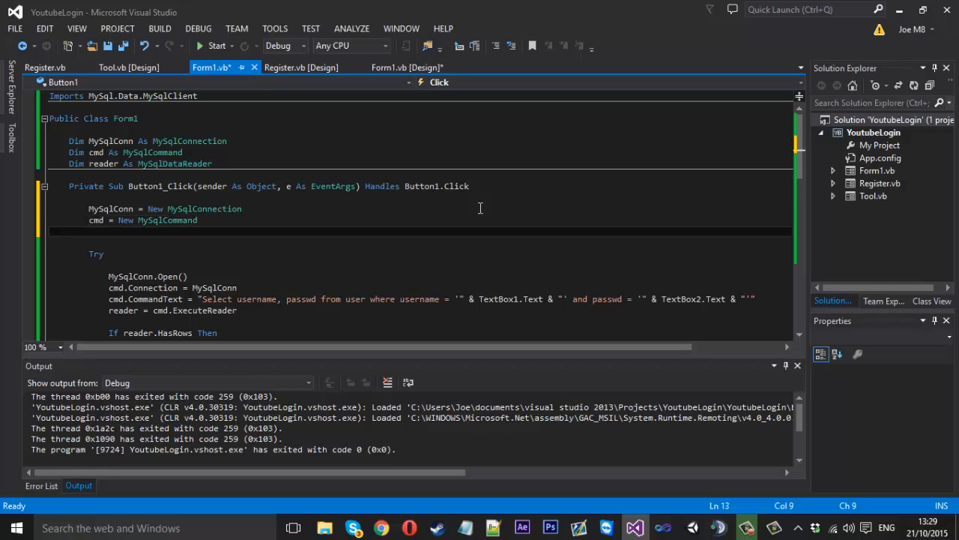
Step: Begin MySqlConn.ConnectionString with "server"
type("MySqlConn.ConnectionString =")
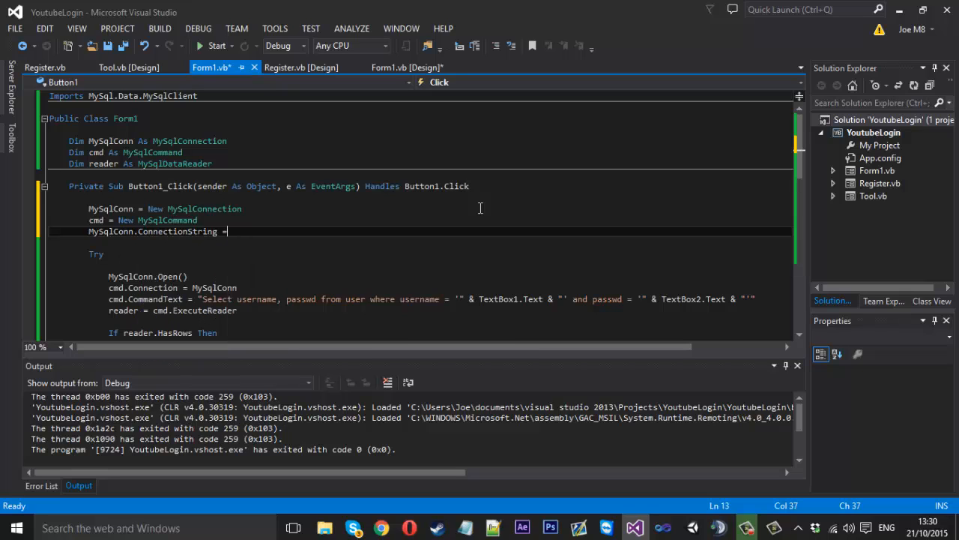
type("\"\"")
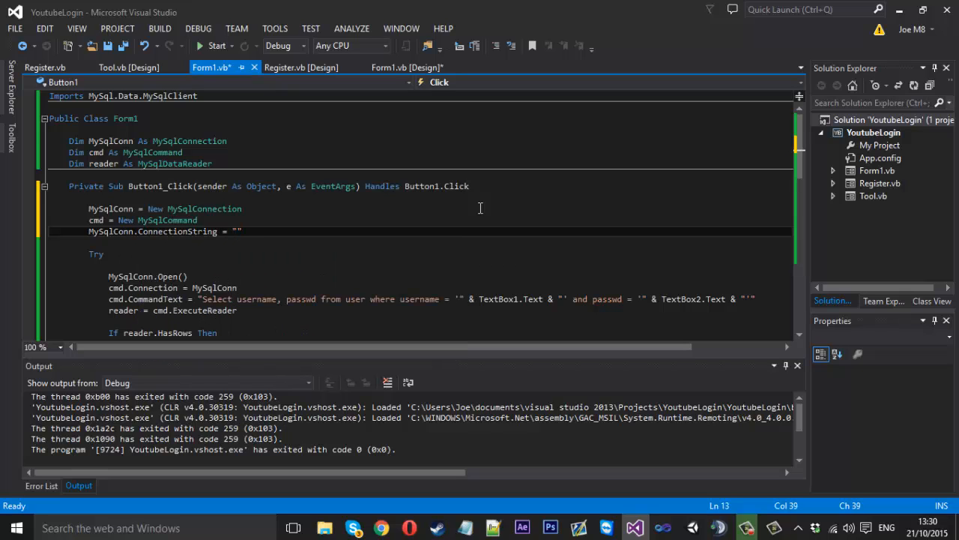
type("server")
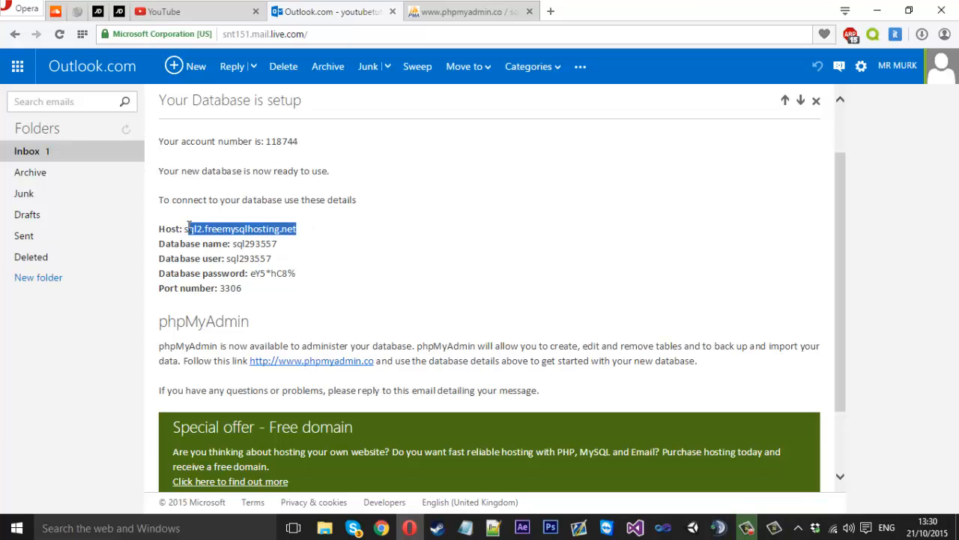
double_click(240, 228)
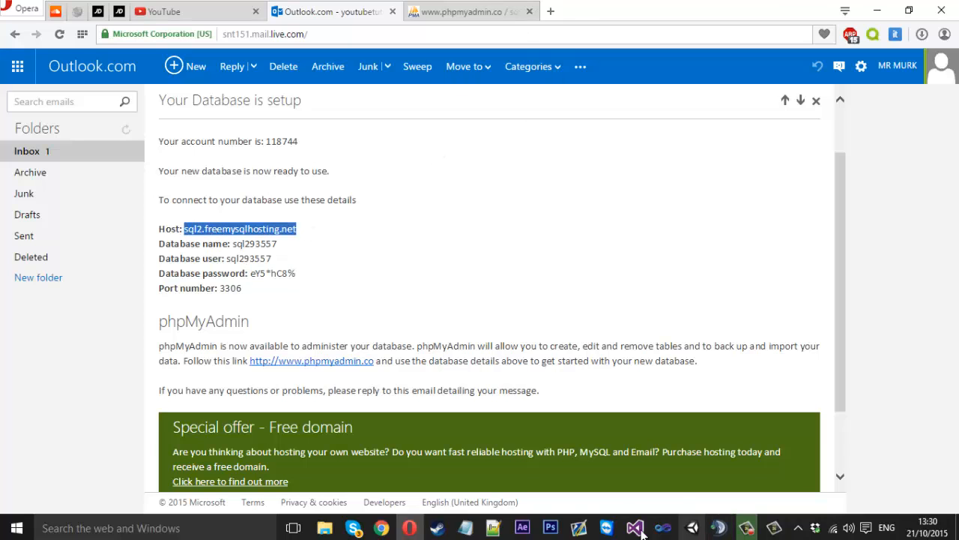
left_click(636, 527)
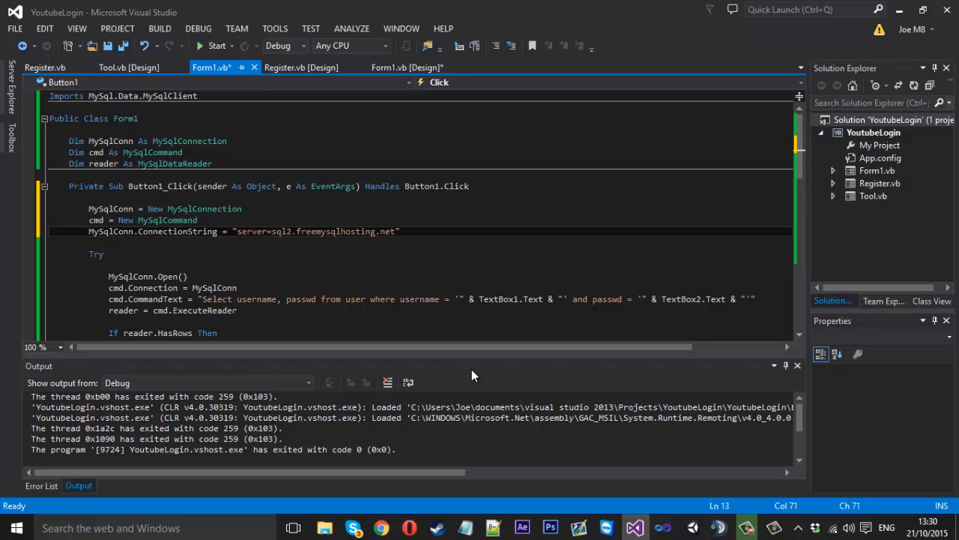
type(";userid=")
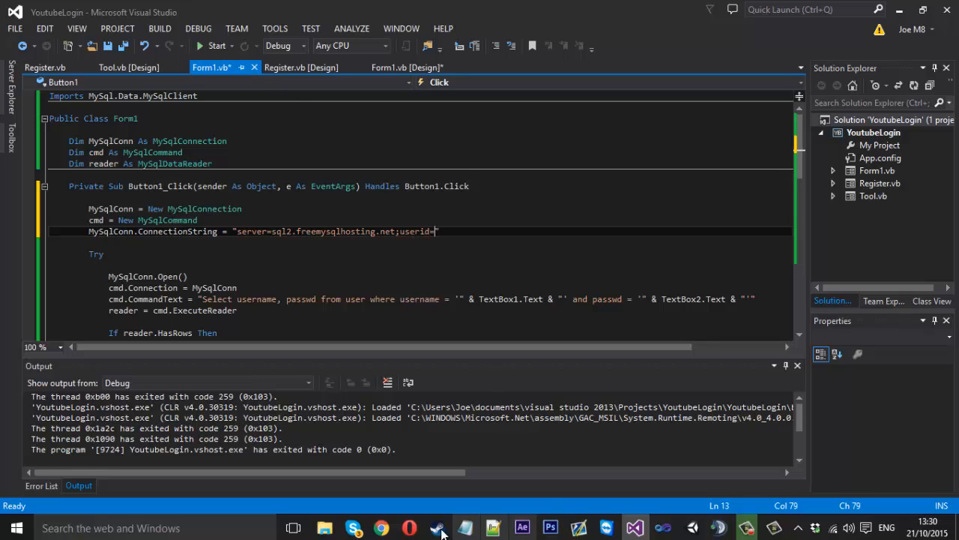
left_click(437, 528)
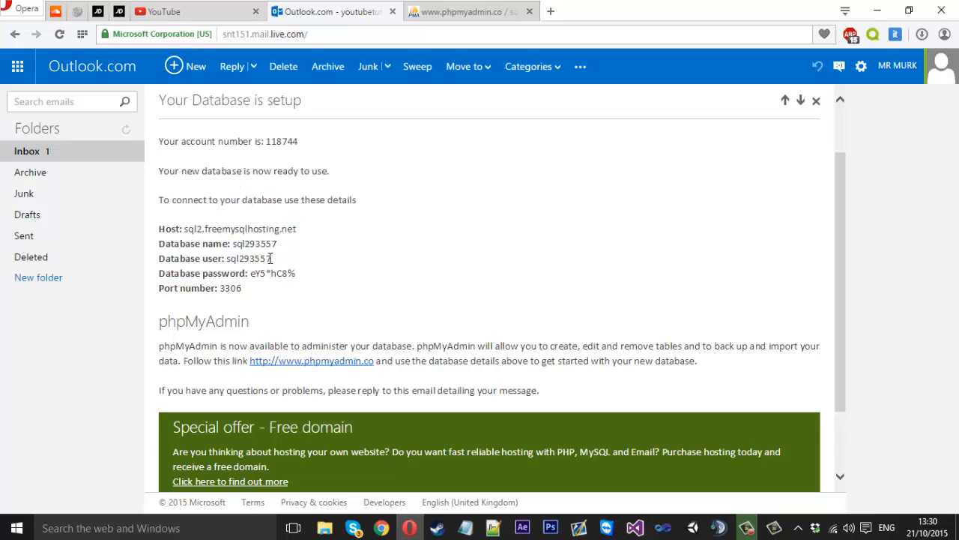
double_click(249, 258)
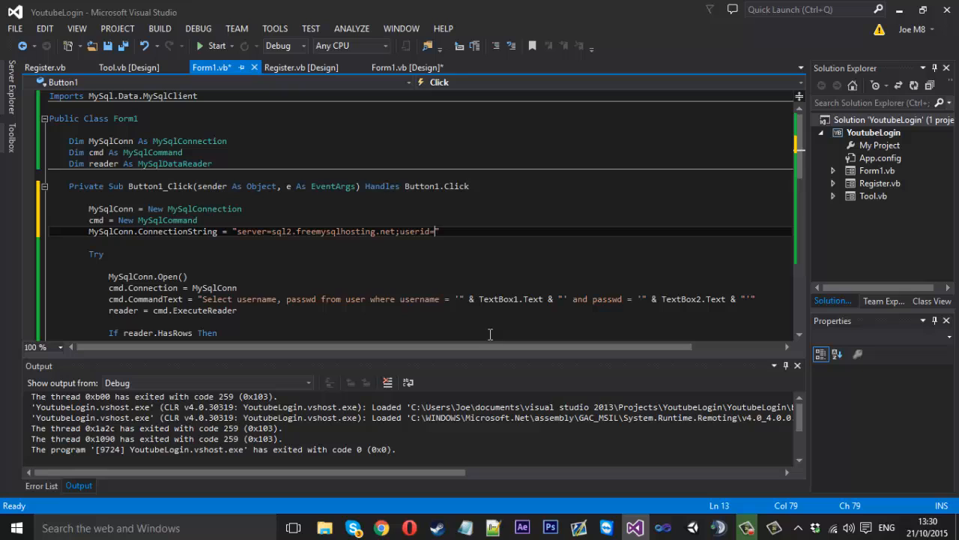
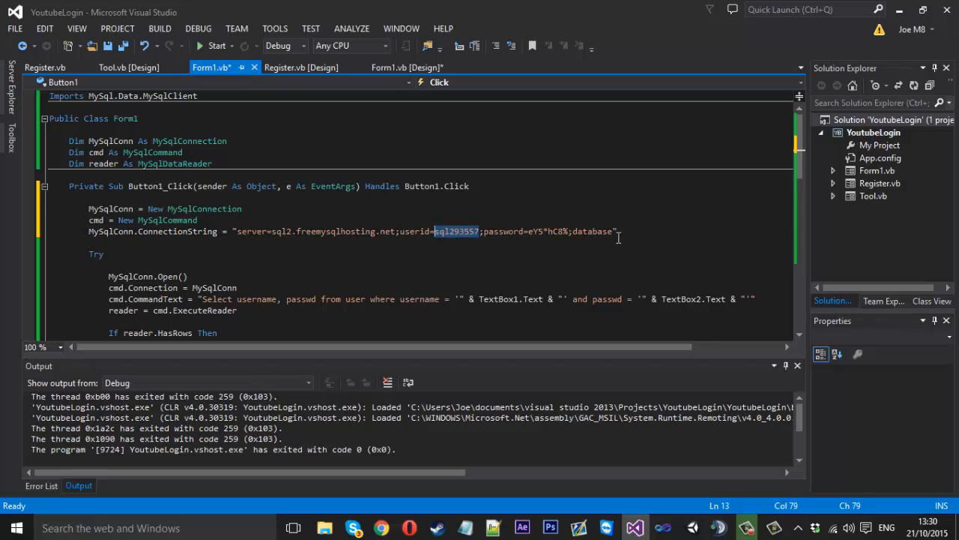
left_click(617, 231)
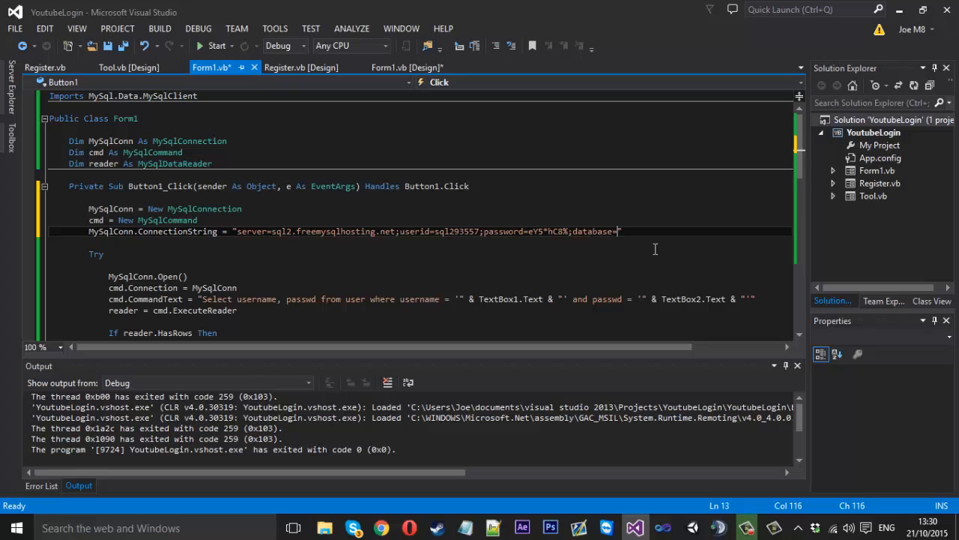
type("sql1293557")
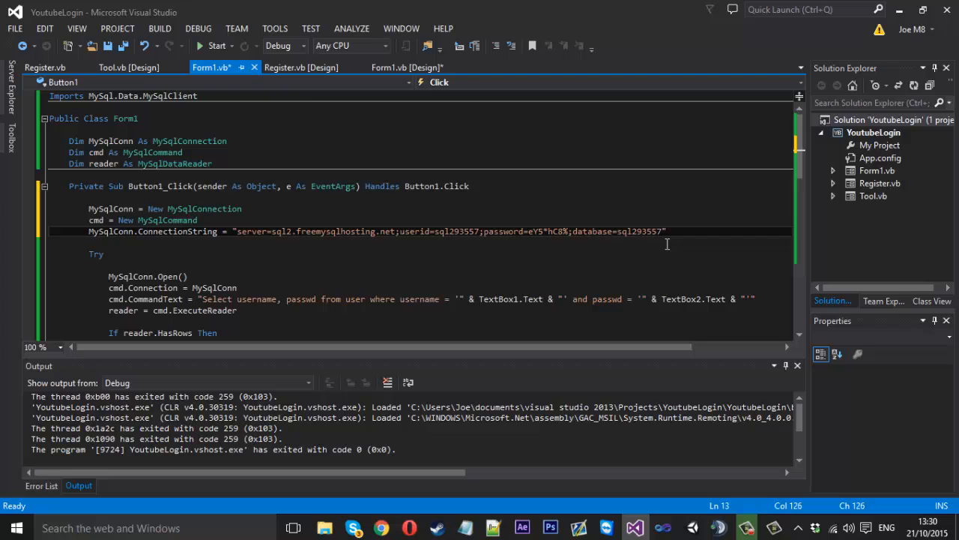
left_click(216, 45)
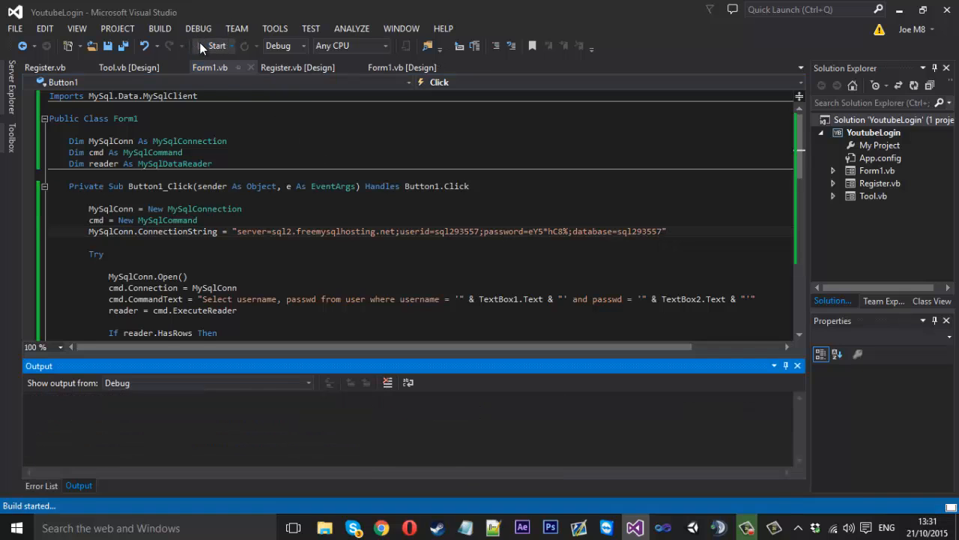
Step: Enter Test and Password in the running login form, then stop the app
left_click(216, 45)
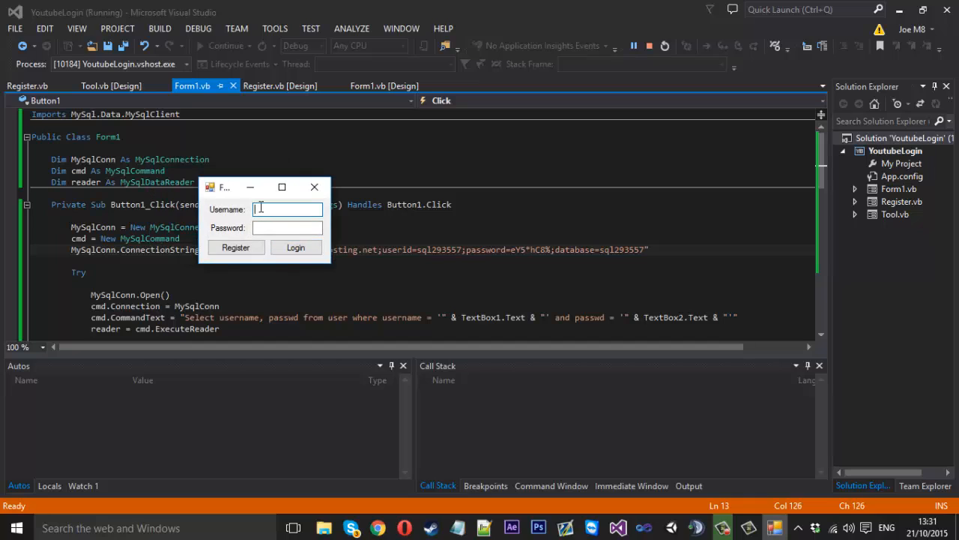
type("Test")
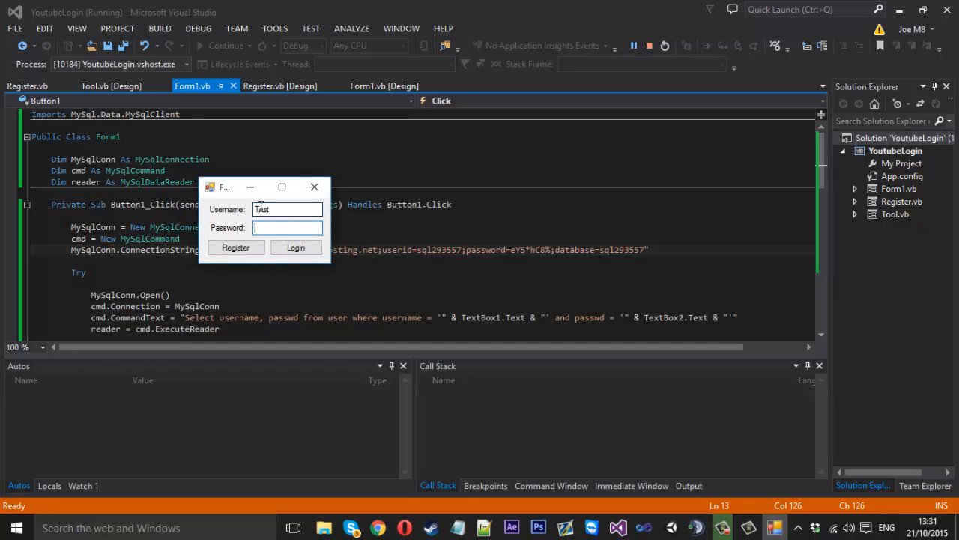
type("Password")
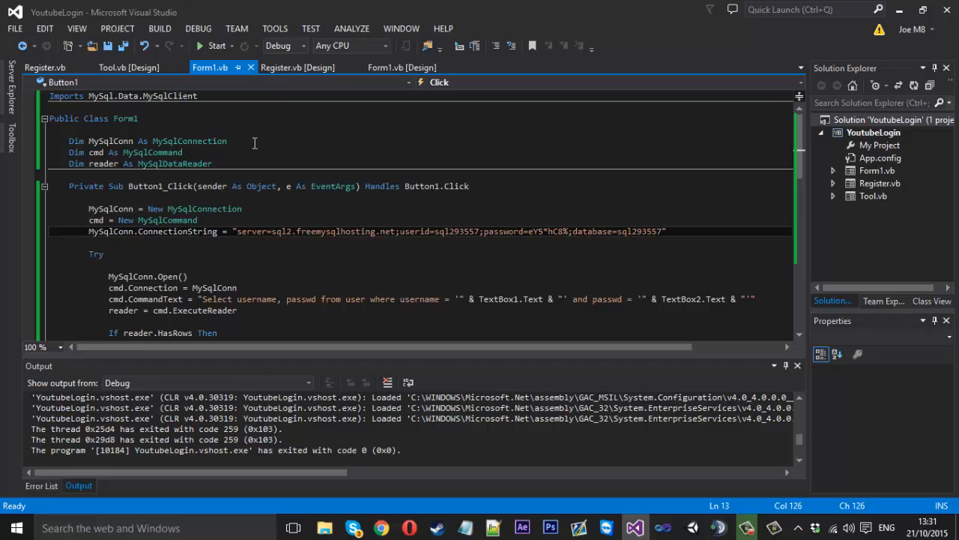
Step: Set YoutubeLogin's Shutdown mode to 'When last form closes' in project properties and start a build
left_click(117, 28)
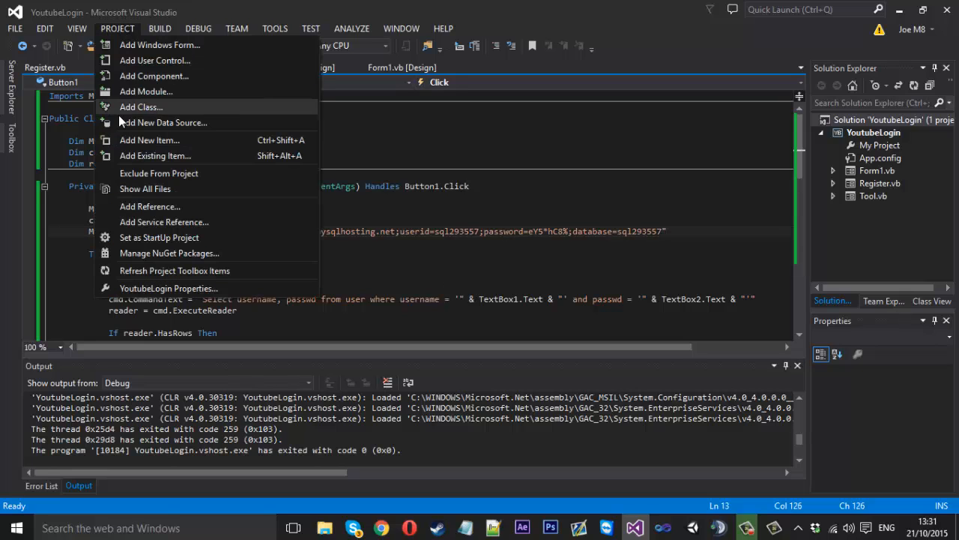
mouse_move(144, 292)
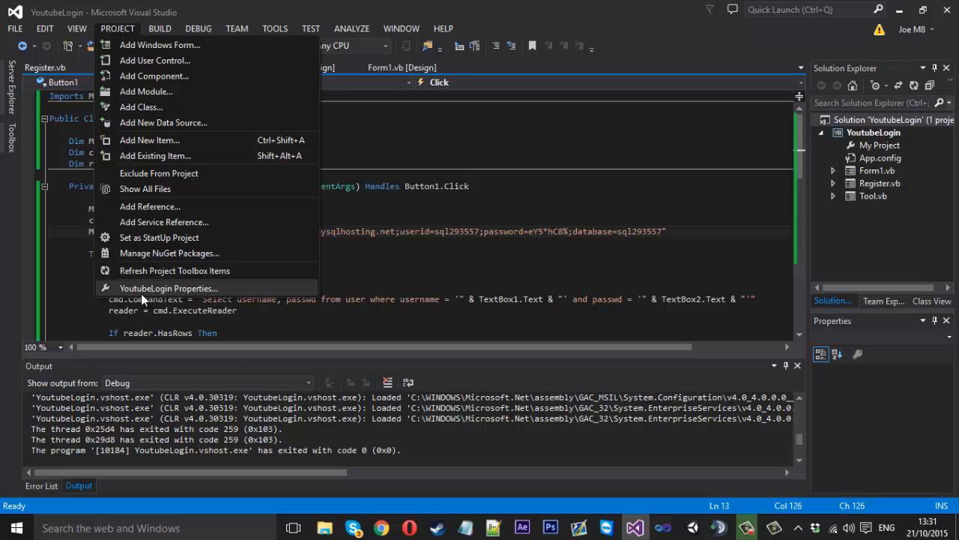
left_click(168, 288)
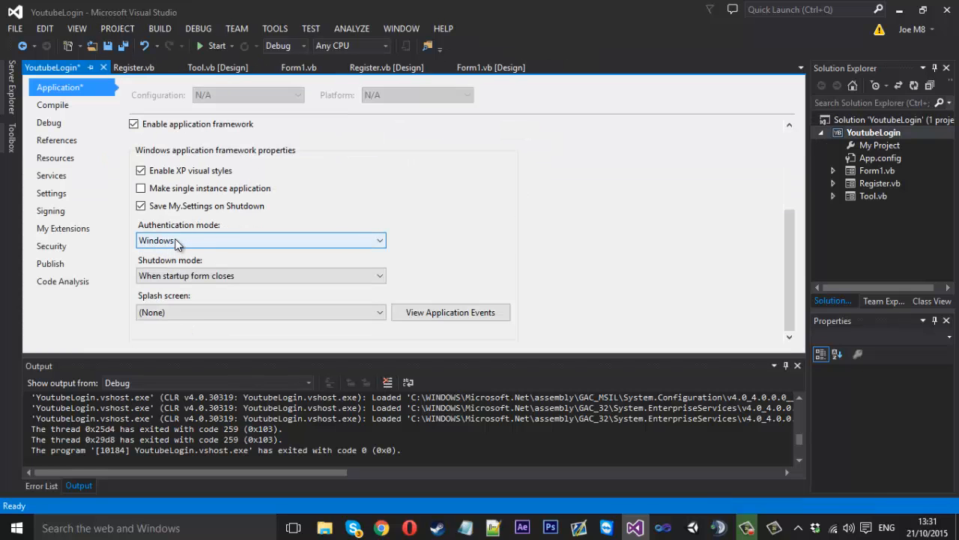
left_click(378, 276)
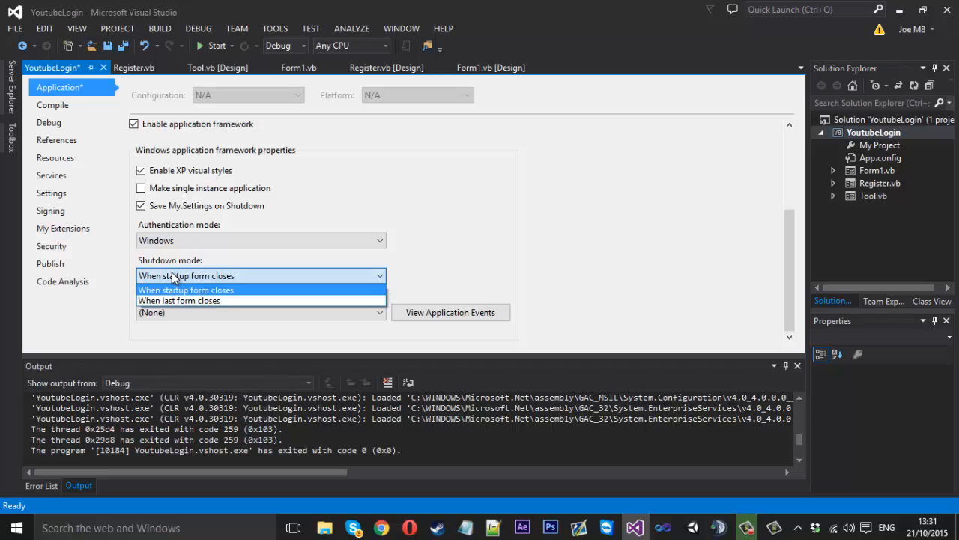
left_click(178, 299)
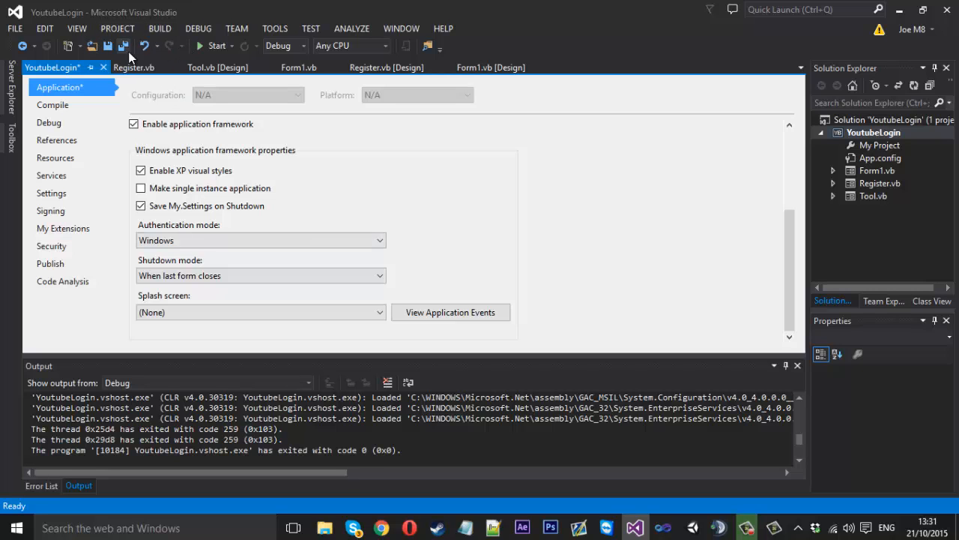
left_click(215, 44)
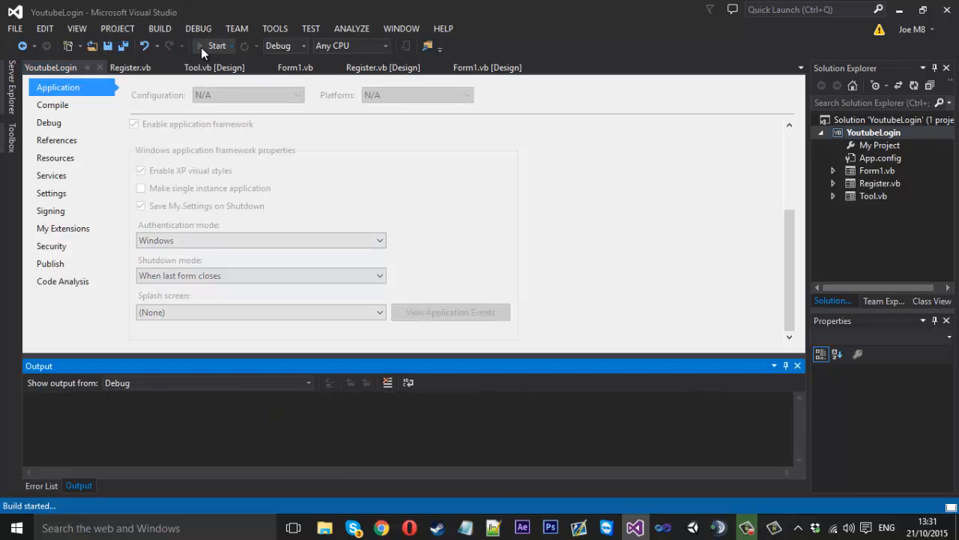
Step: Sign in on the running form with Test/Password via the Login button
left_click(217, 45)
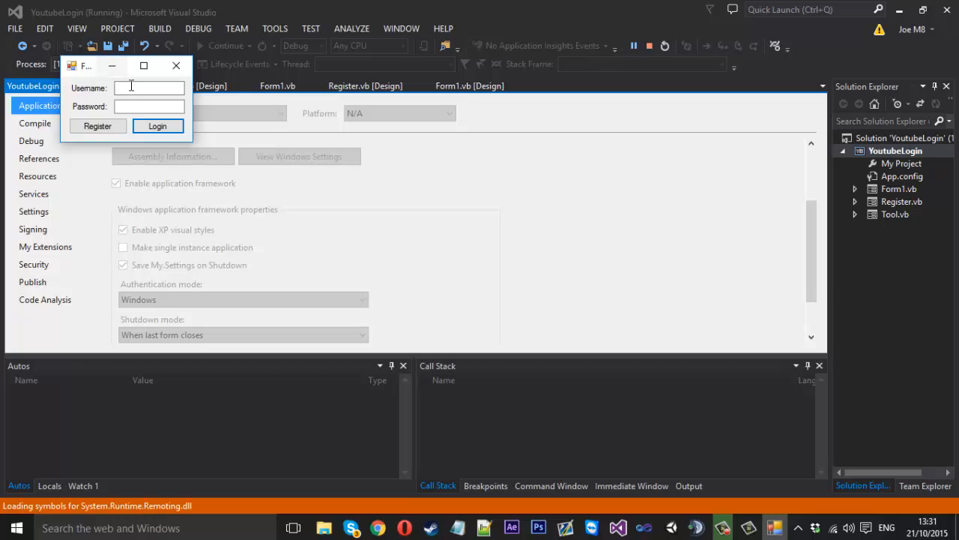
type("Test")
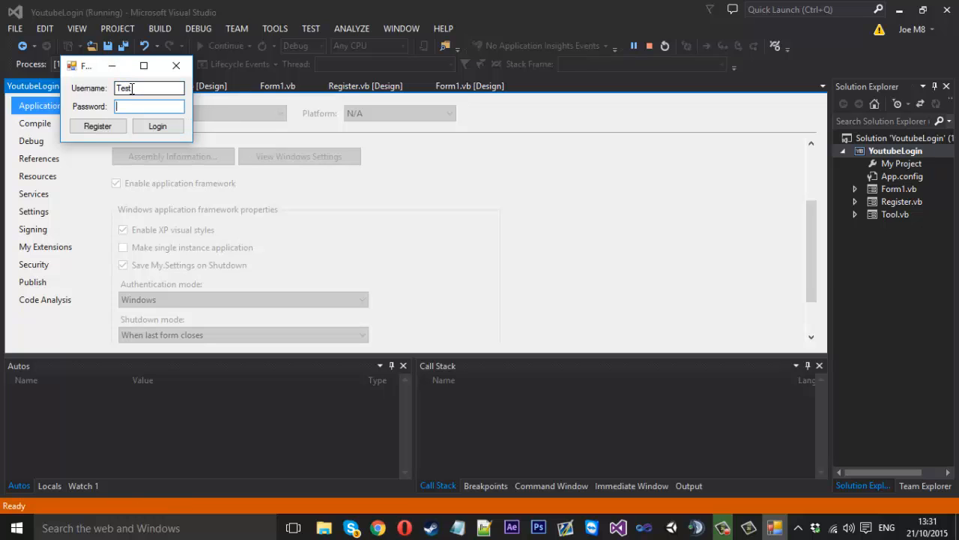
type("Password")
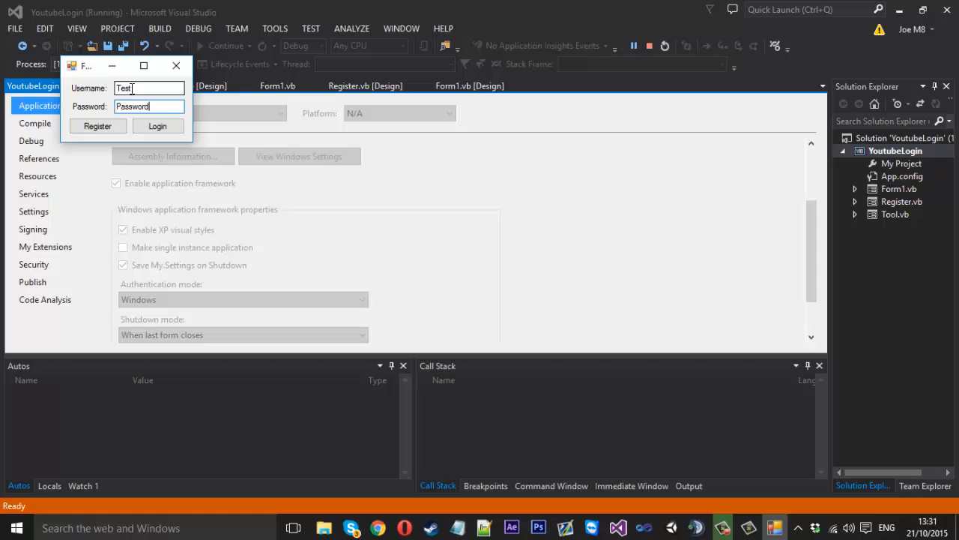
left_click(158, 126)
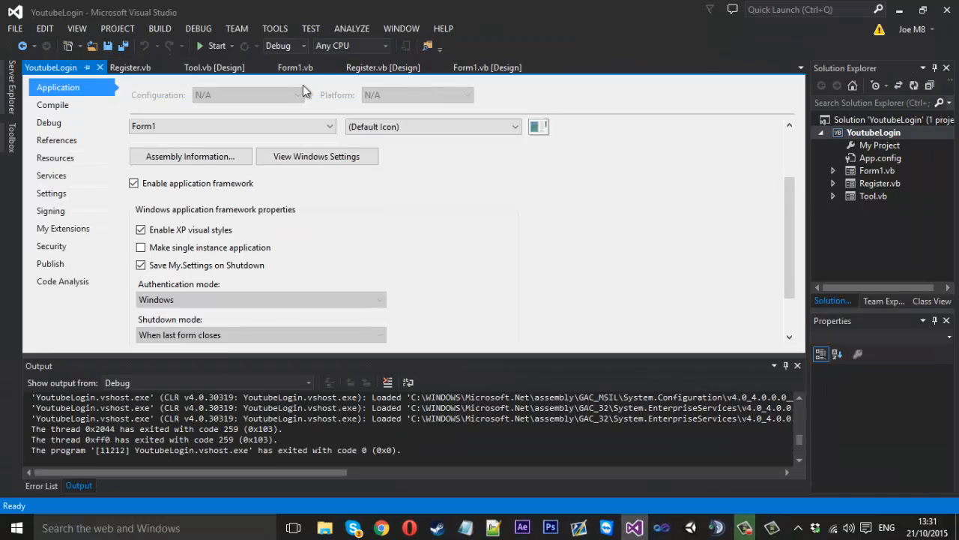
Step: Run the app again, re-enter the credentials, and close the login form
left_click(216, 45)
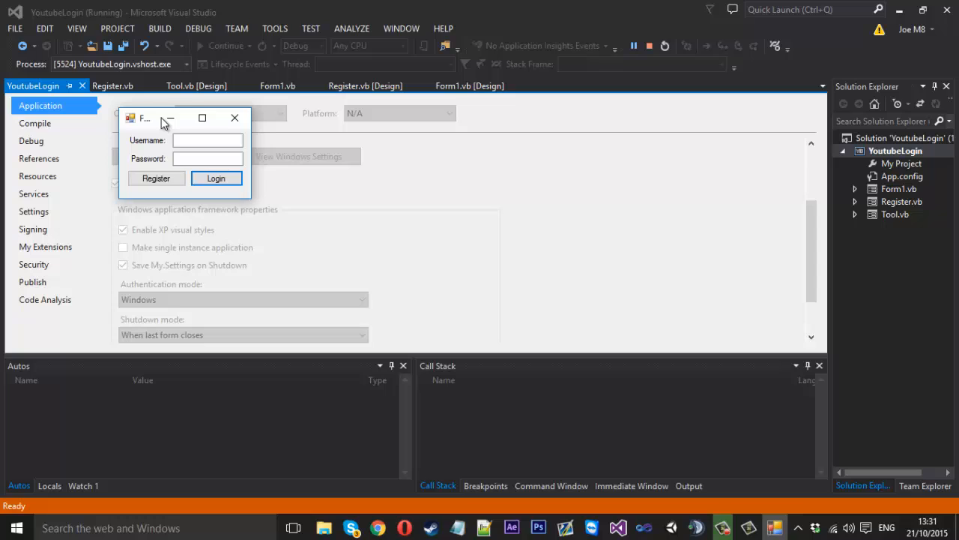
type("Tes")
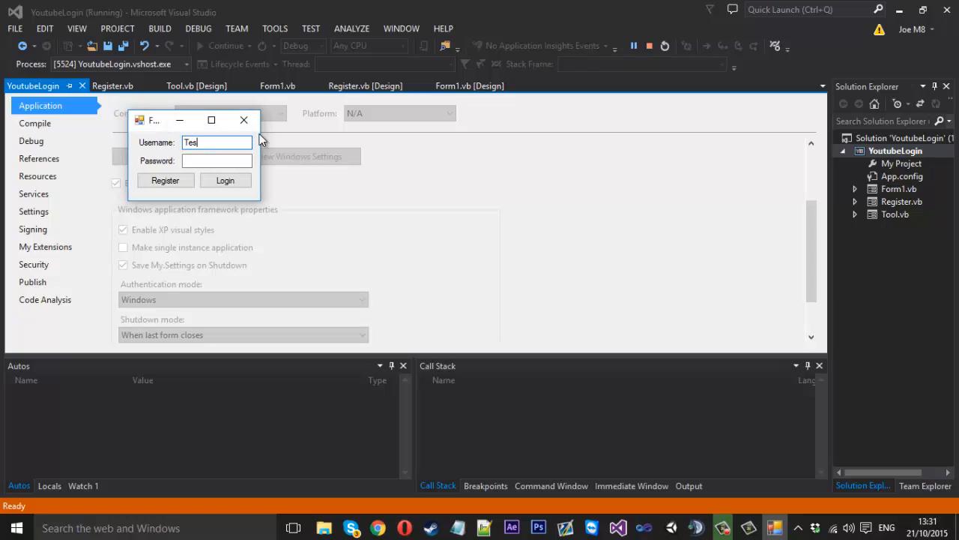
type("passworf")
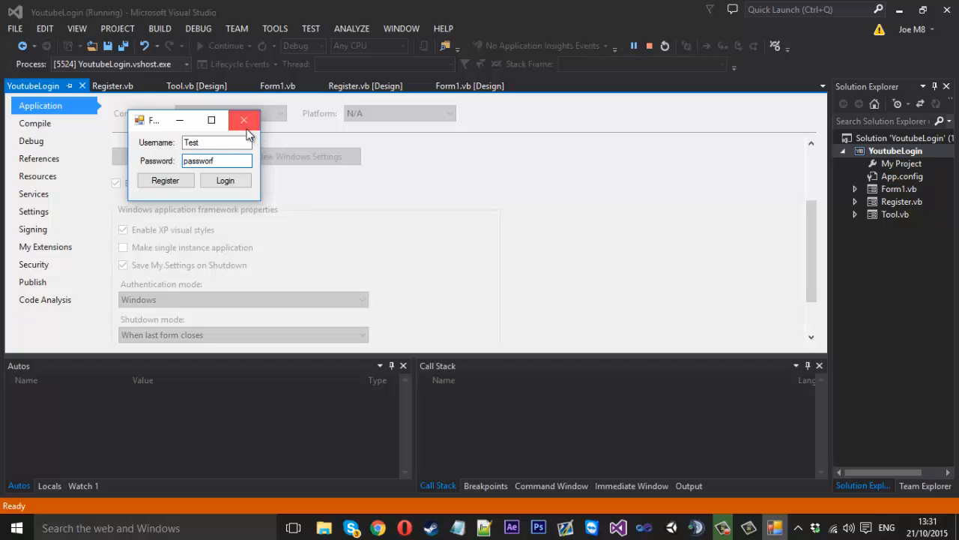
left_click(225, 180)
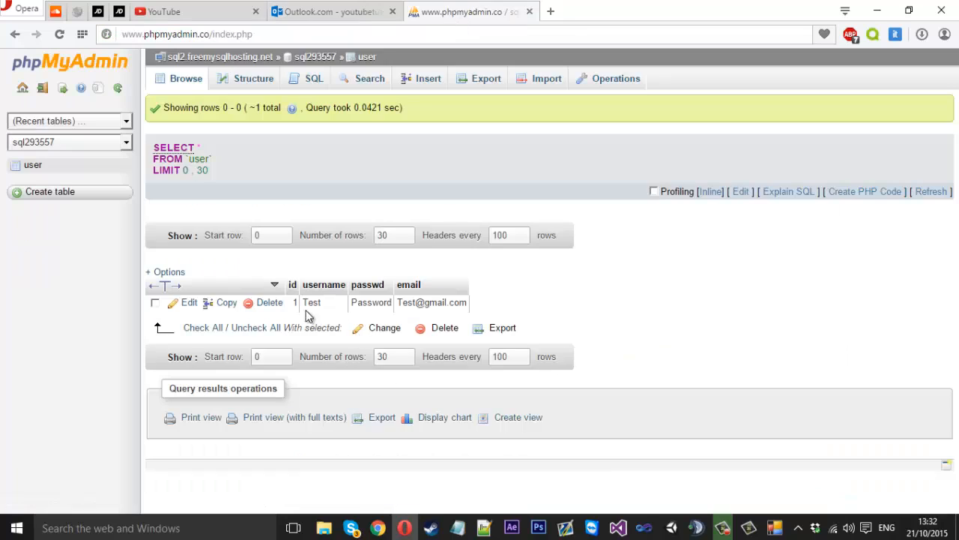
mouse_move(470, 307)
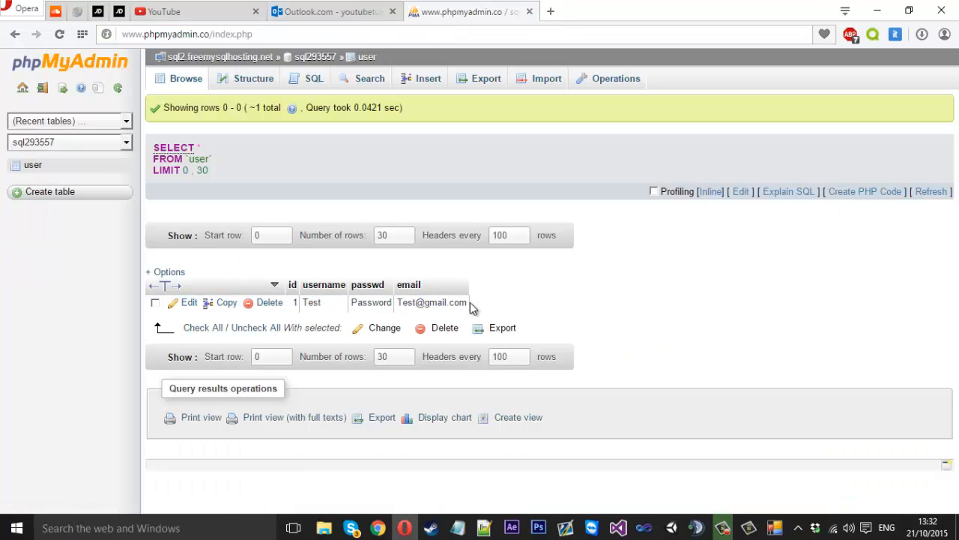
left_click(774, 527)
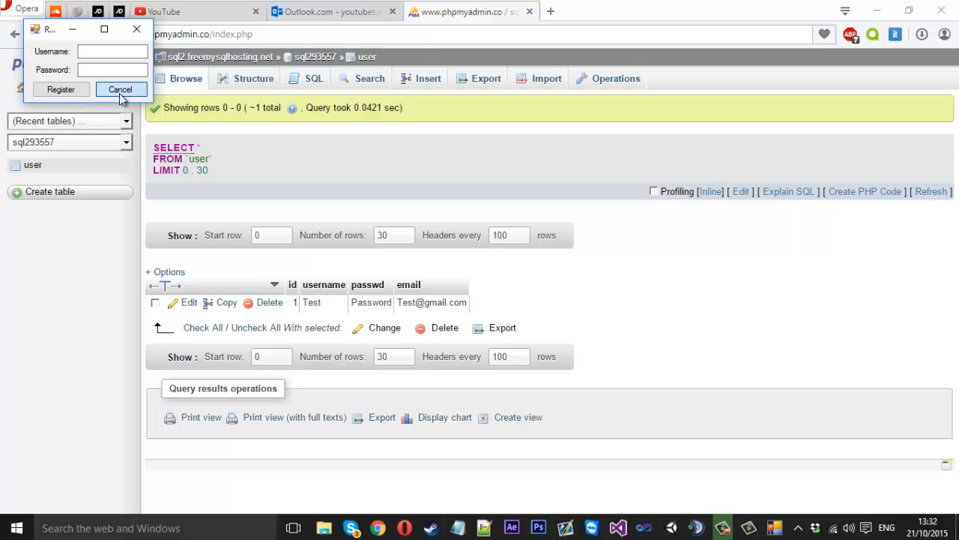
left_click(119, 90)
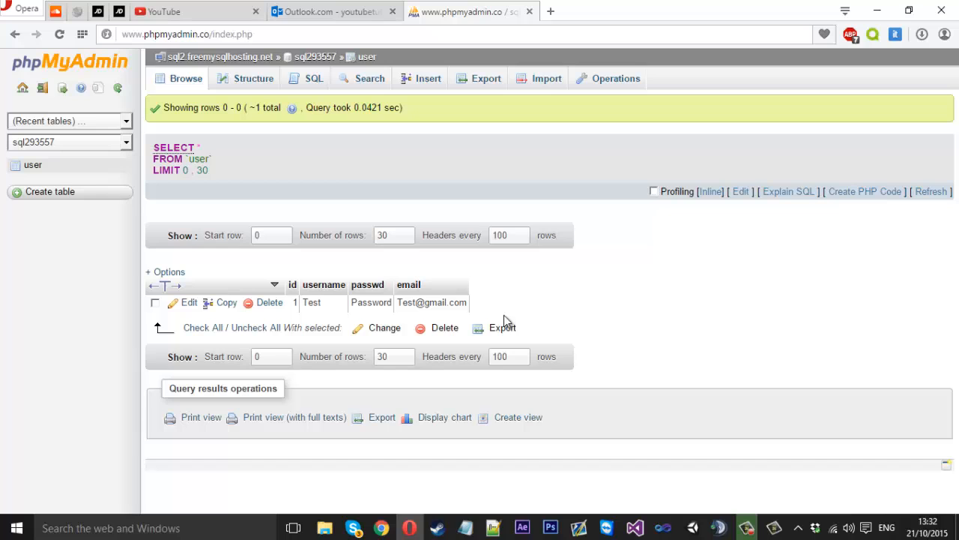
mouse_move(814, 527)
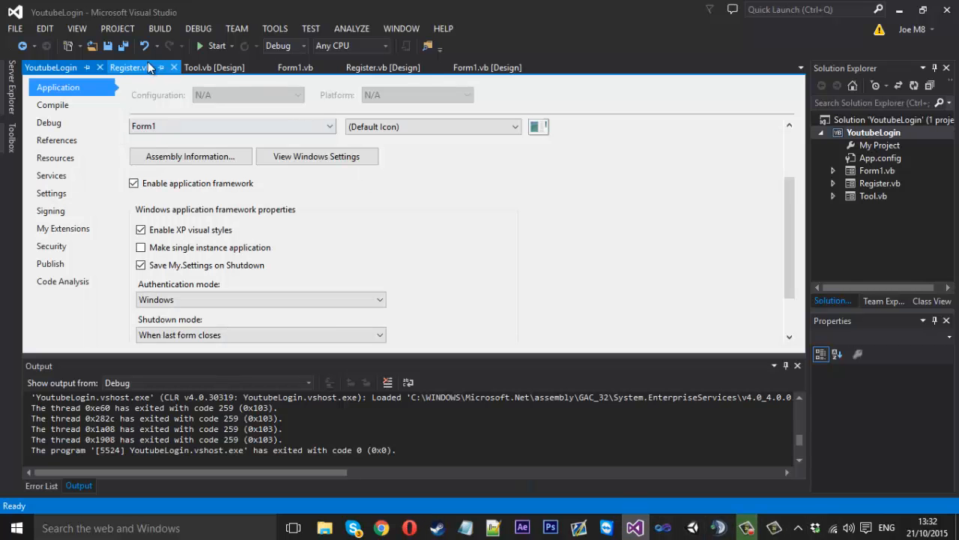
Step: Review Form1's login code from the connection string through the Try, Catch and Finally blocks
left_click(129, 66)
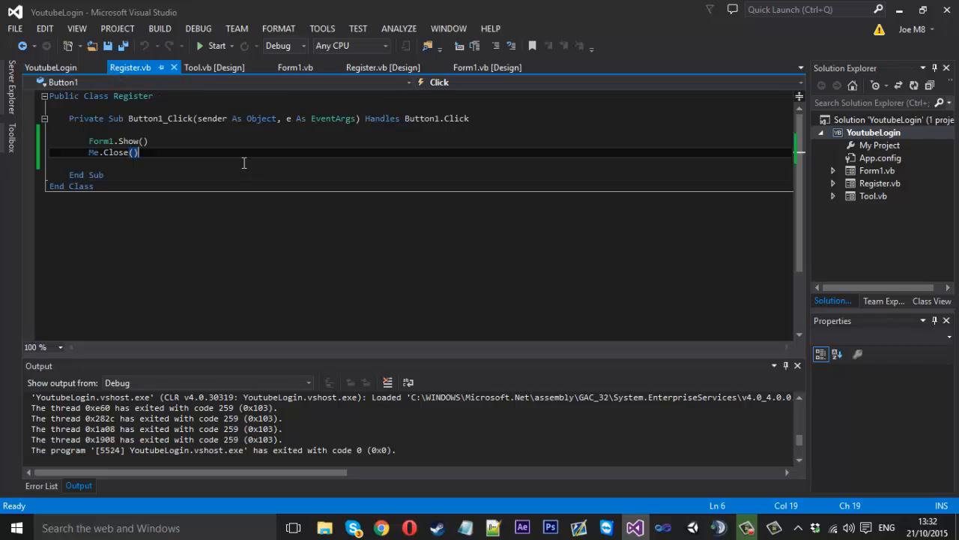
left_click(295, 66)
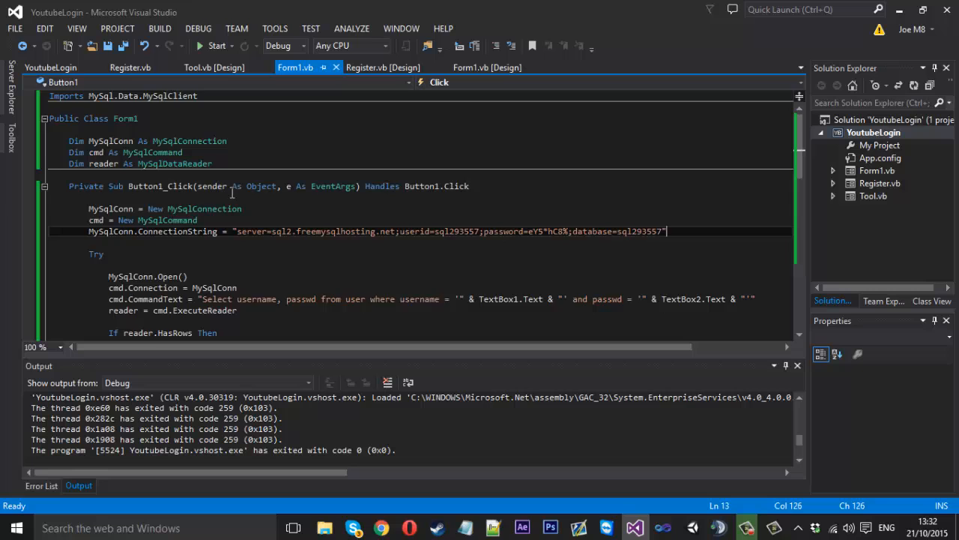
scroll("down", 3)
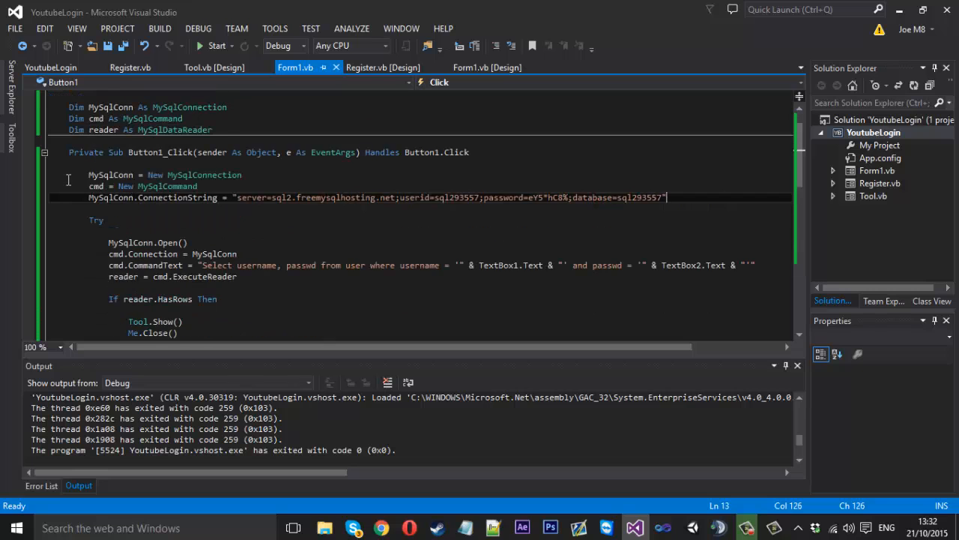
scroll("down", 3)
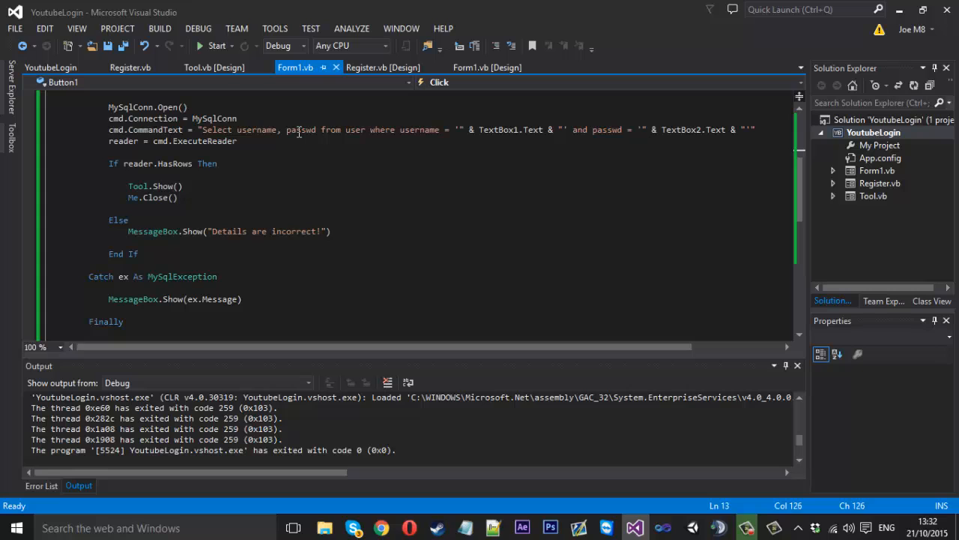
mouse_move(304, 153)
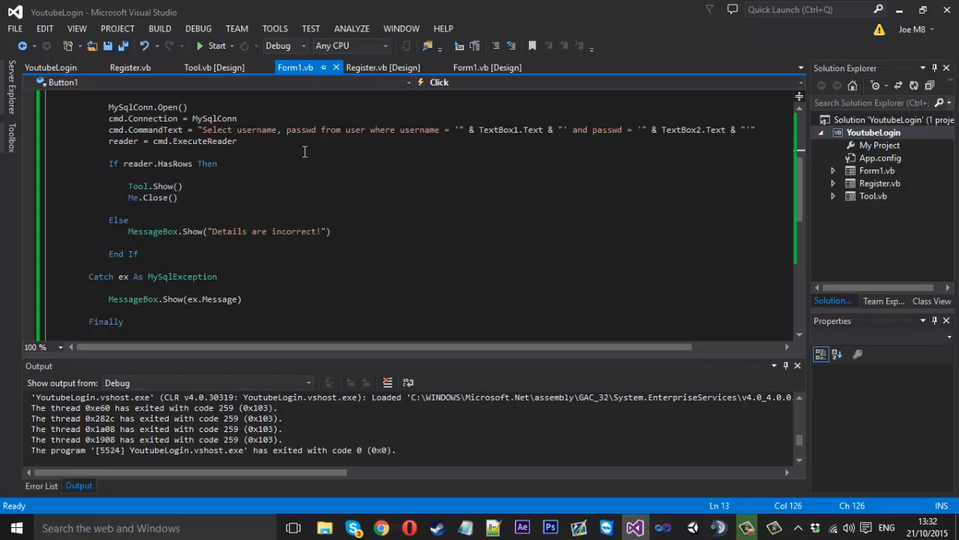
mouse_move(174, 163)
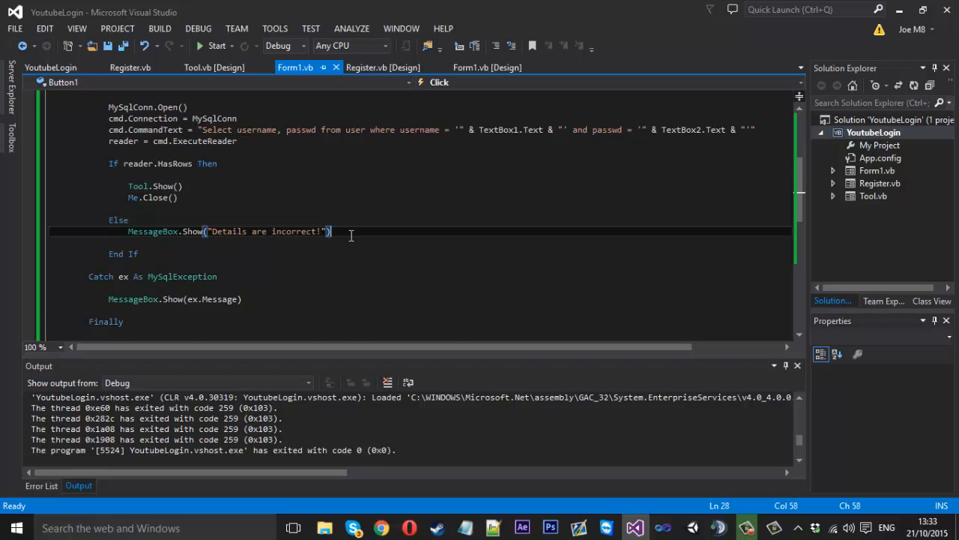
scroll("down", 3)
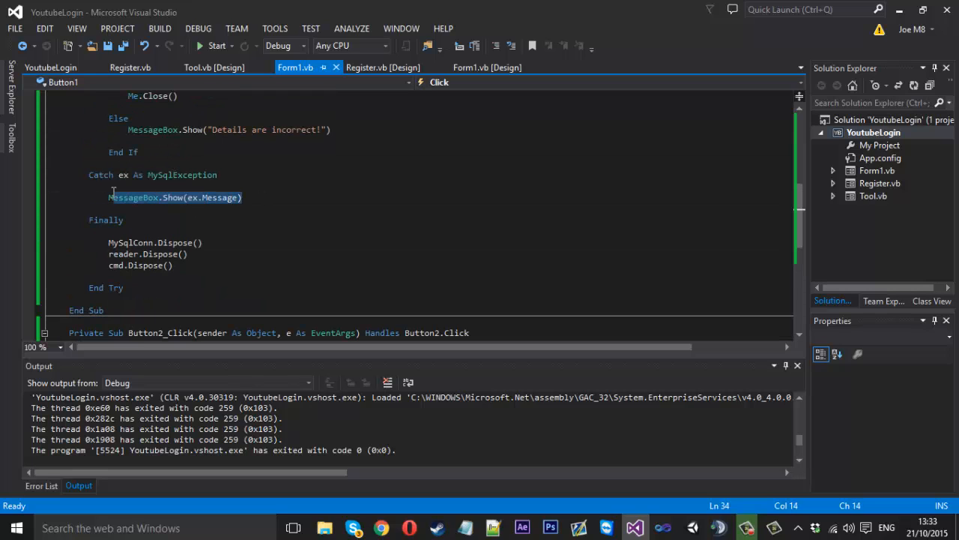
scroll("down", 3)
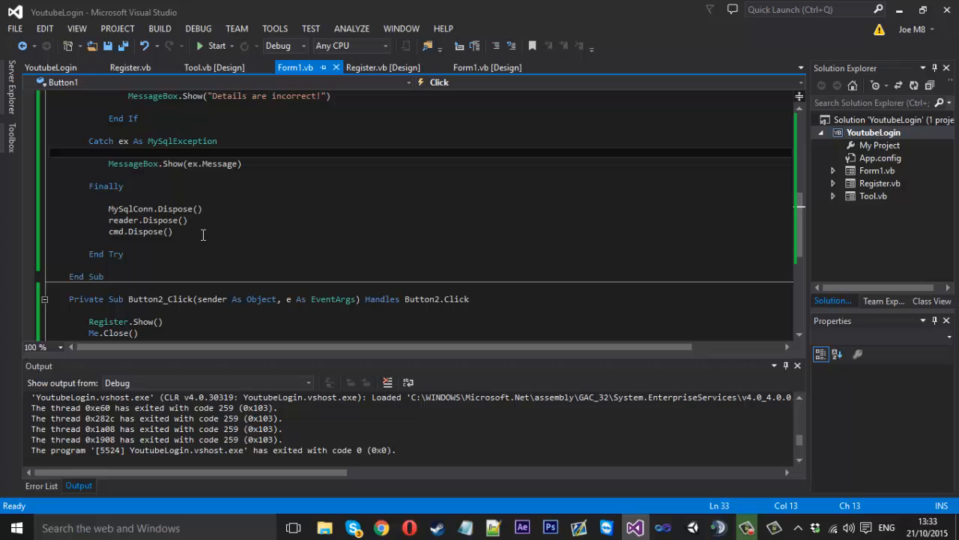
left_click(198, 209)
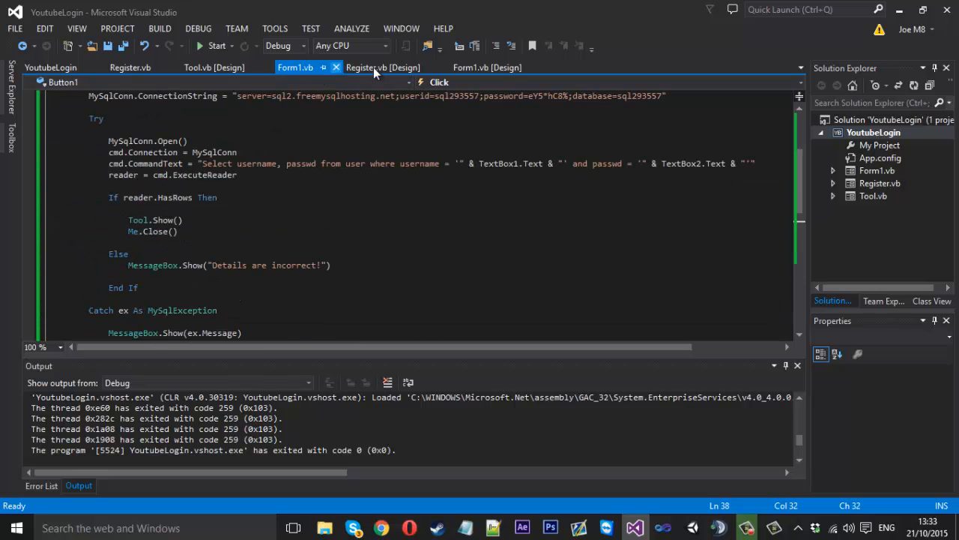
Step: Show the Register form's design with its username, password, Register and Cancel controls
left_click(384, 68)
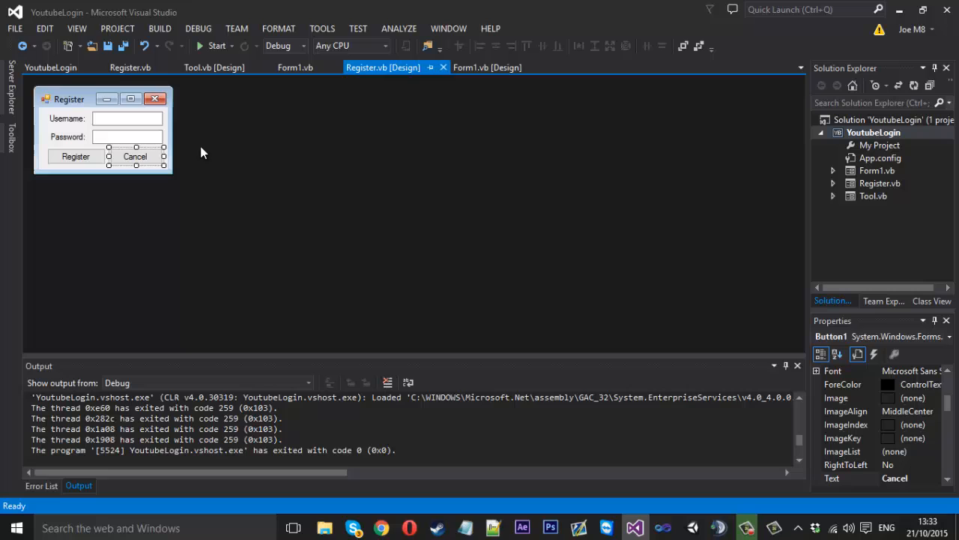
mouse_move(254, 191)
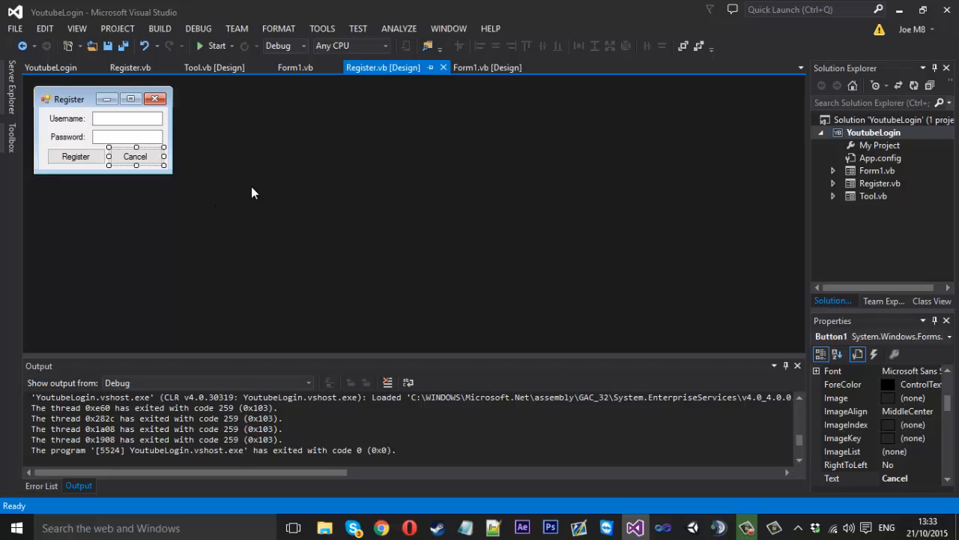